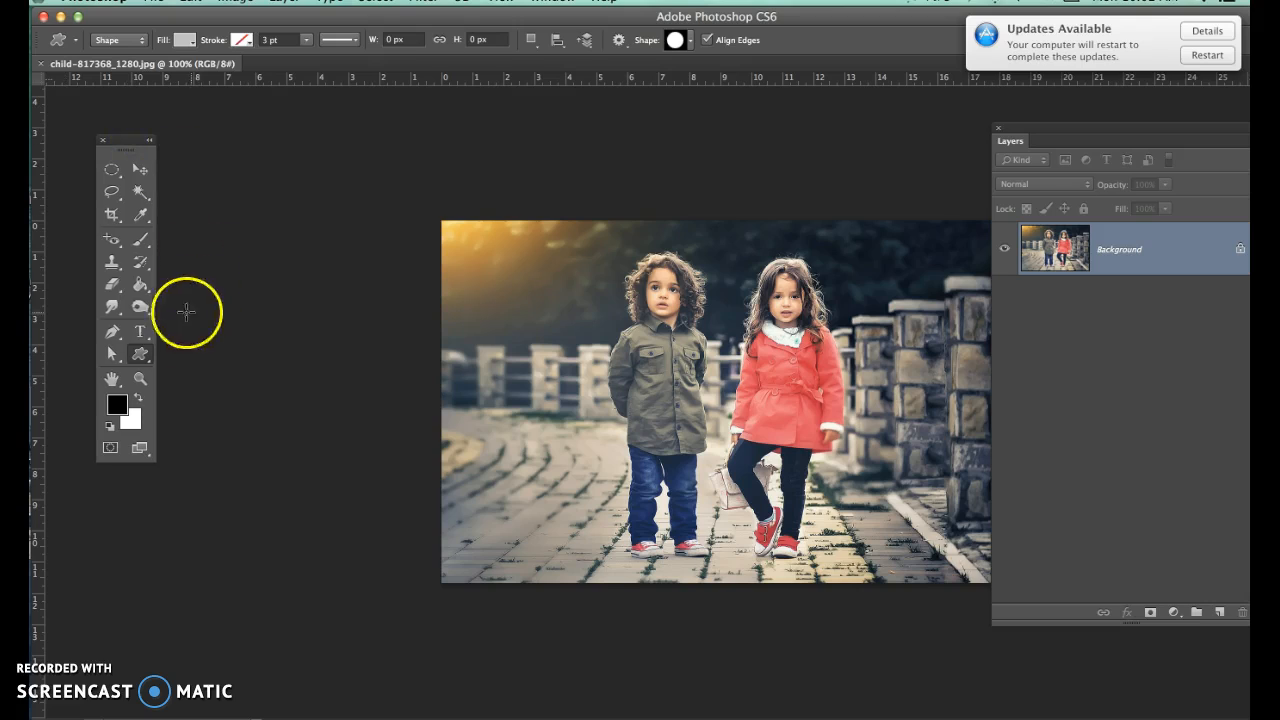
mouse_move(145, 150)
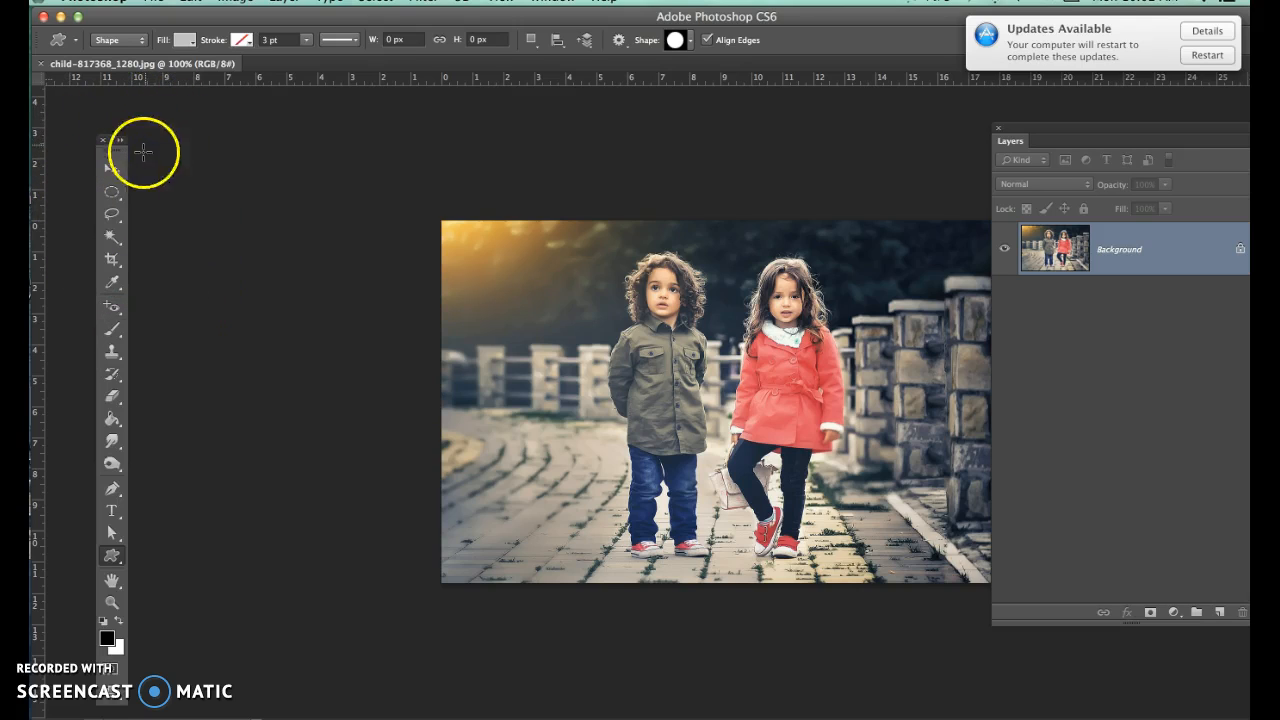
mouse_move(120, 145)
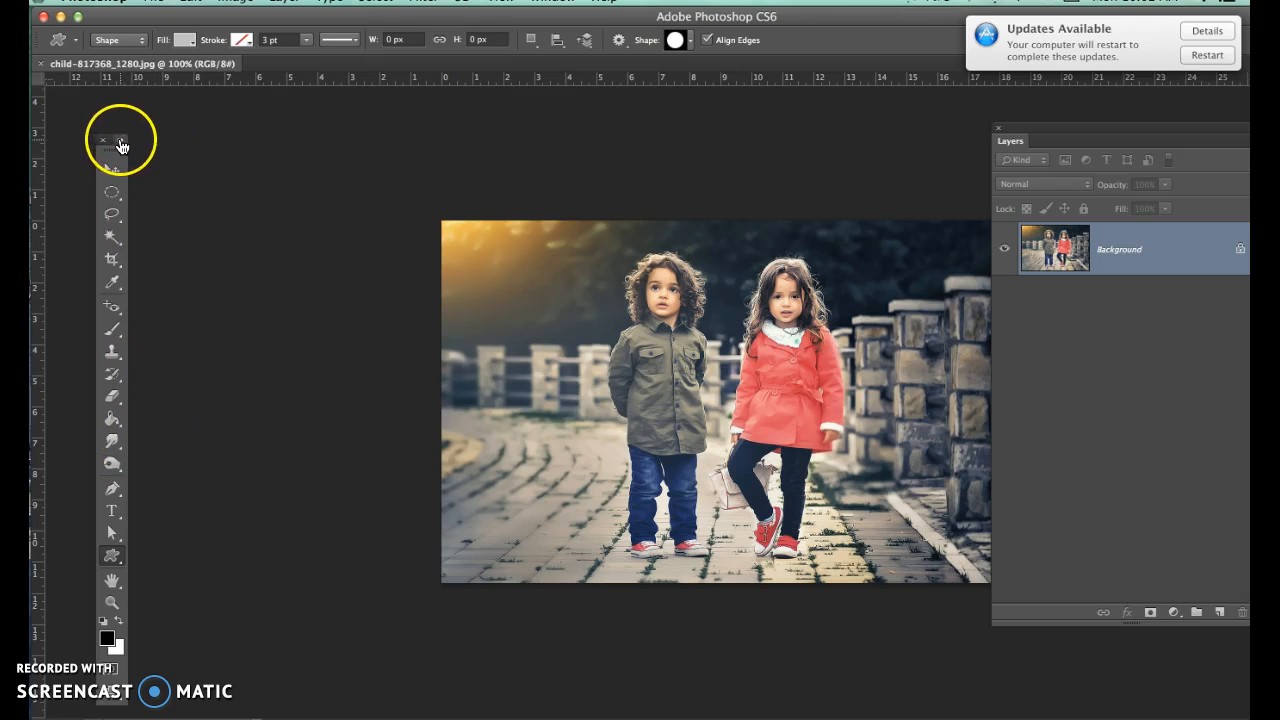
Restore the two-column toolbox and select the History Brush tool
click(120, 140)
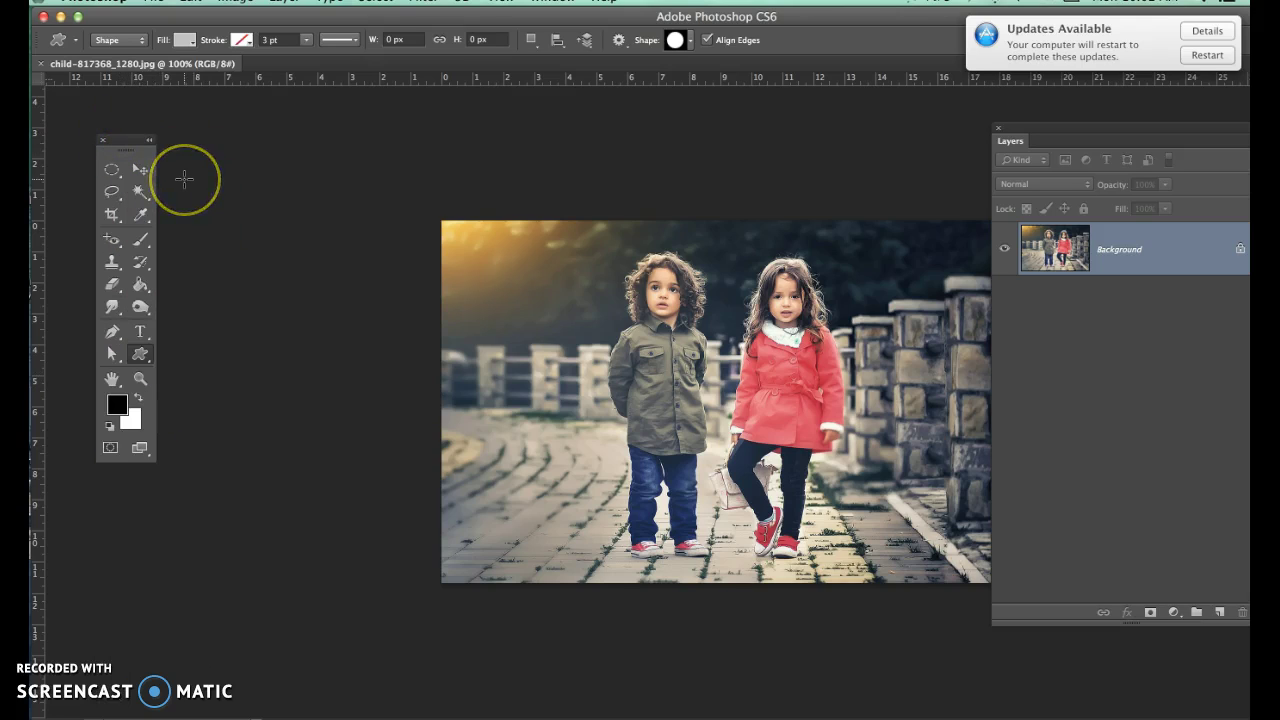
mouse_move(184, 180)
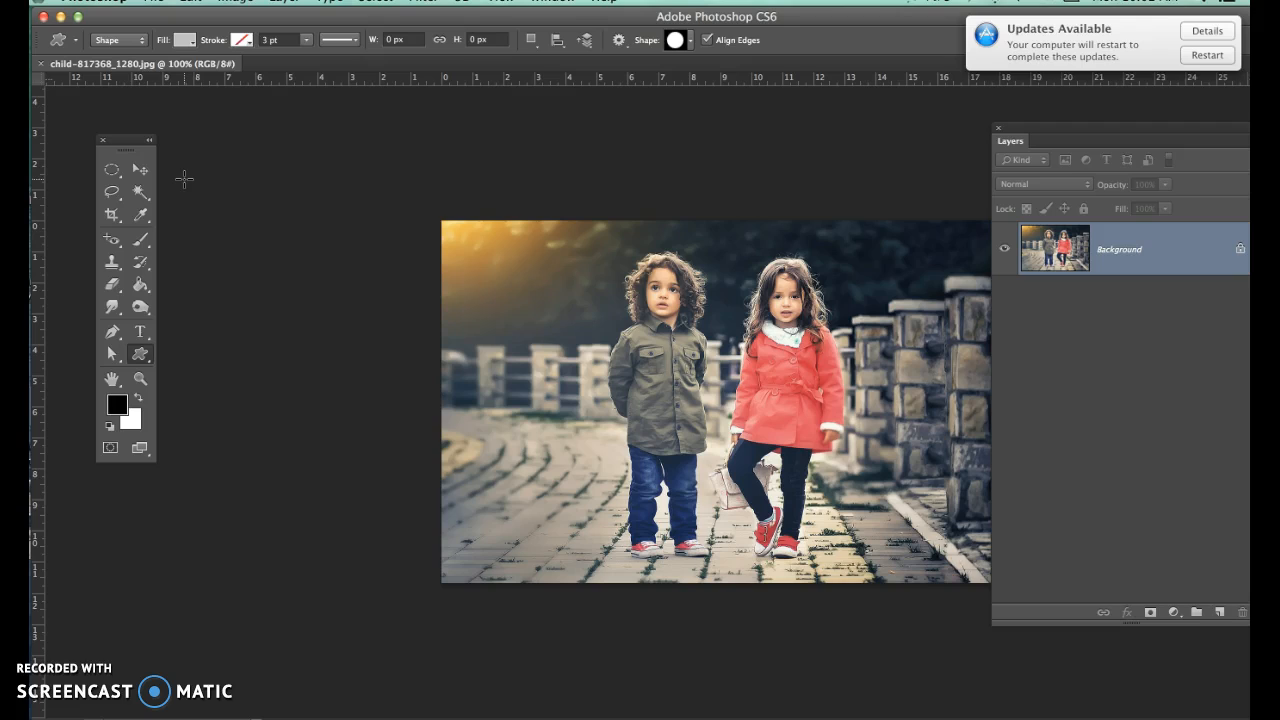
mouse_move(172, 241)
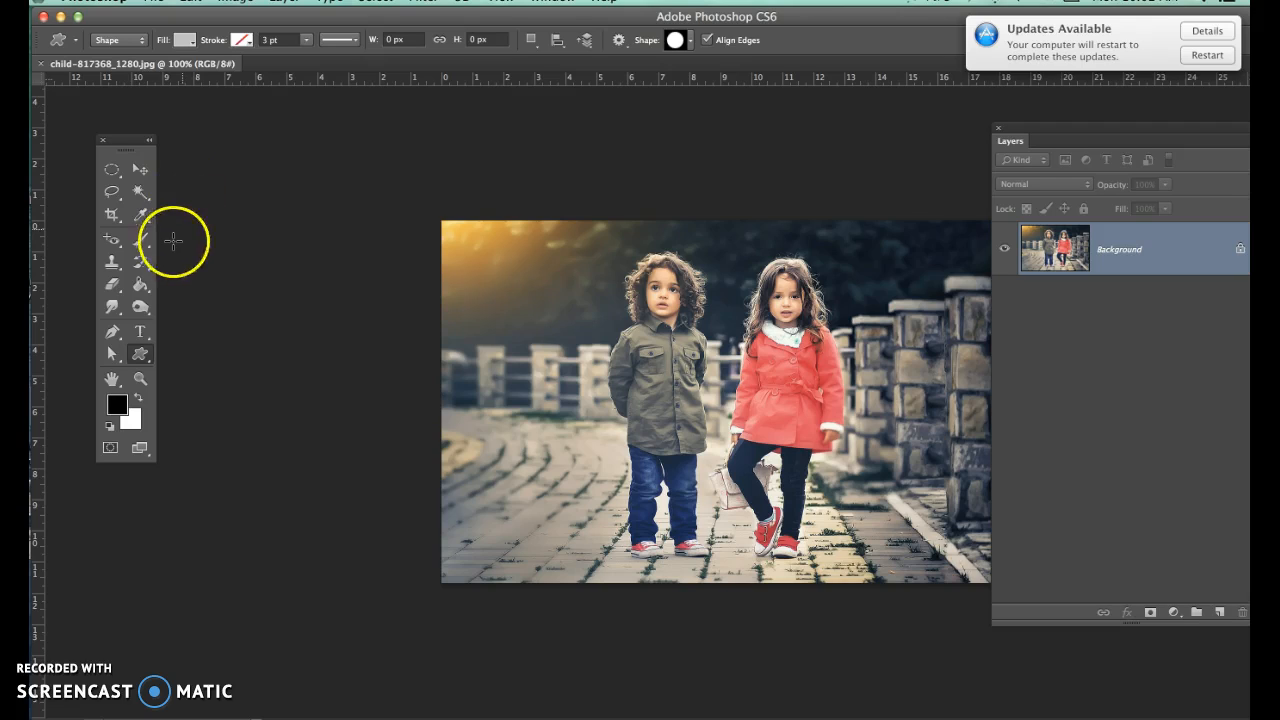
click(141, 170)
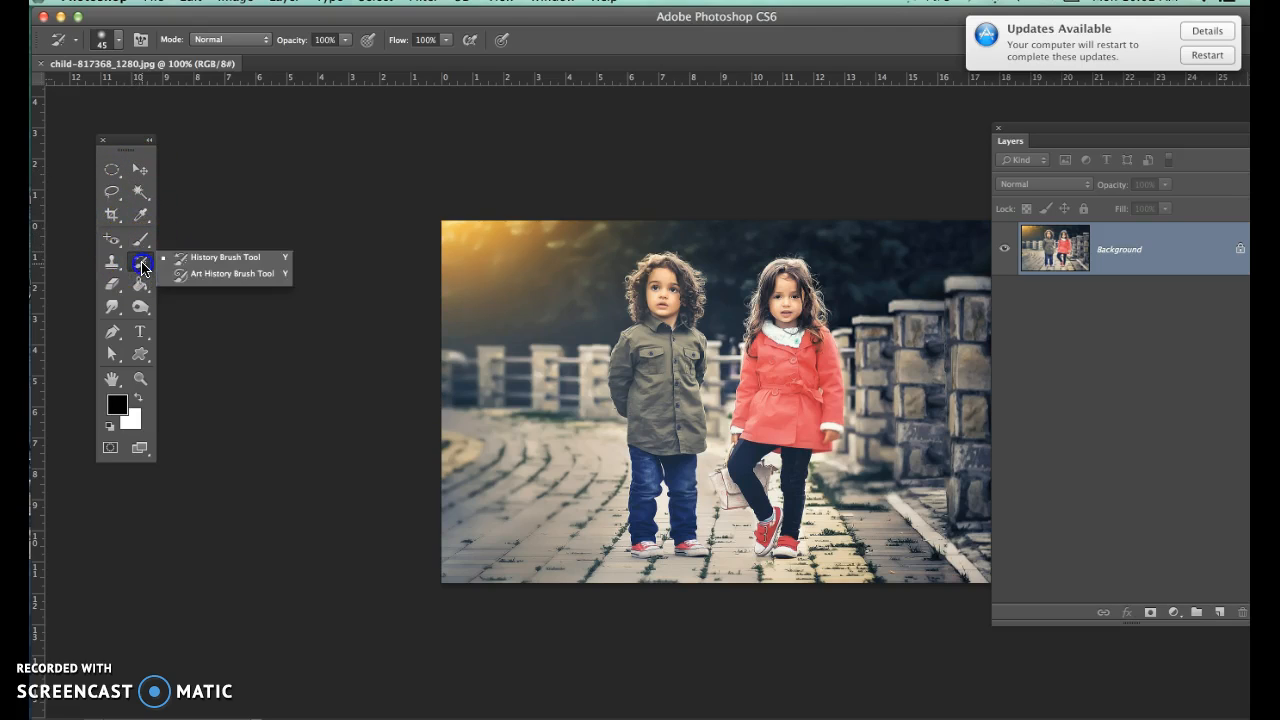
mouse_move(214, 257)
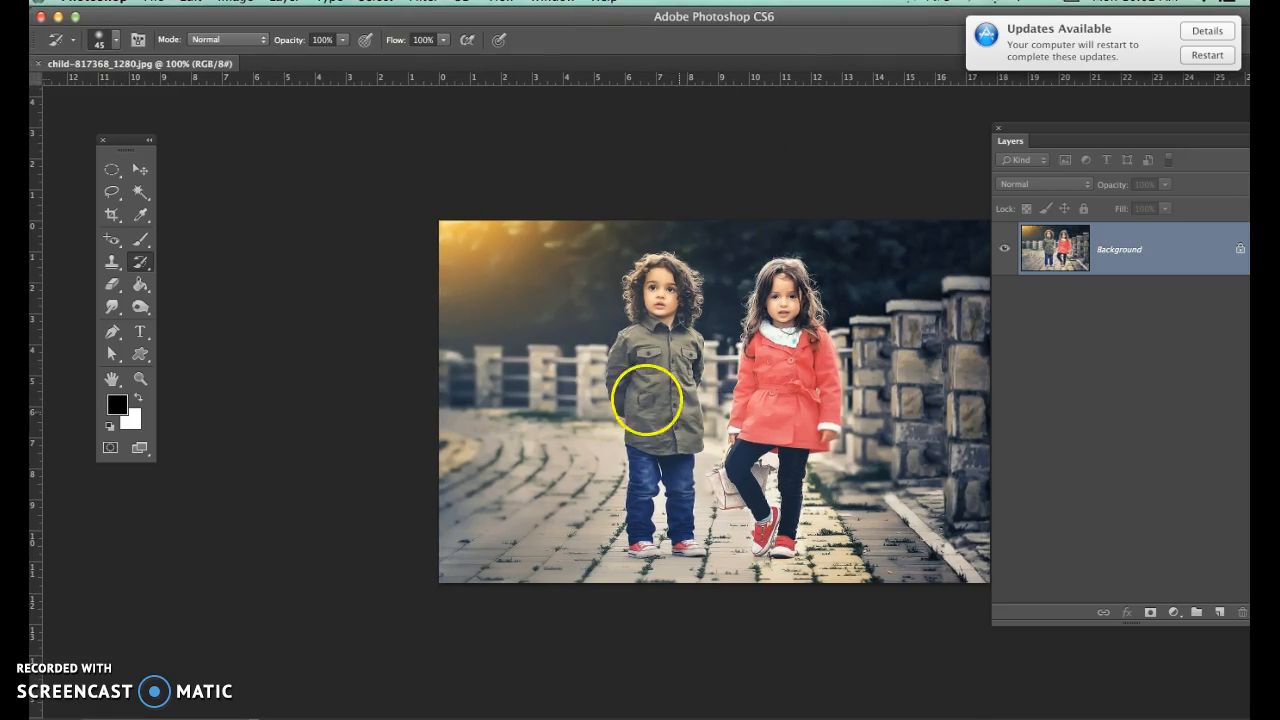
mouse_move(612, 305)
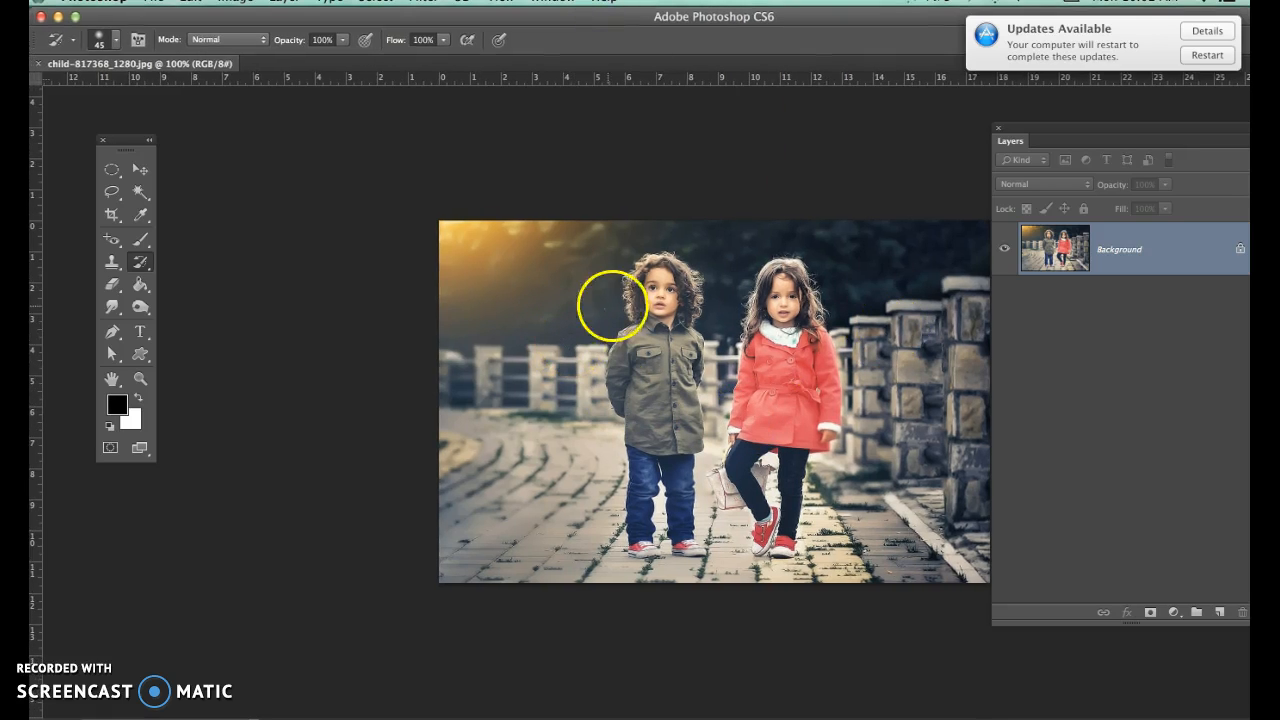
mouse_move(589, 173)
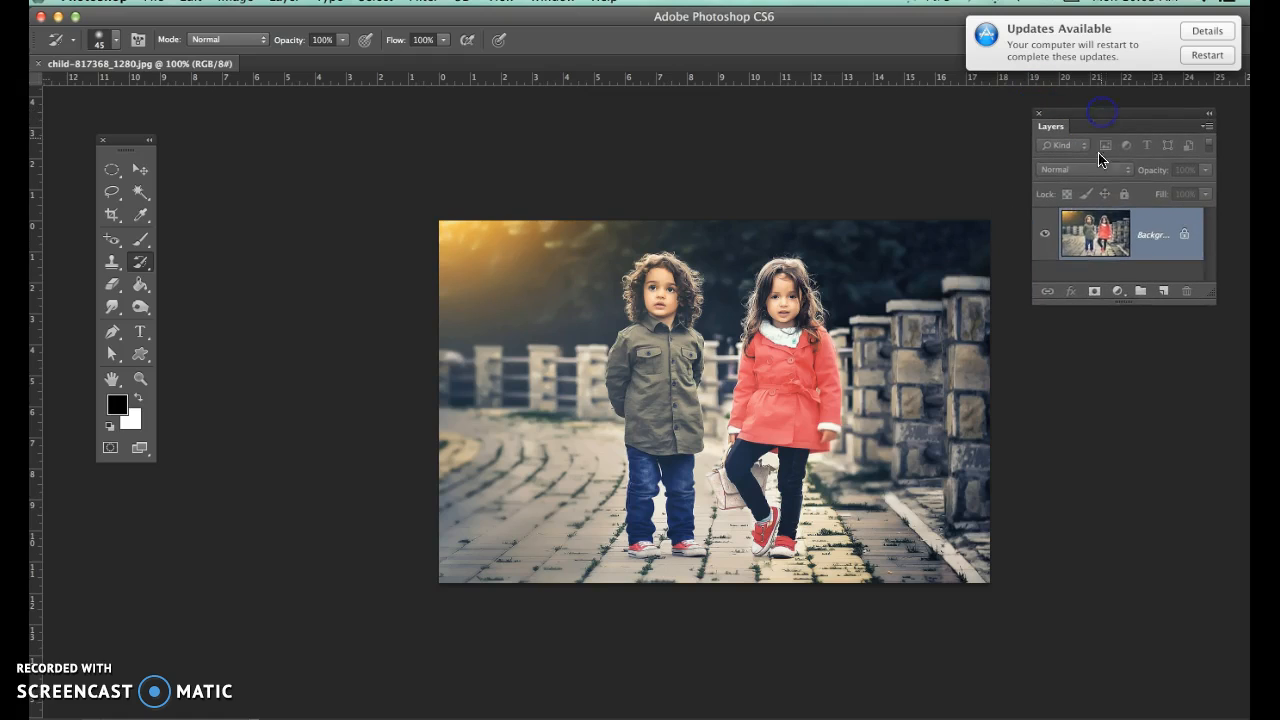
mouse_move(1060, 205)
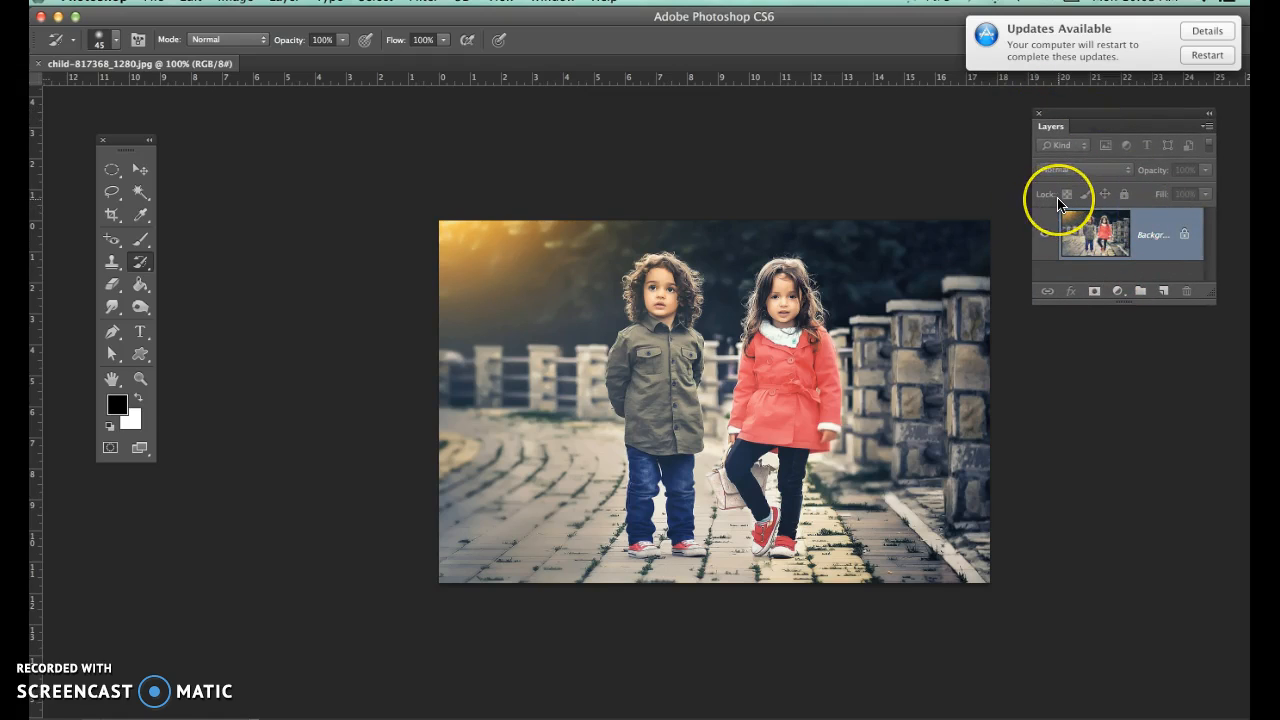
mouse_move(1078, 112)
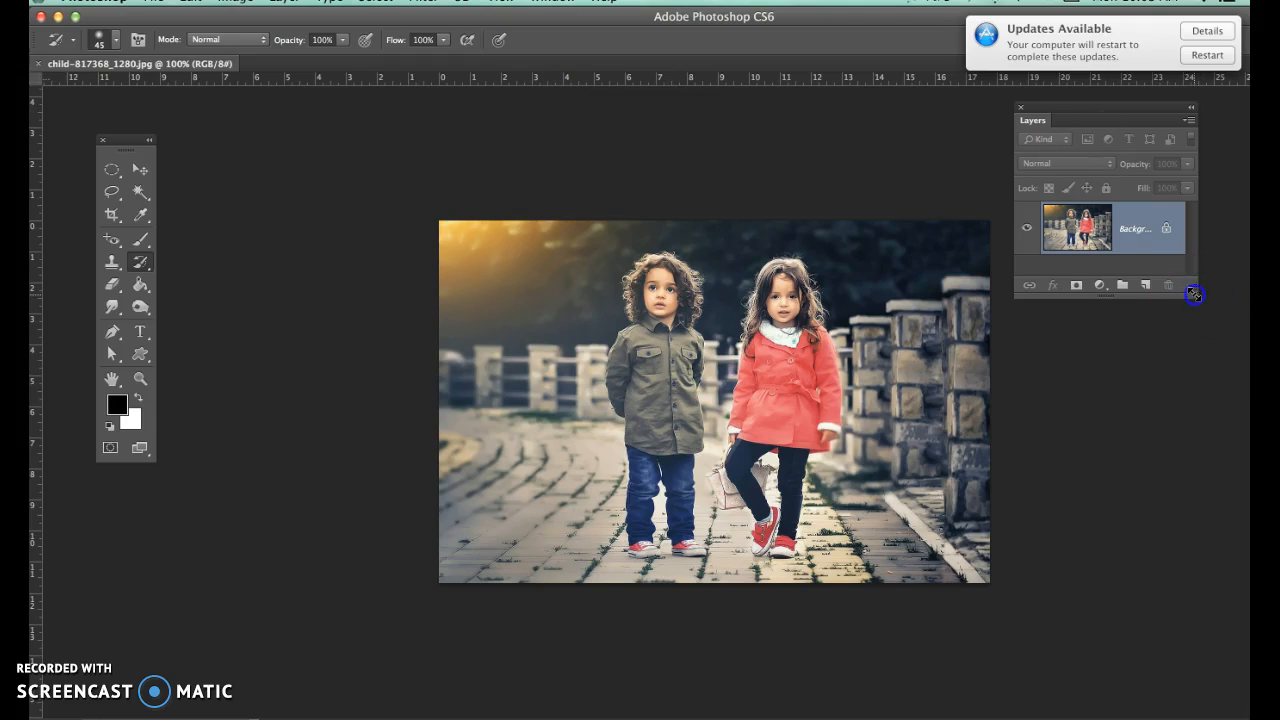
Show the History panel from the Window menu and place it beside the Tools panel
click(553, 2)
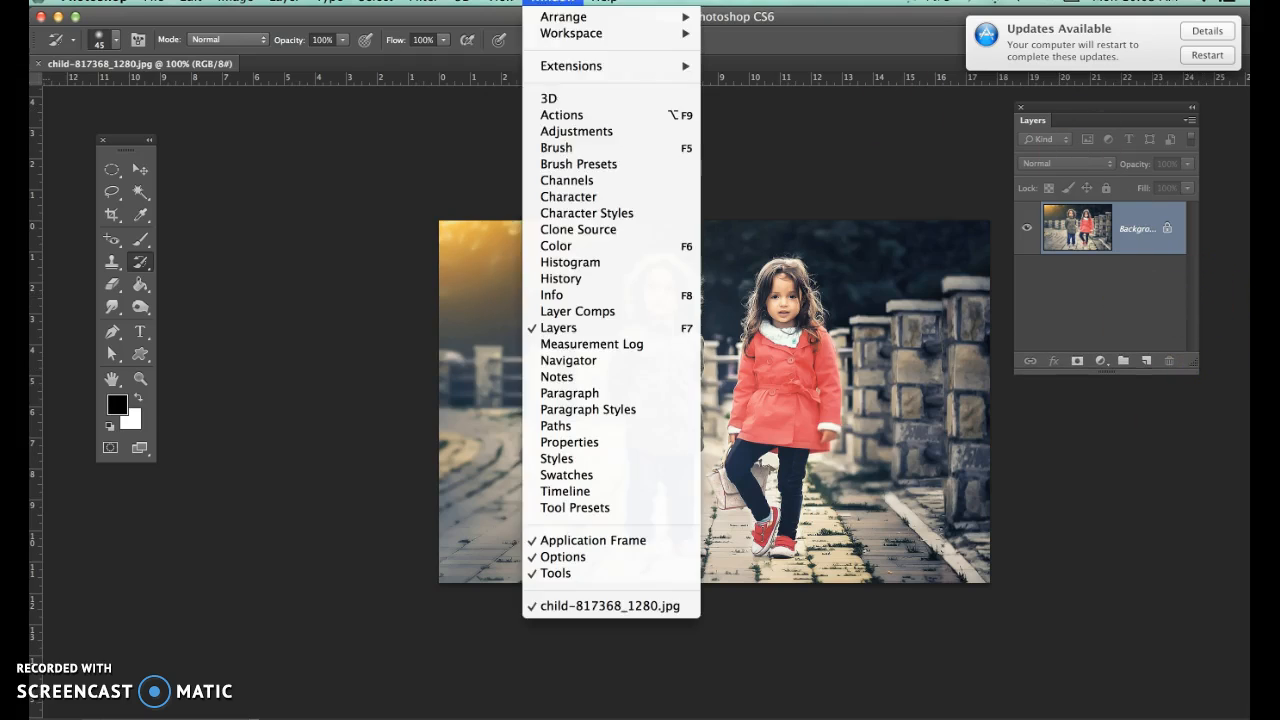
mouse_move(560, 278)
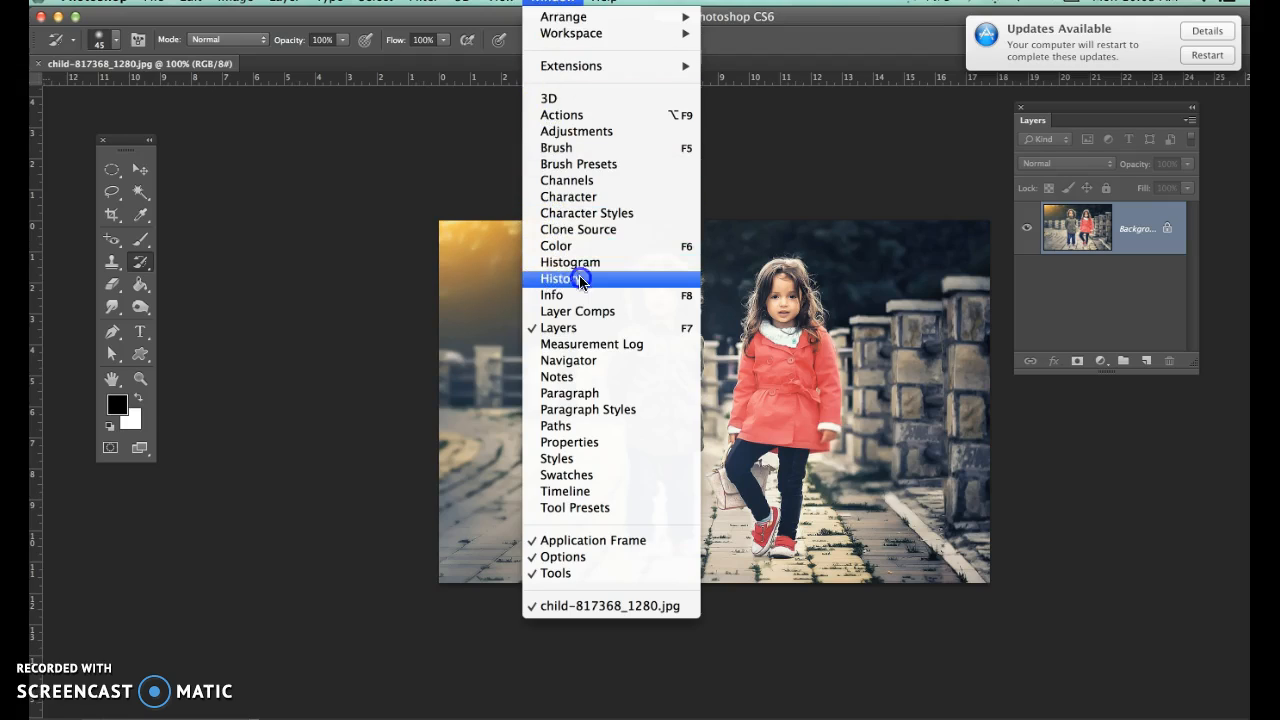
click(557, 278)
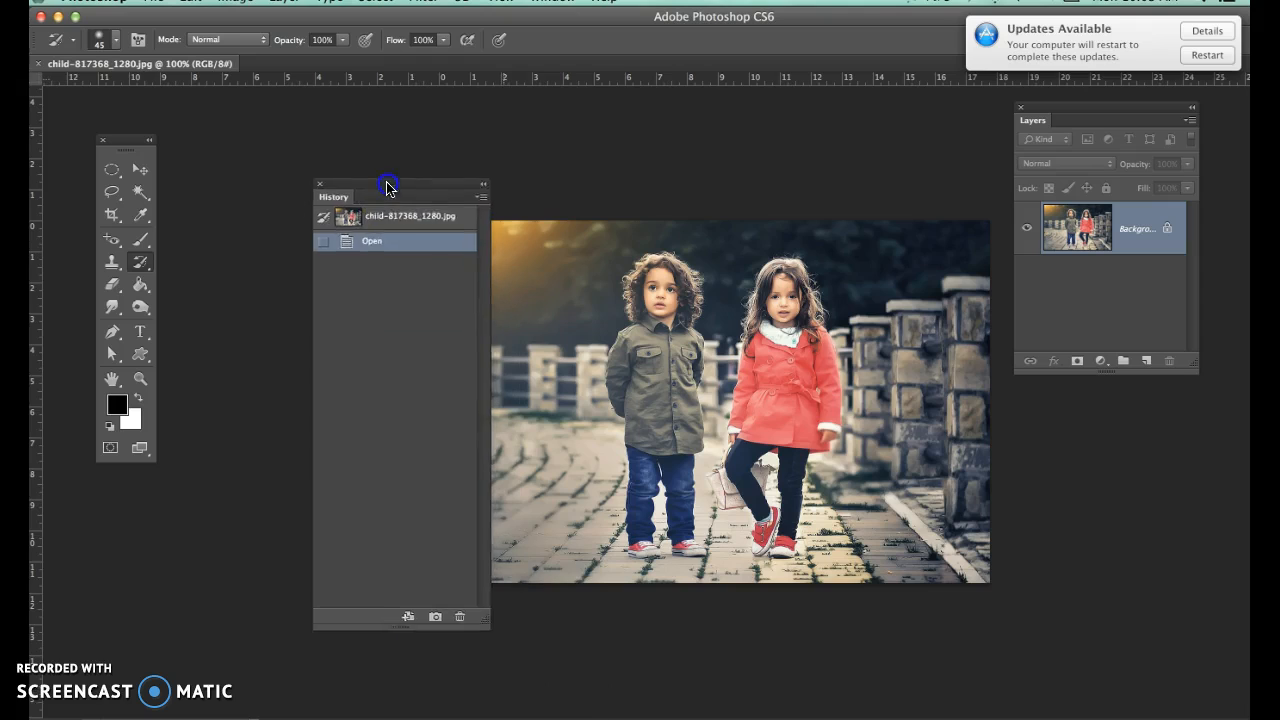
drag(388, 188, 282, 103)
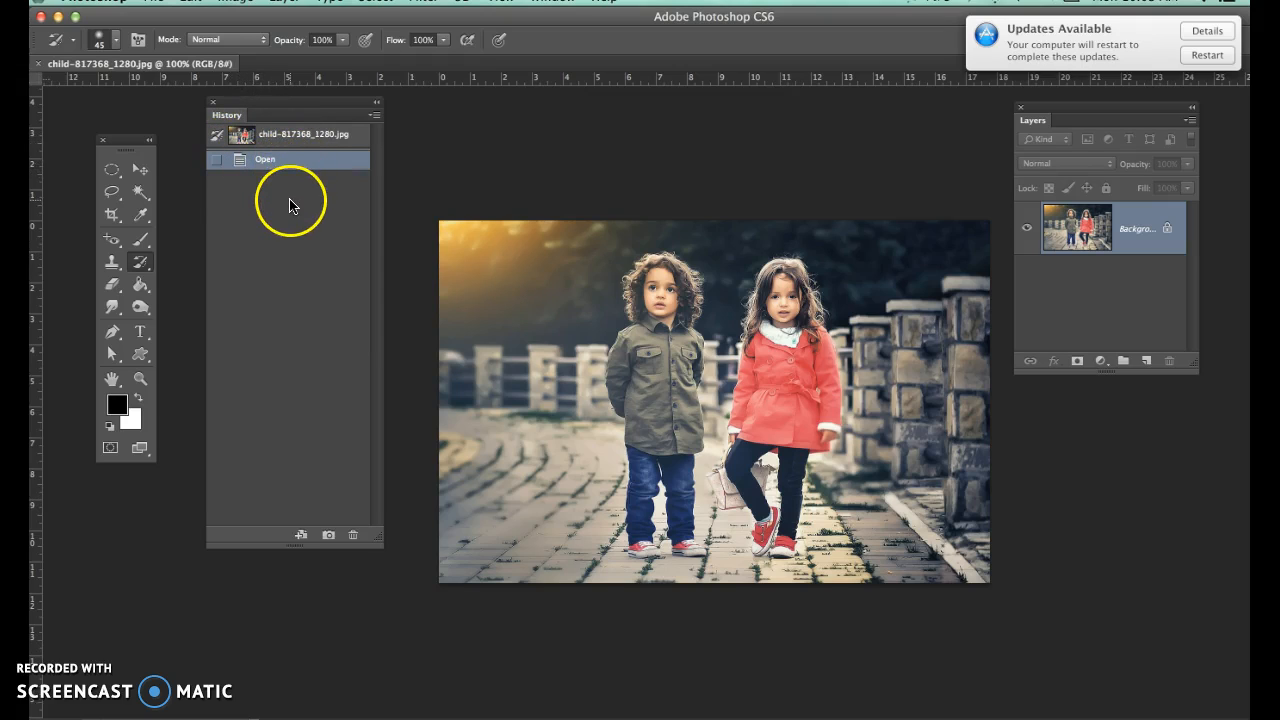
mouse_move(295, 180)
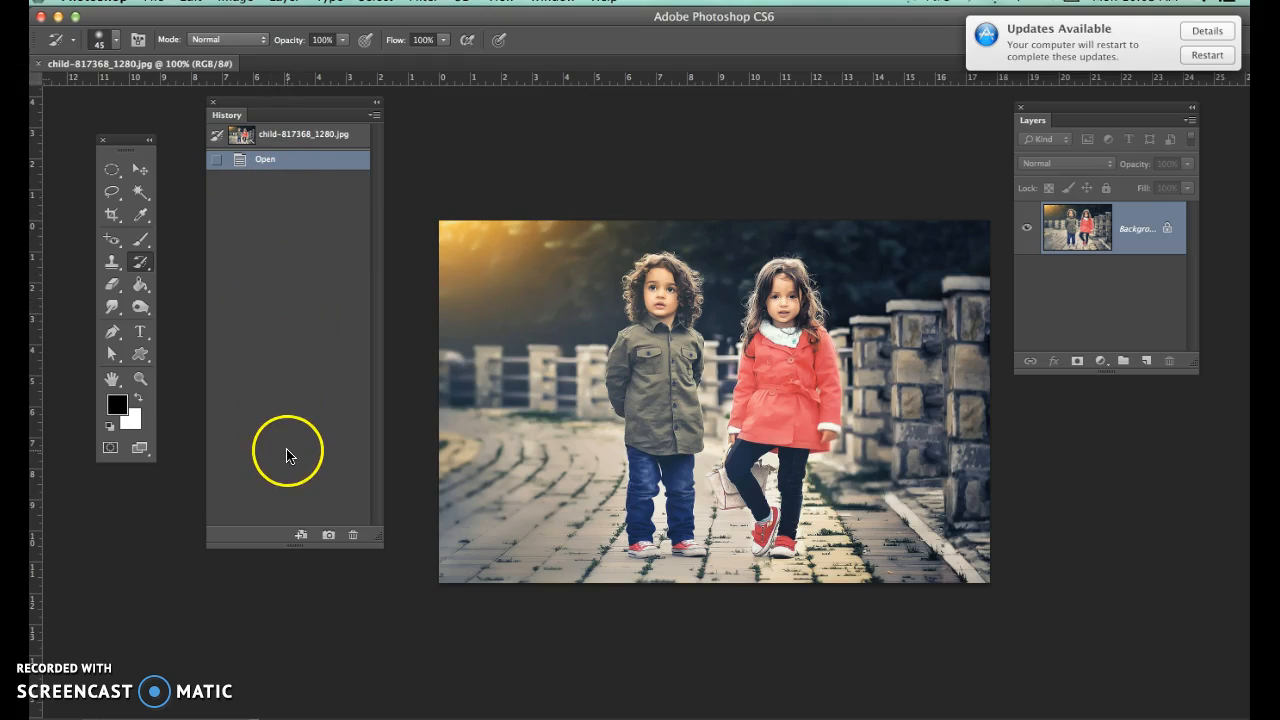
mouse_move(293, 467)
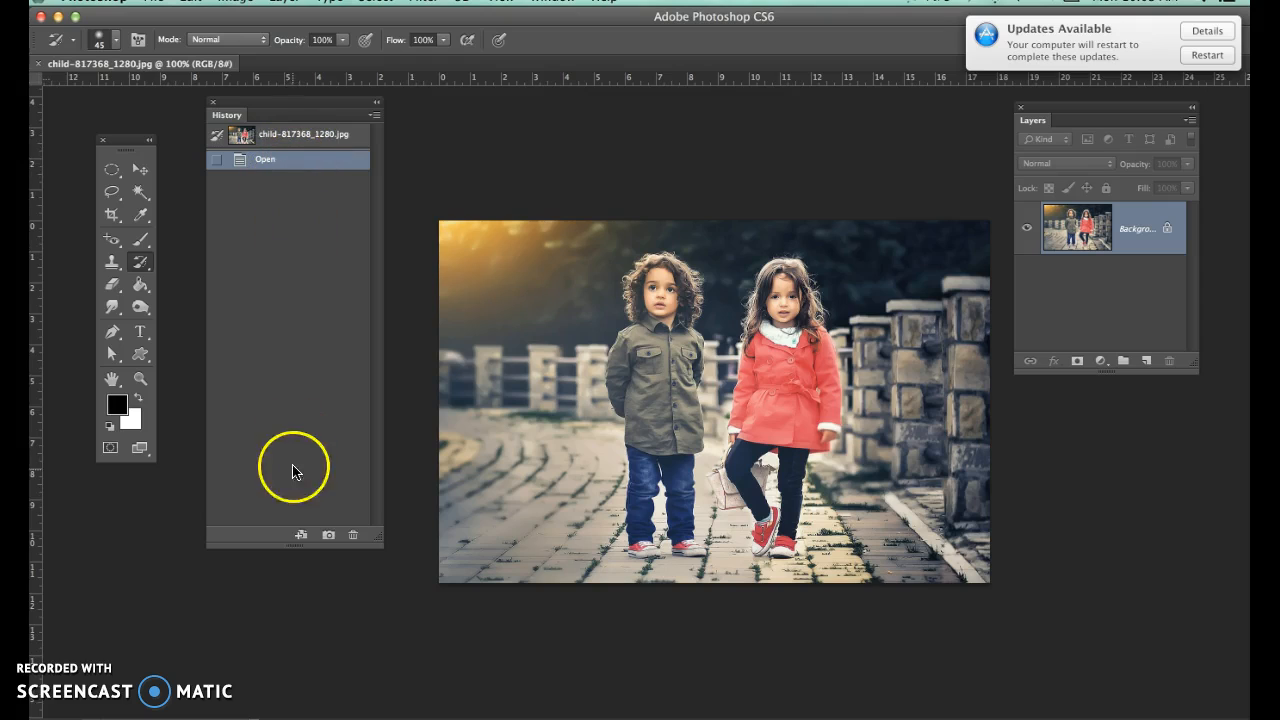
mouse_move(297, 487)
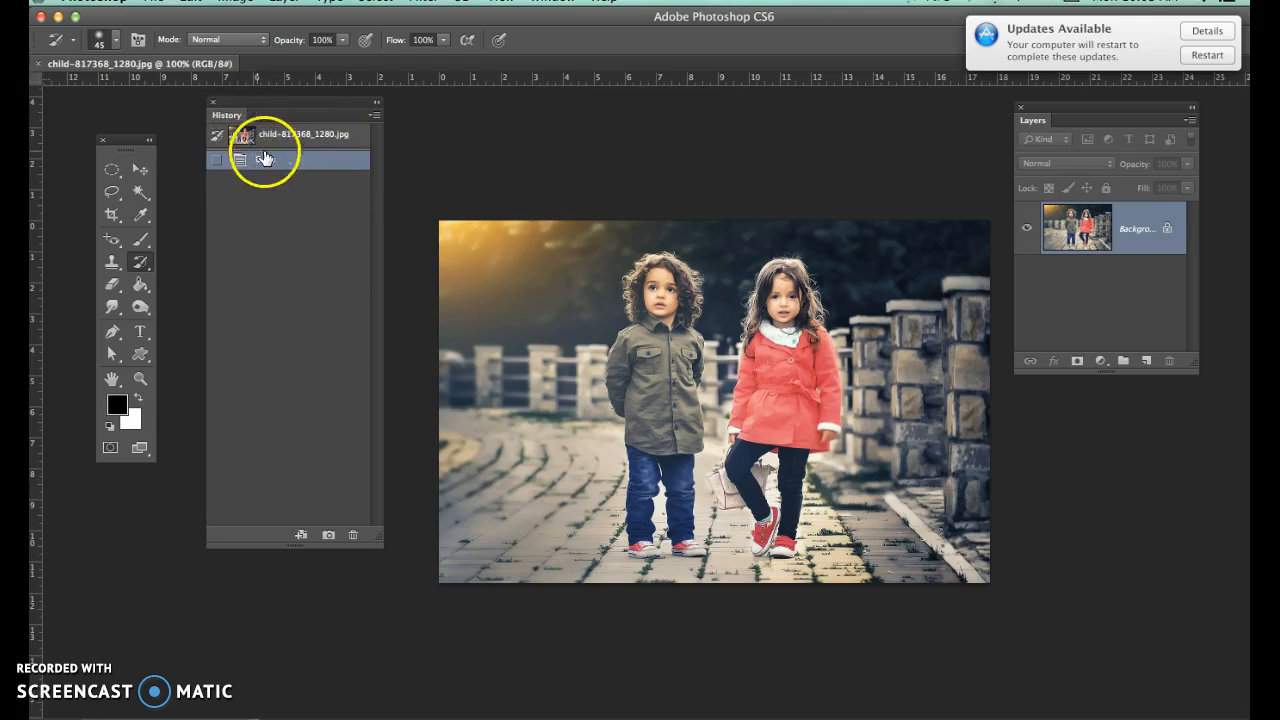
click(265, 159)
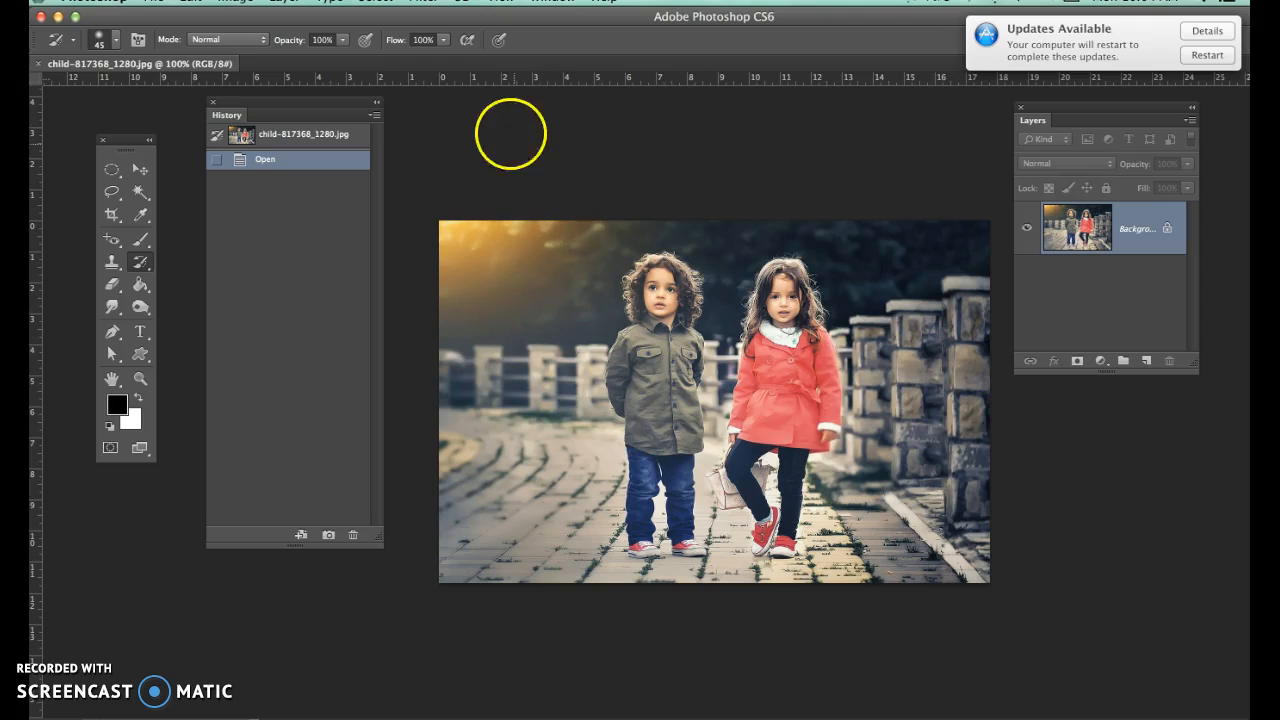
mouse_move(504, 118)
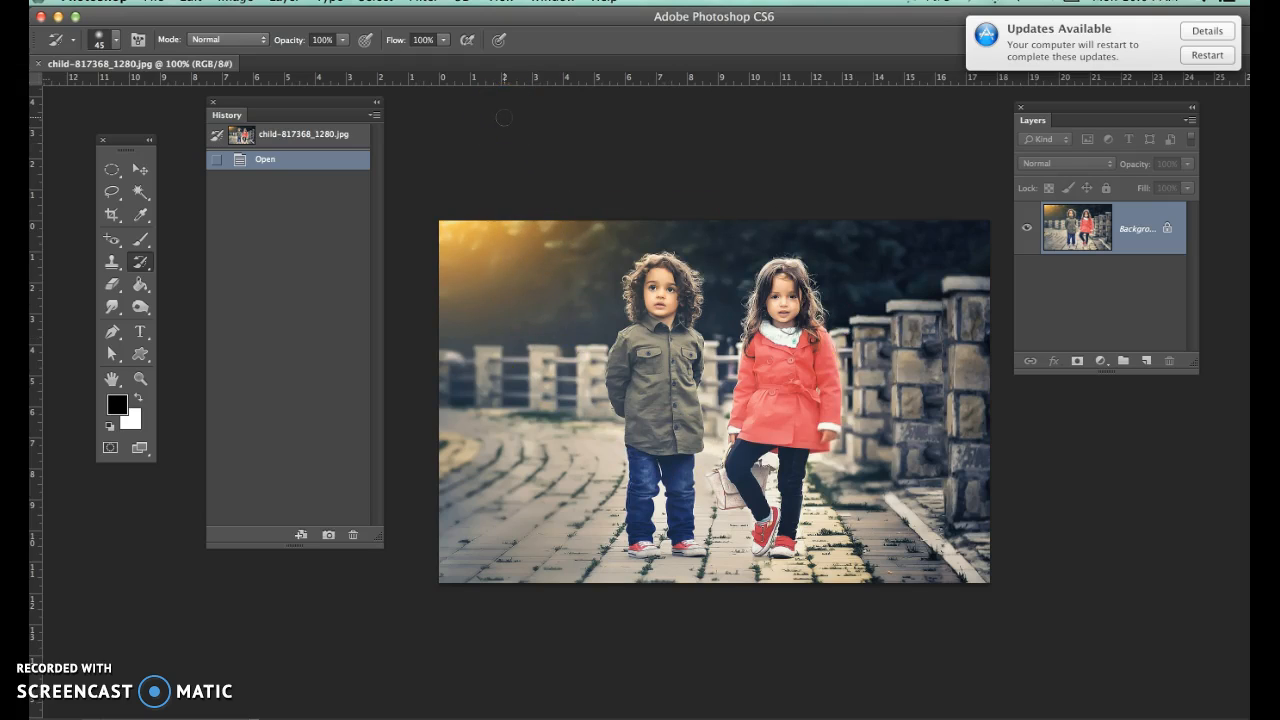
mouse_move(825, 208)
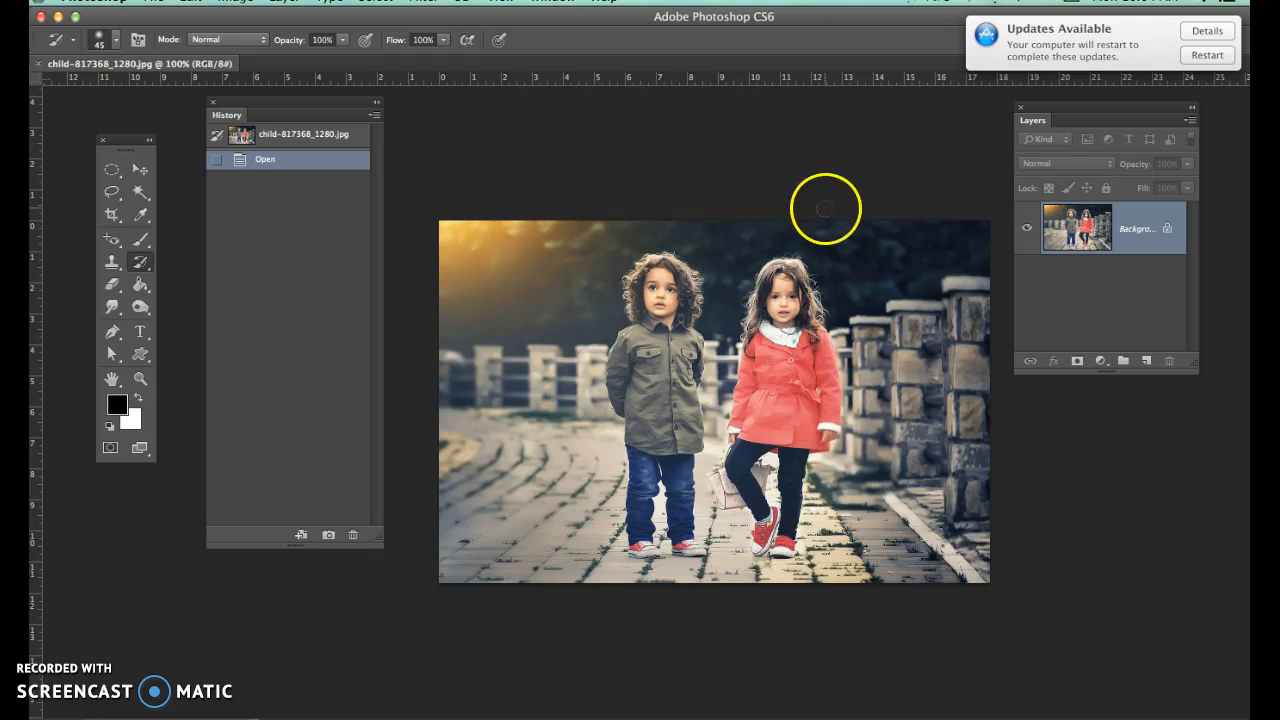
mouse_move(782, 258)
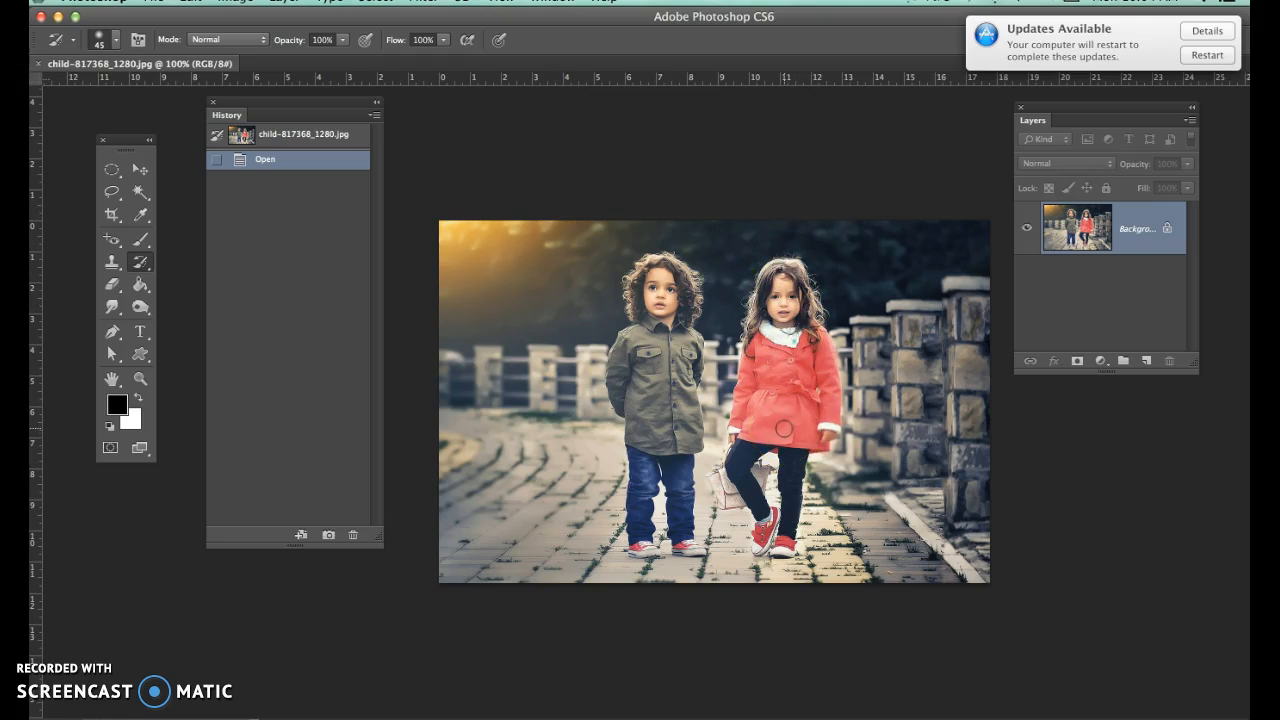
mouse_move(900, 270)
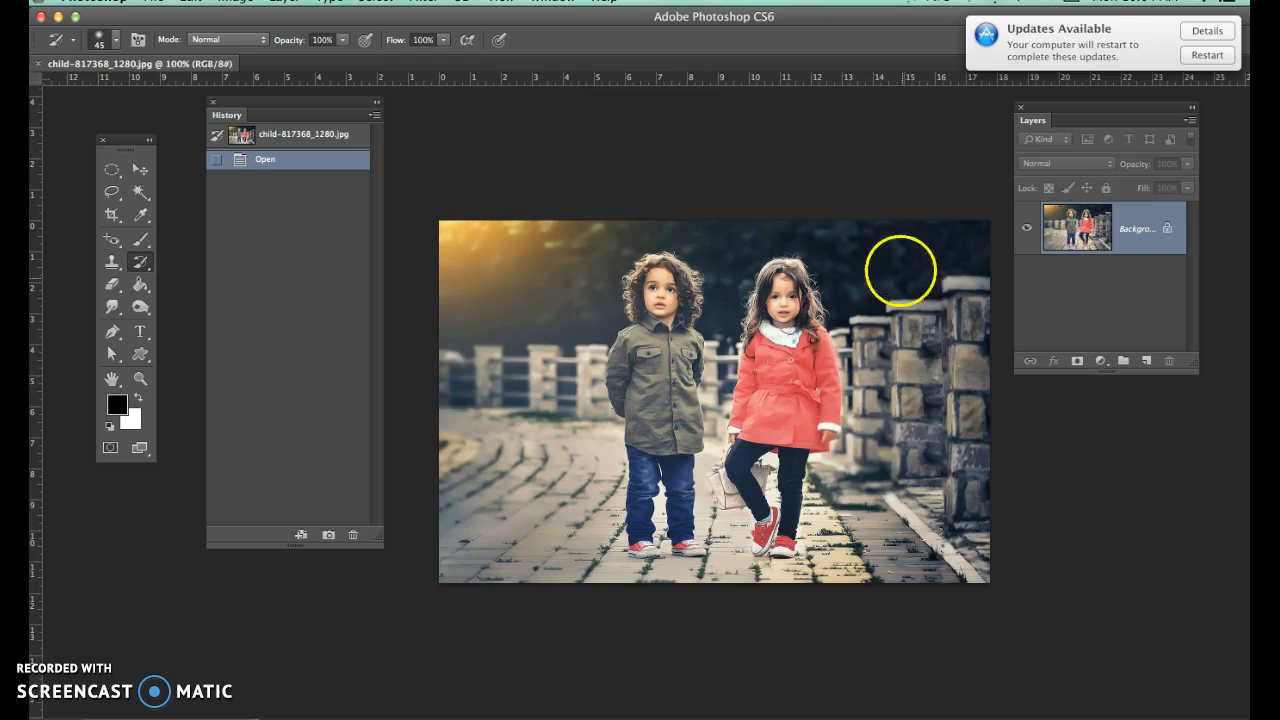
mouse_move(770, 280)
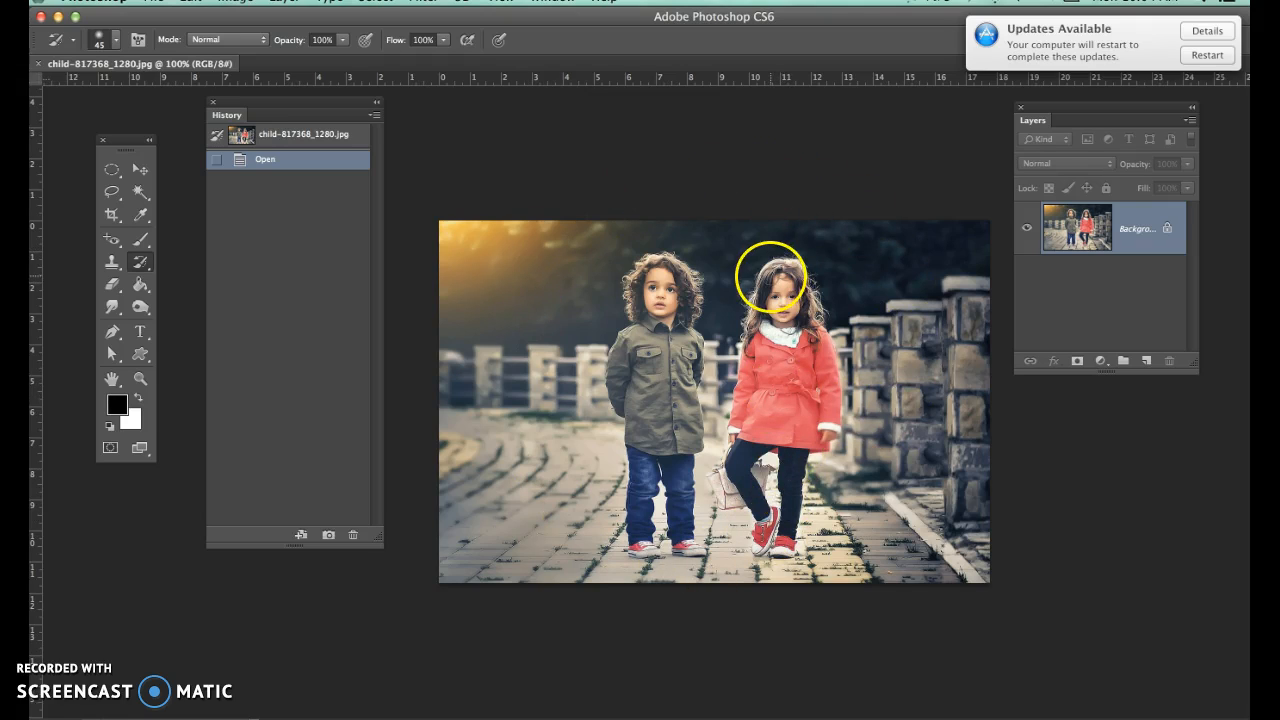
mouse_move(565, 138)
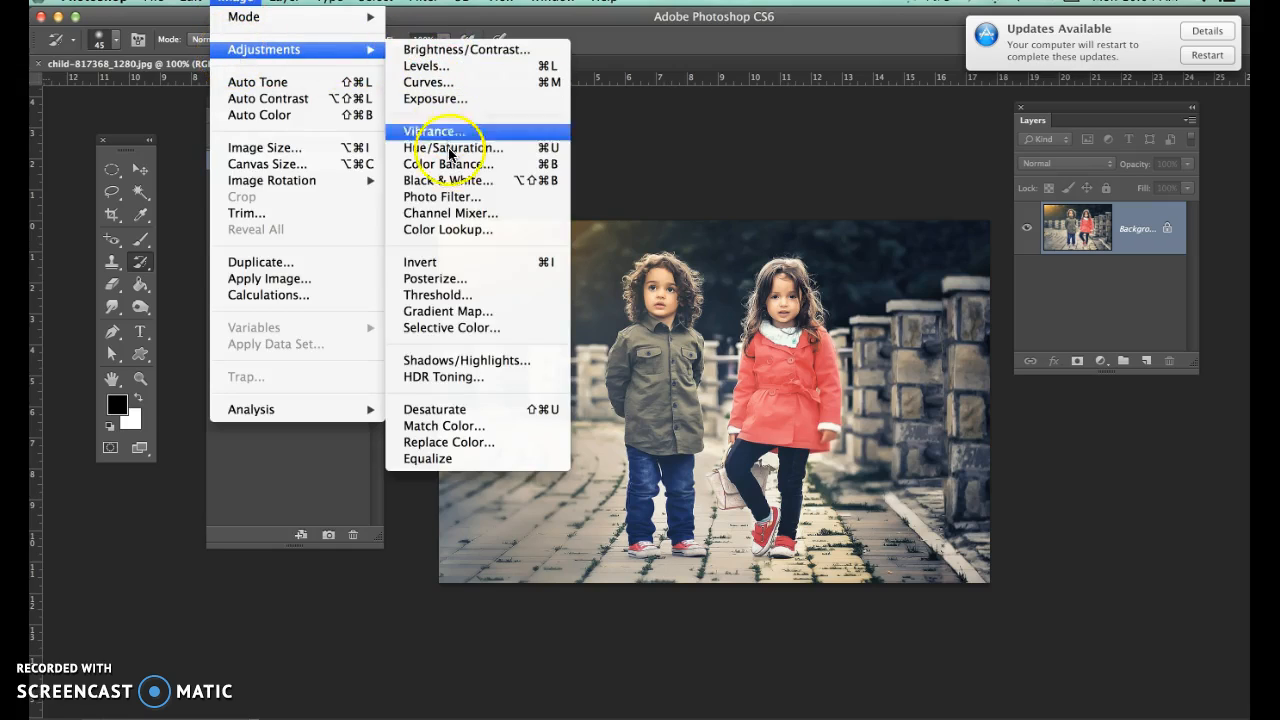
mouse_move(435, 98)
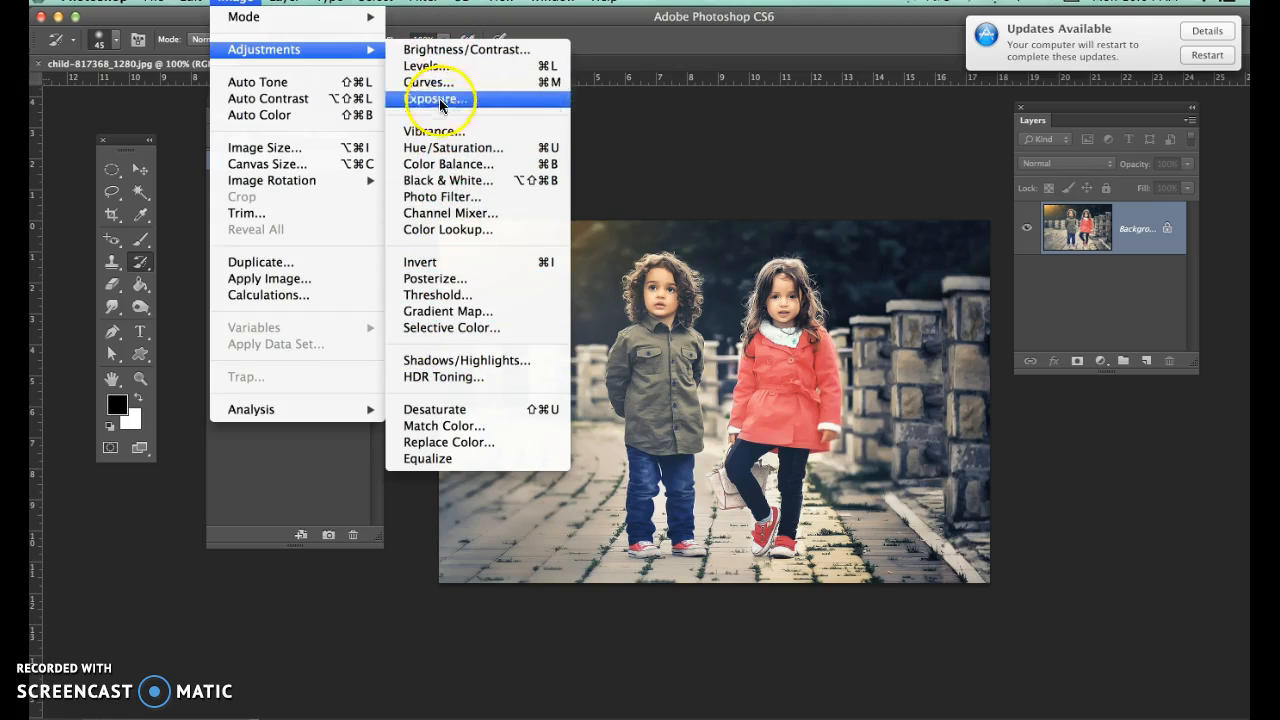
mouse_move(450, 148)
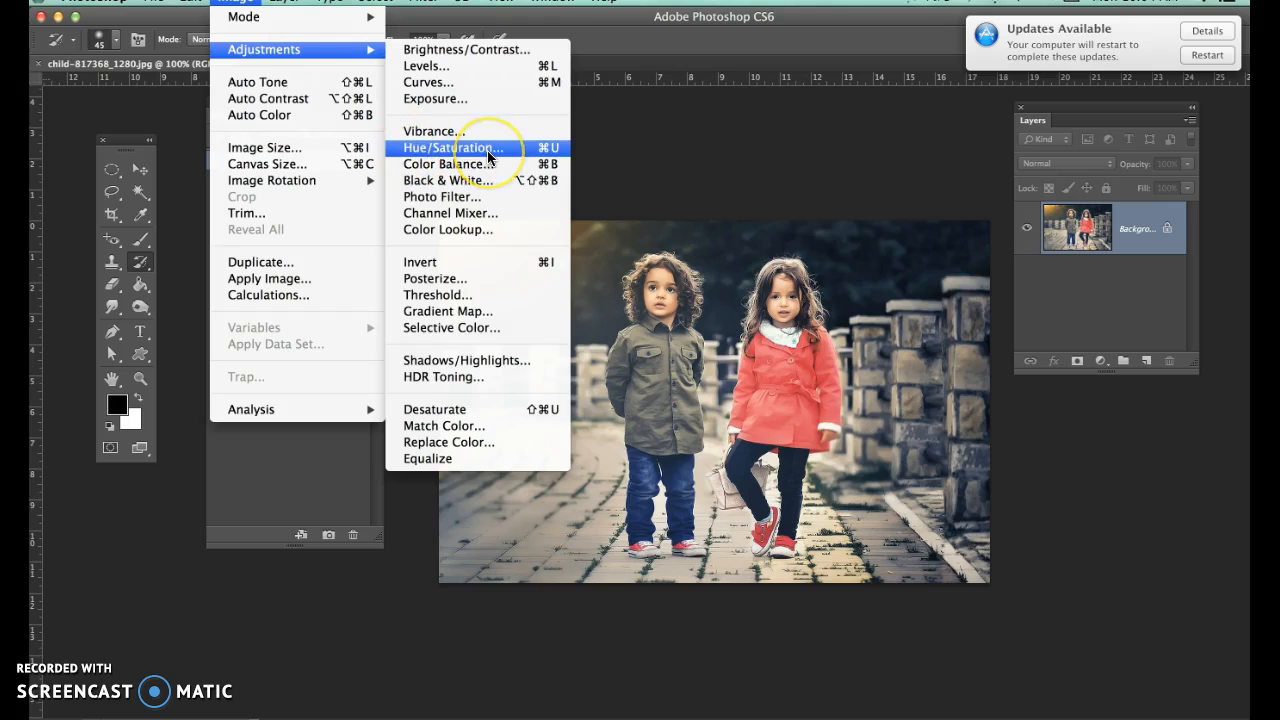
Open the Hue/Saturation dialog from Image > Adjustments
click(452, 148)
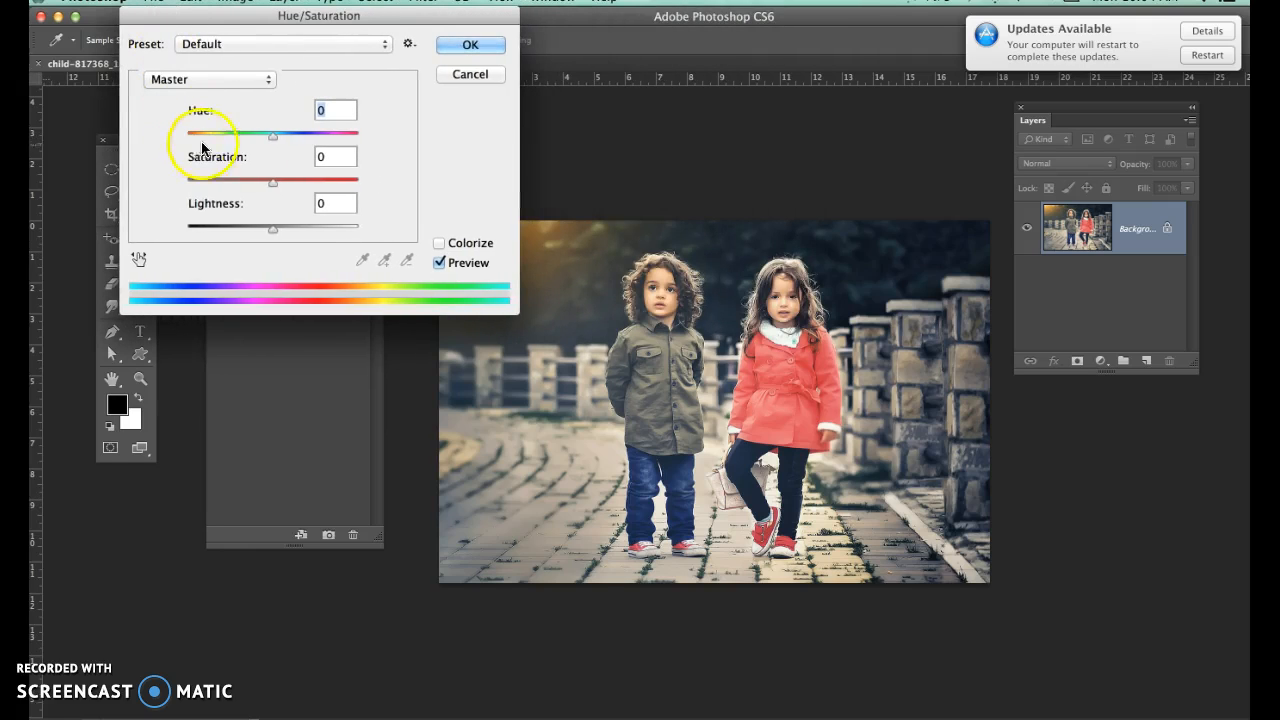
mouse_move(775, 355)
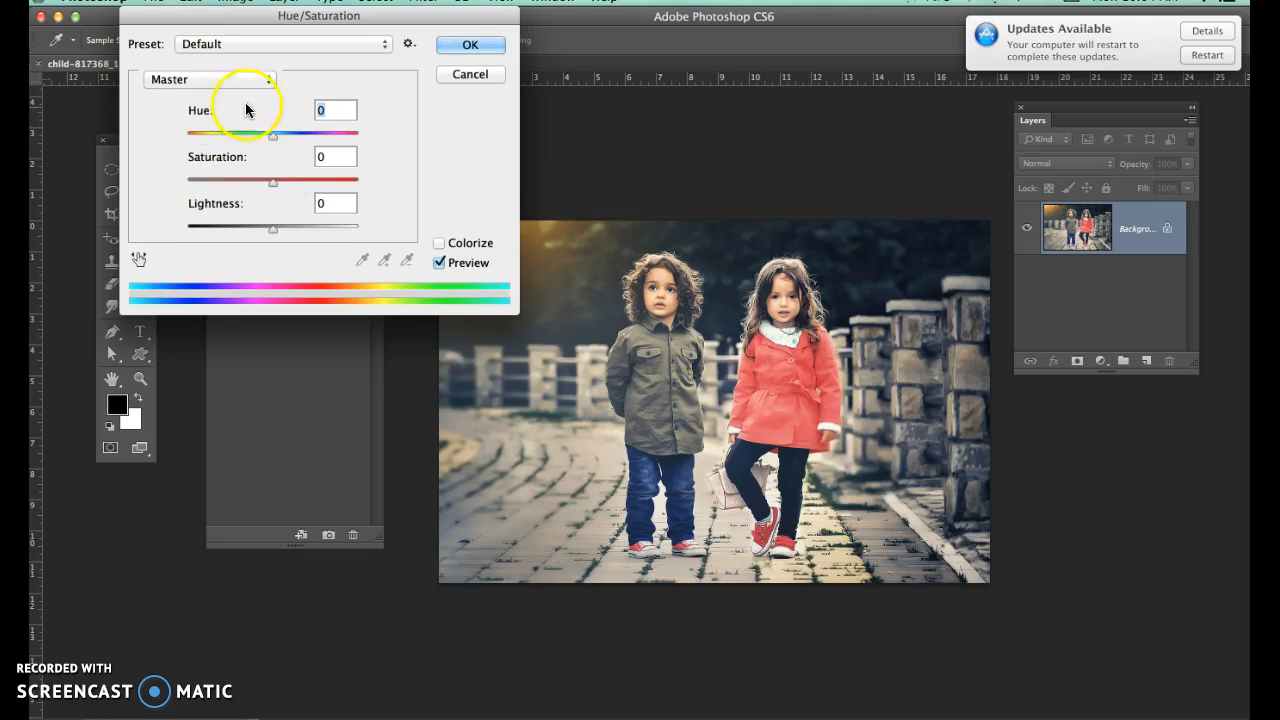
Preview hues +14, +141, +36 and −27, then settle on −114 for a blue coat
drag(273, 135, 272, 135)
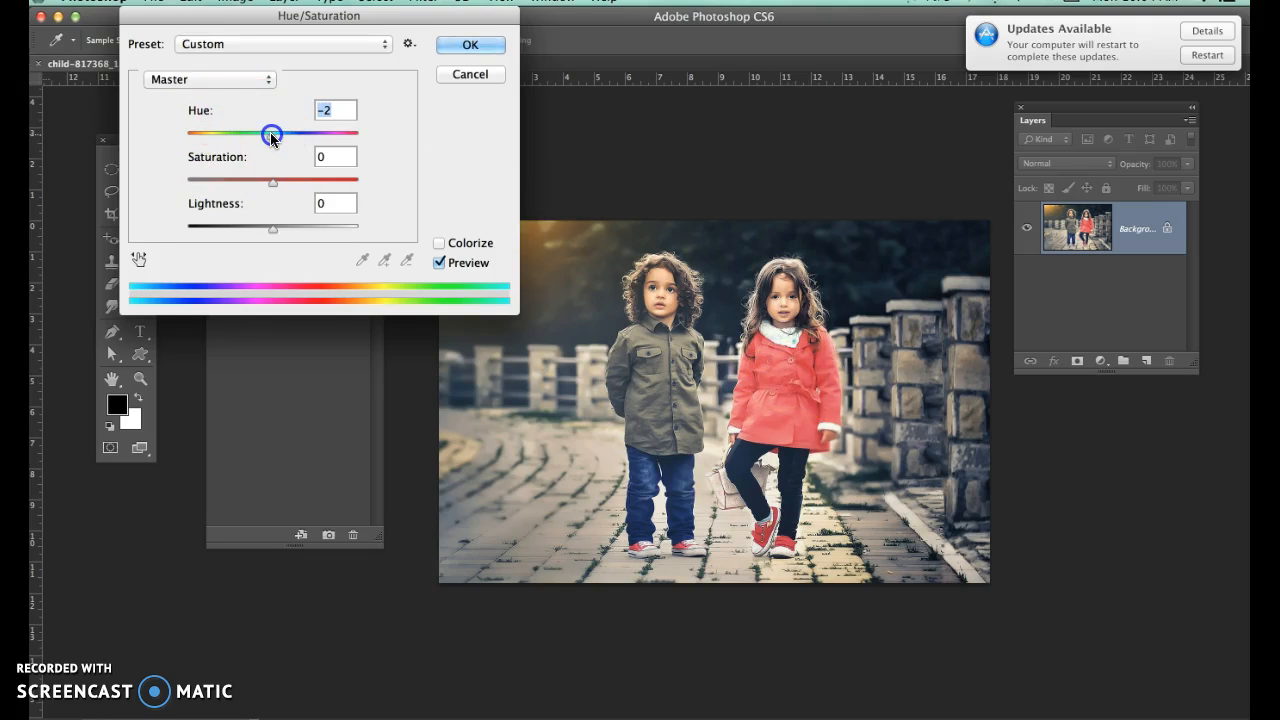
drag(272, 134, 286, 134)
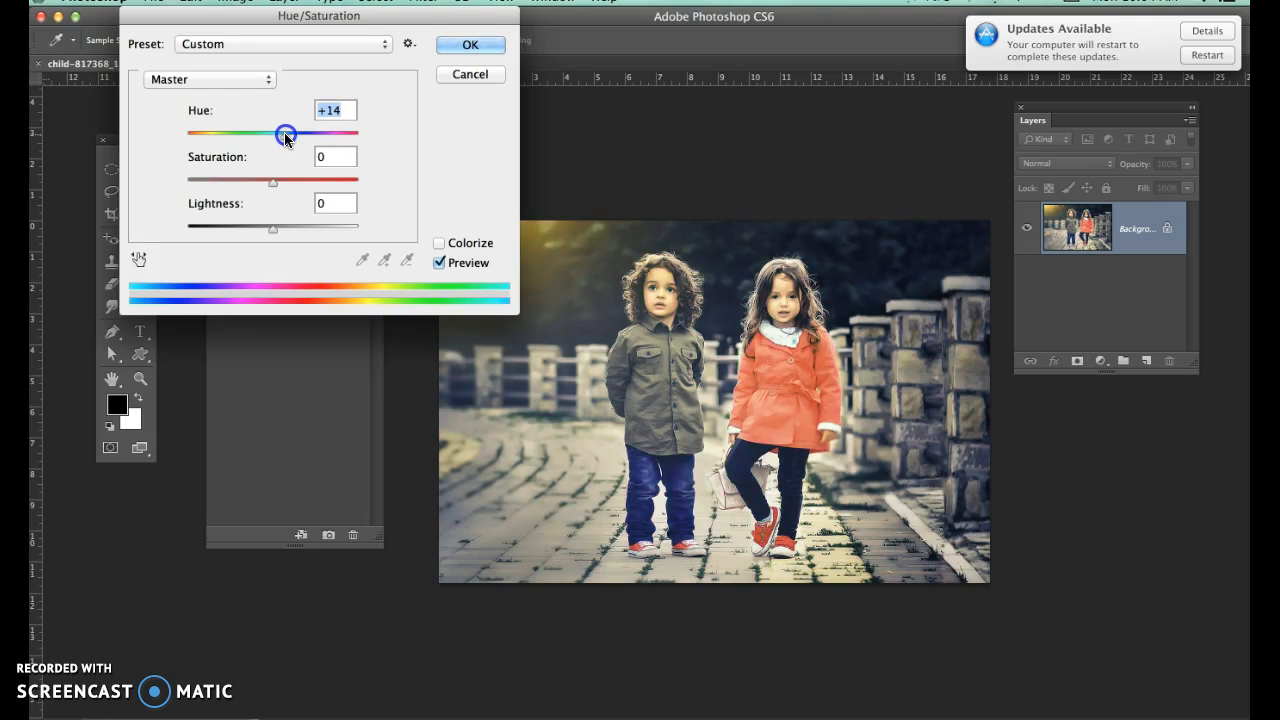
mouse_move(368, 297)
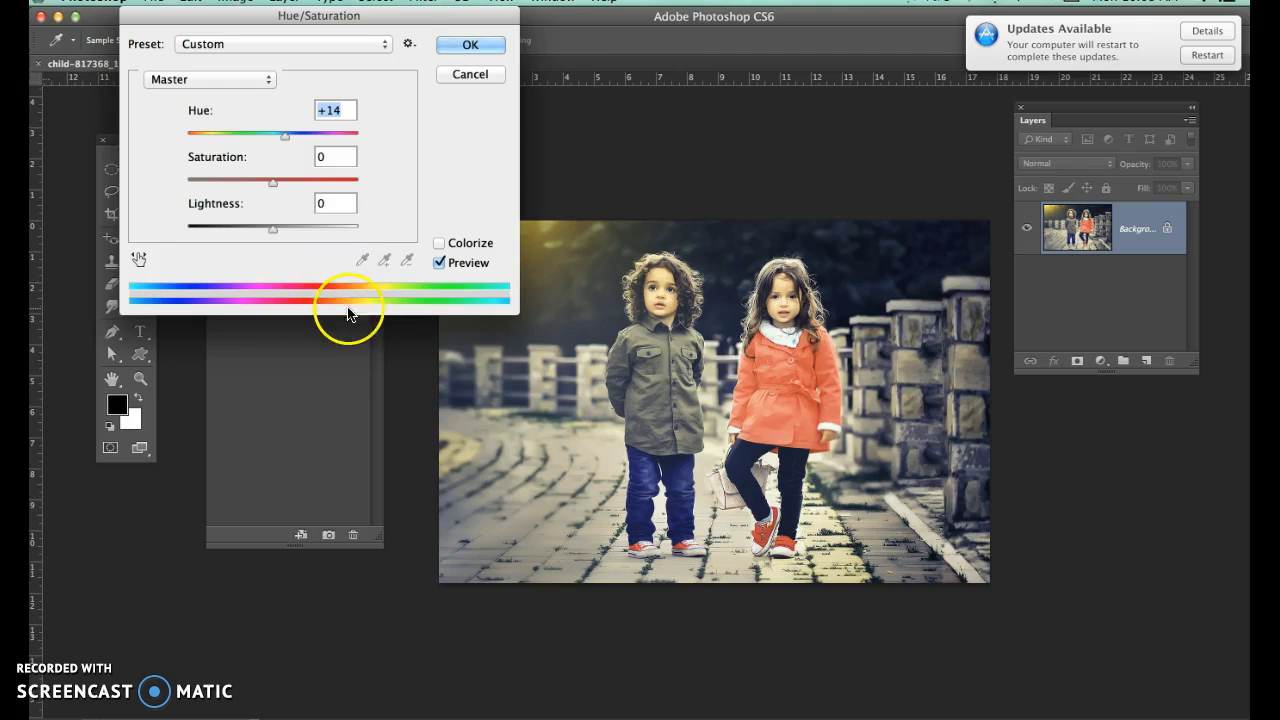
drag(287, 135, 283, 135)
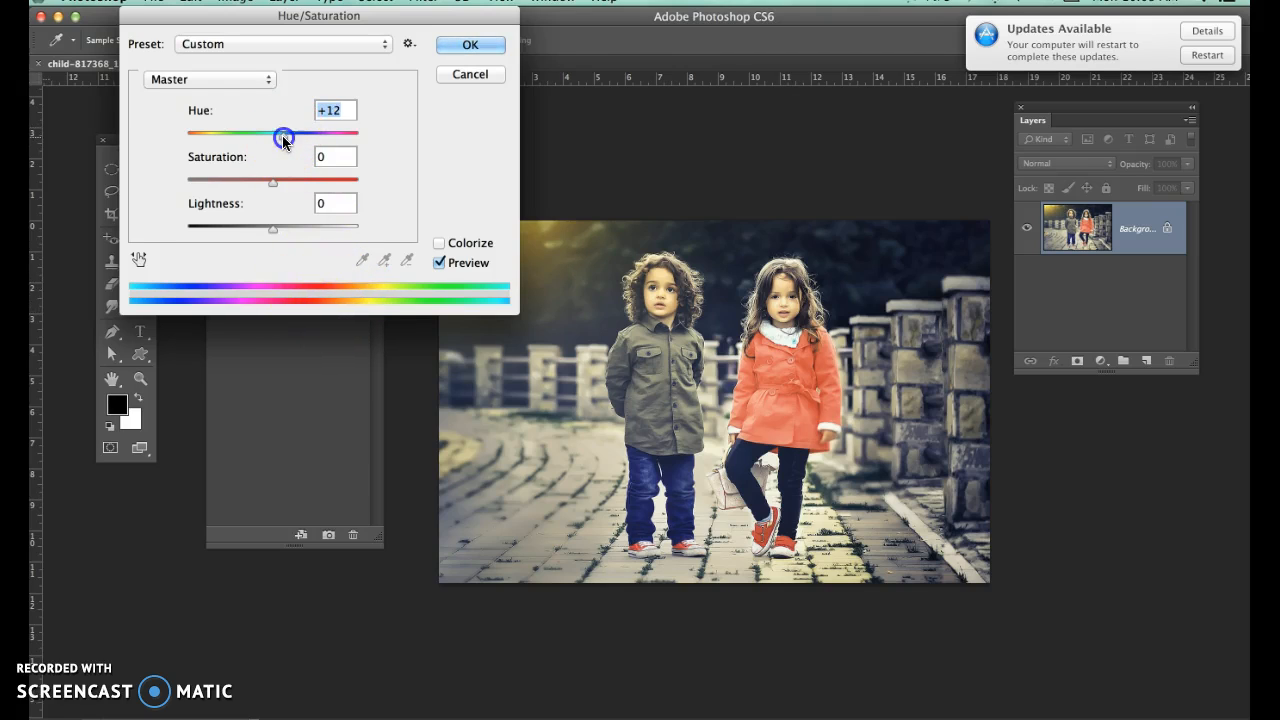
drag(285, 135, 348, 135)
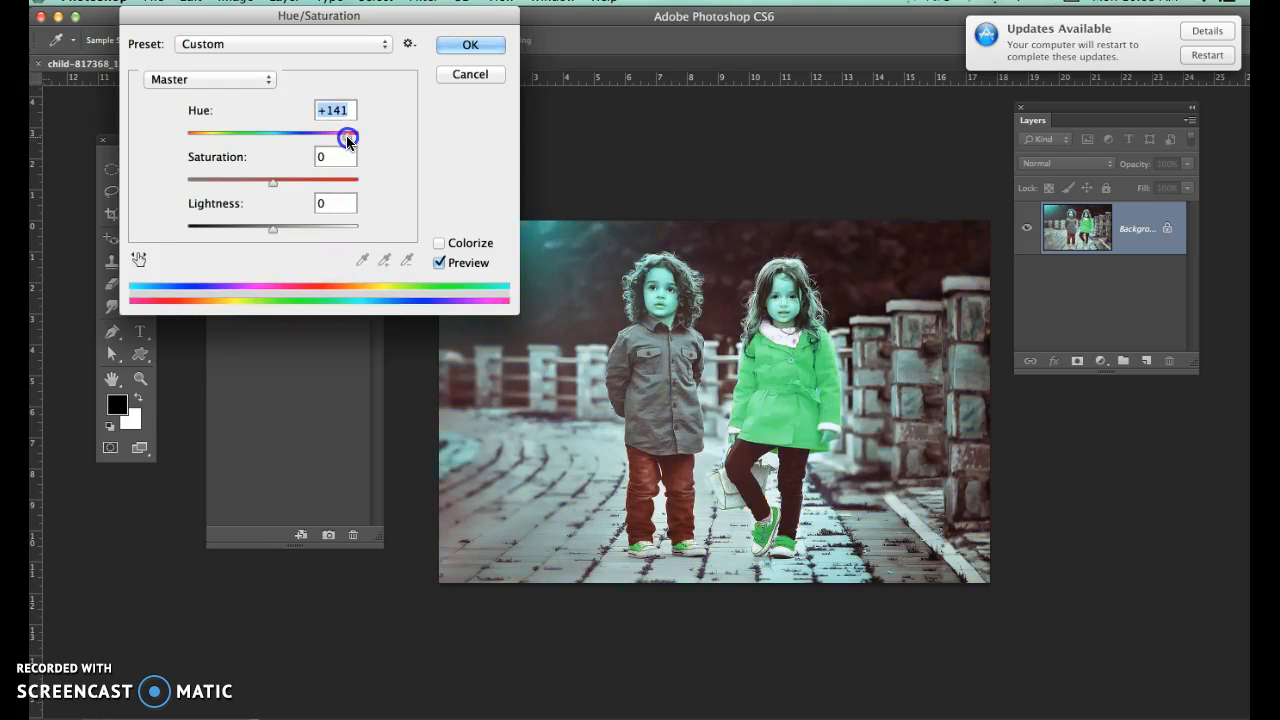
drag(348, 137, 300, 137)
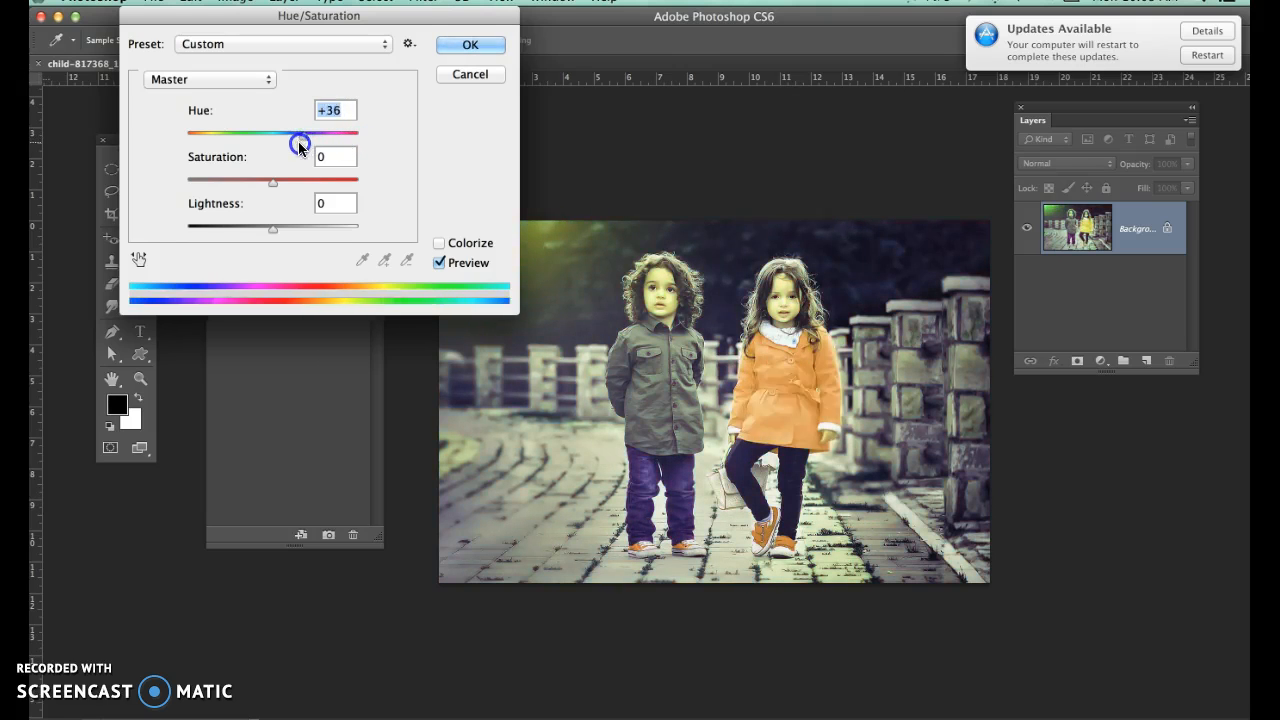
drag(300, 143, 250, 143)
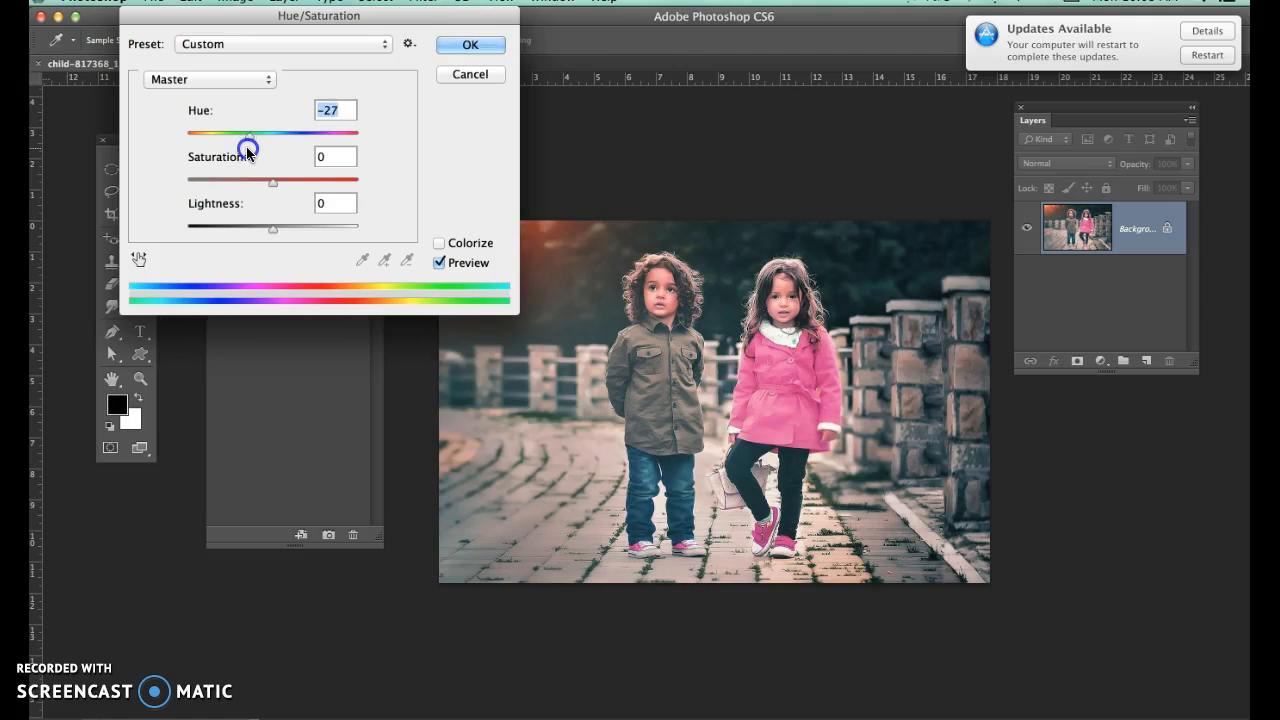
drag(248, 133, 210, 133)
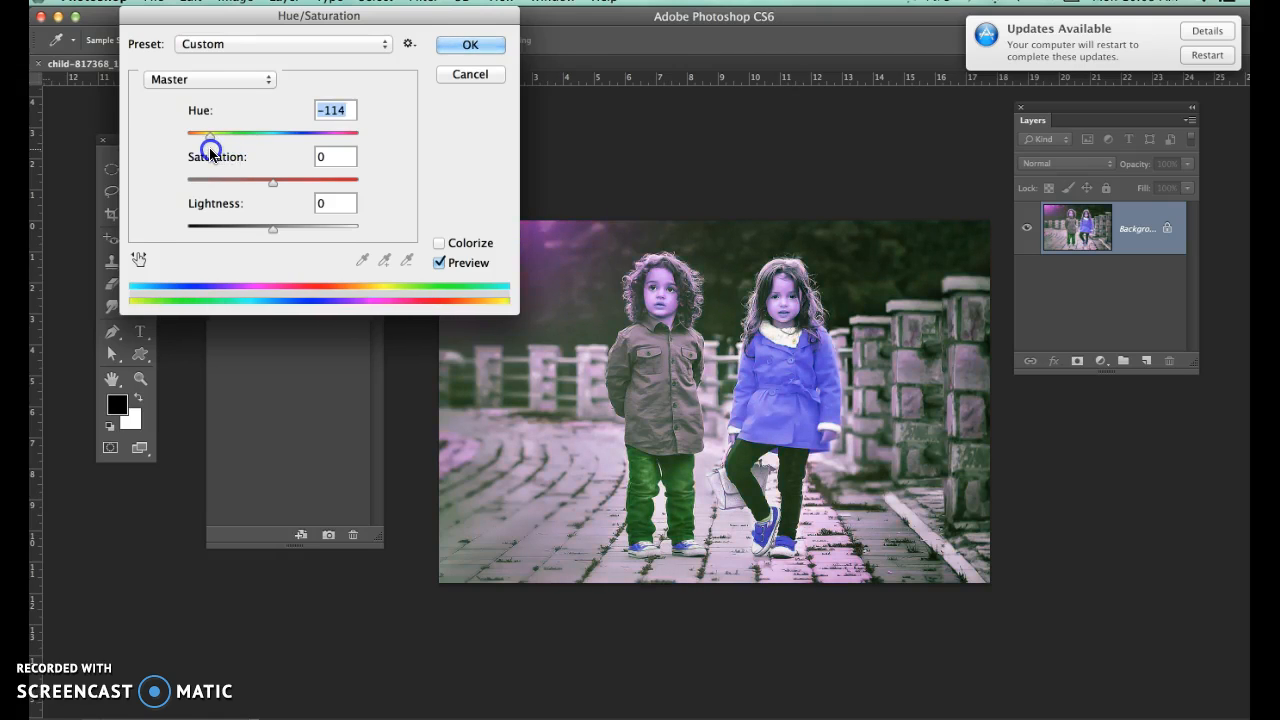
drag(212, 134, 210, 134)
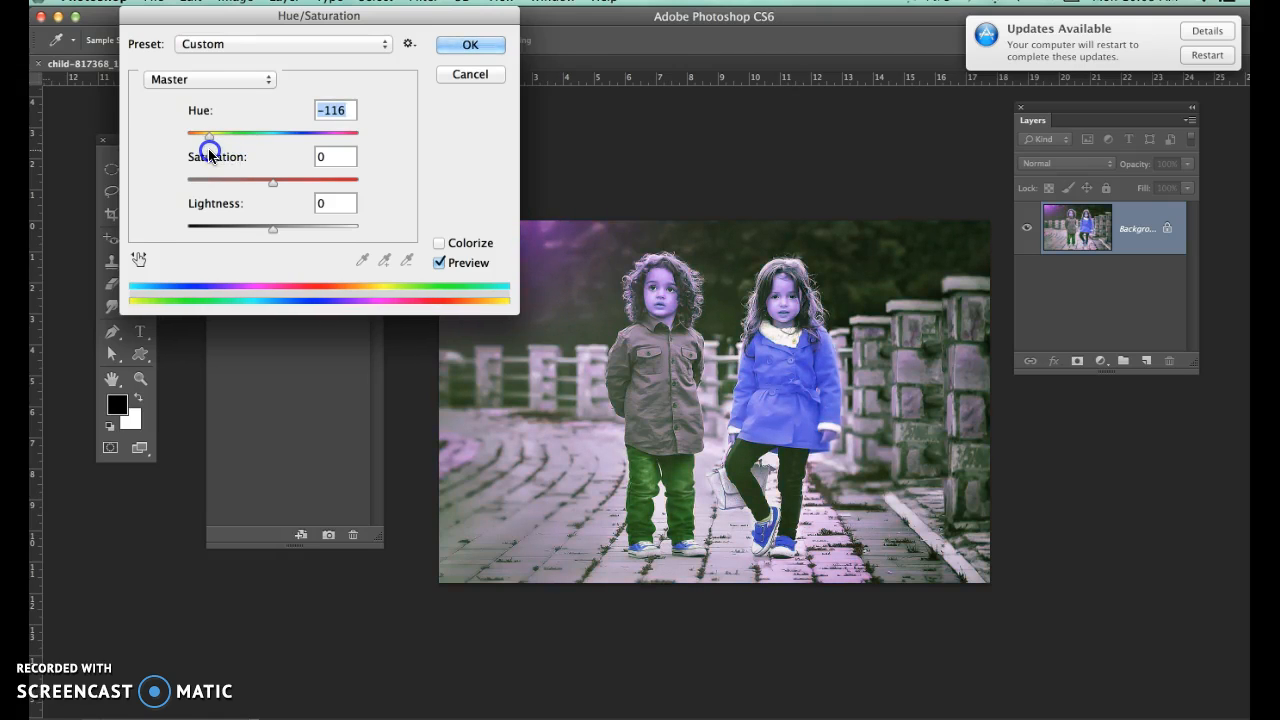
drag(208, 133, 211, 133)
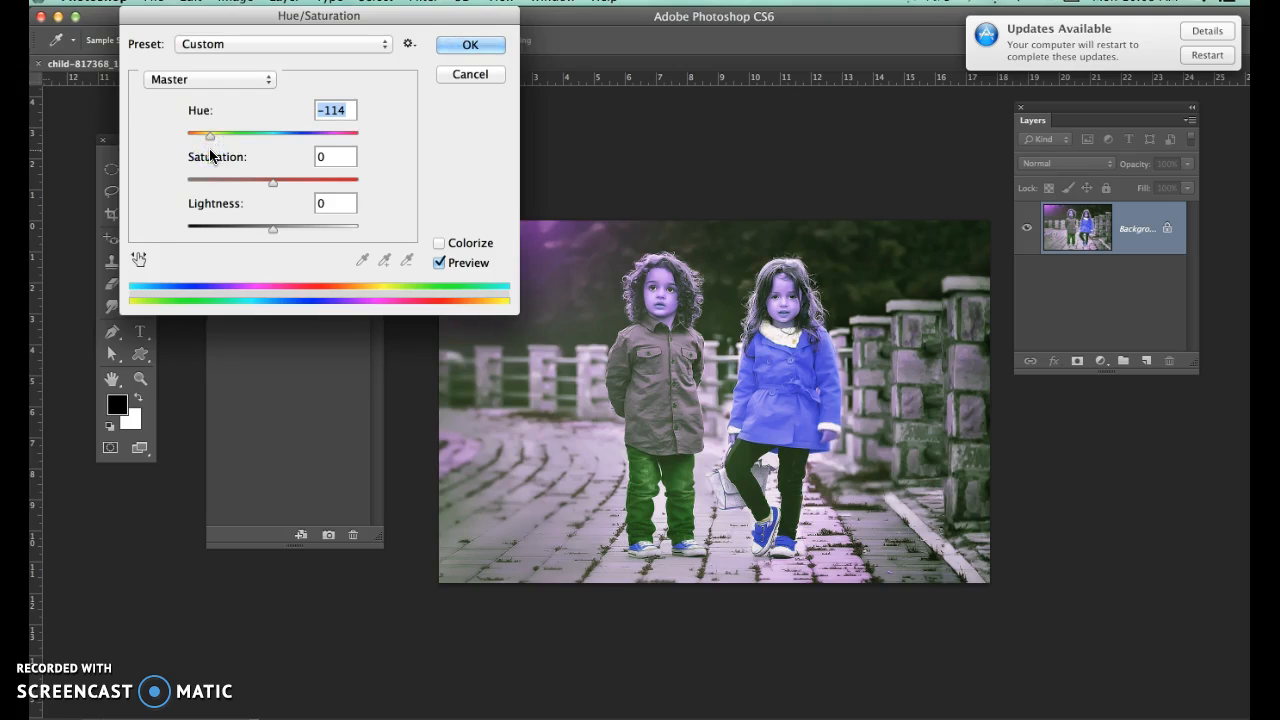
mouse_move(780, 375)
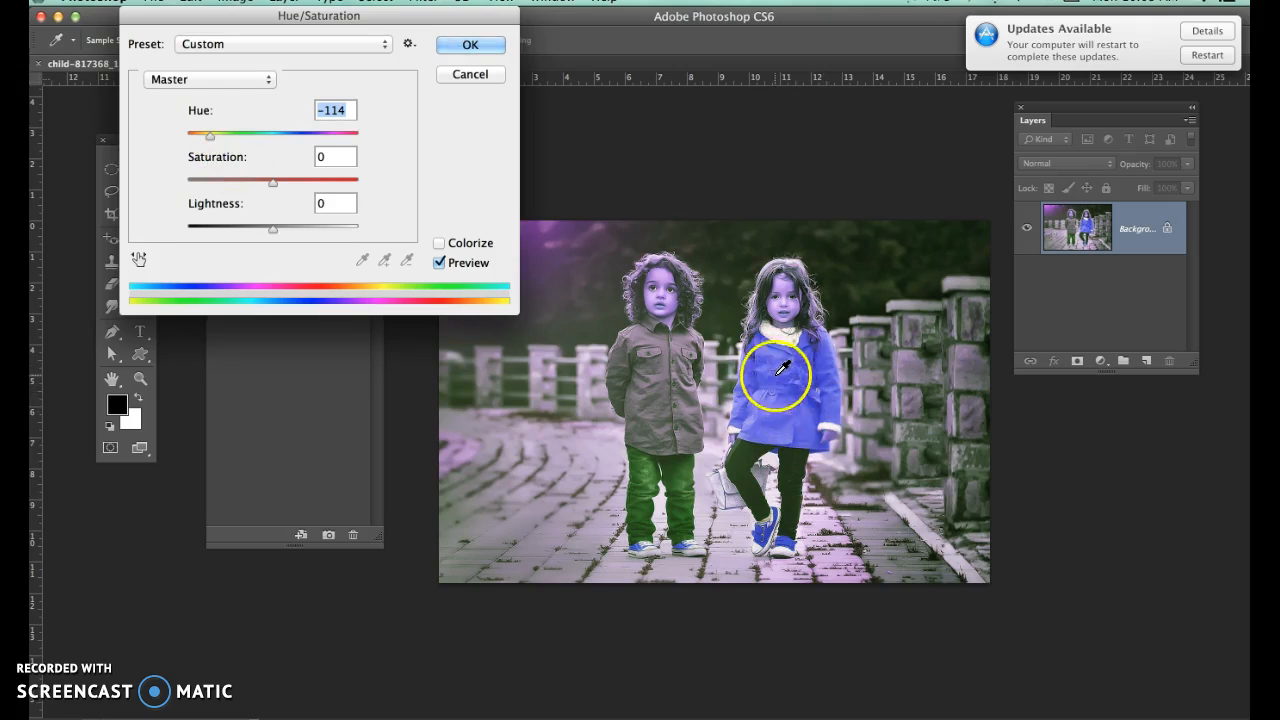
mouse_move(725, 300)
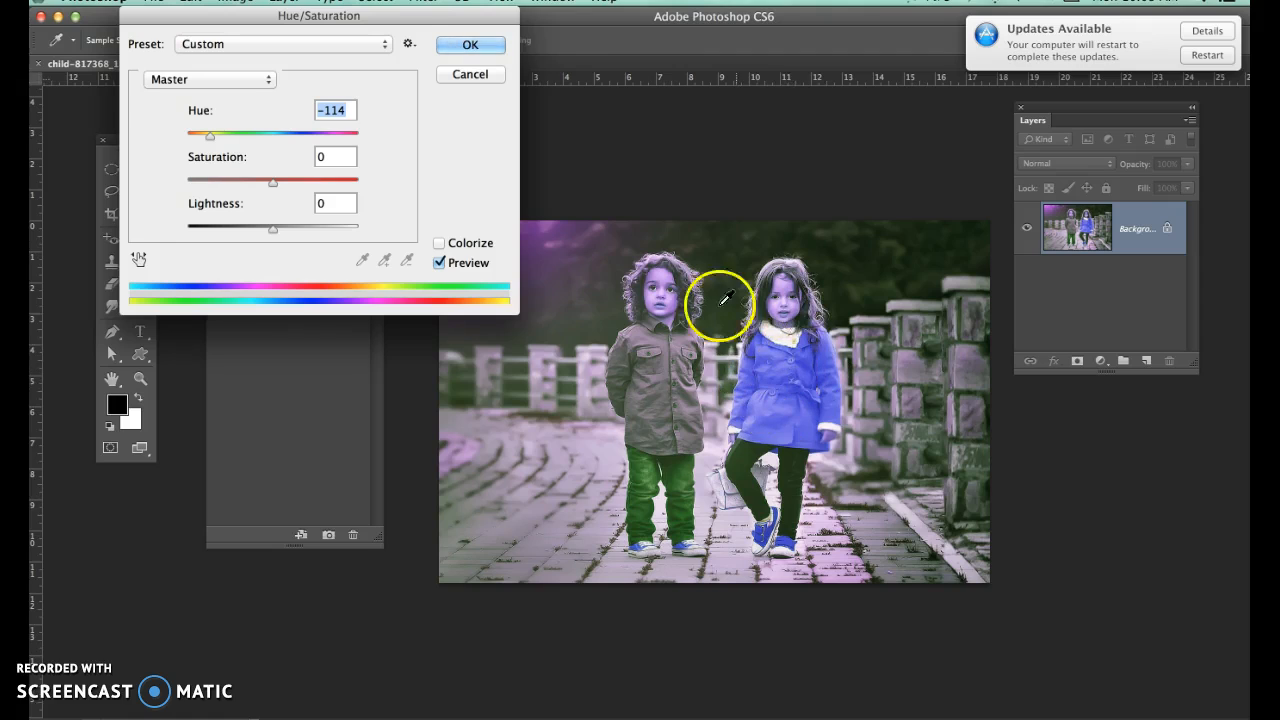
mouse_move(820, 285)
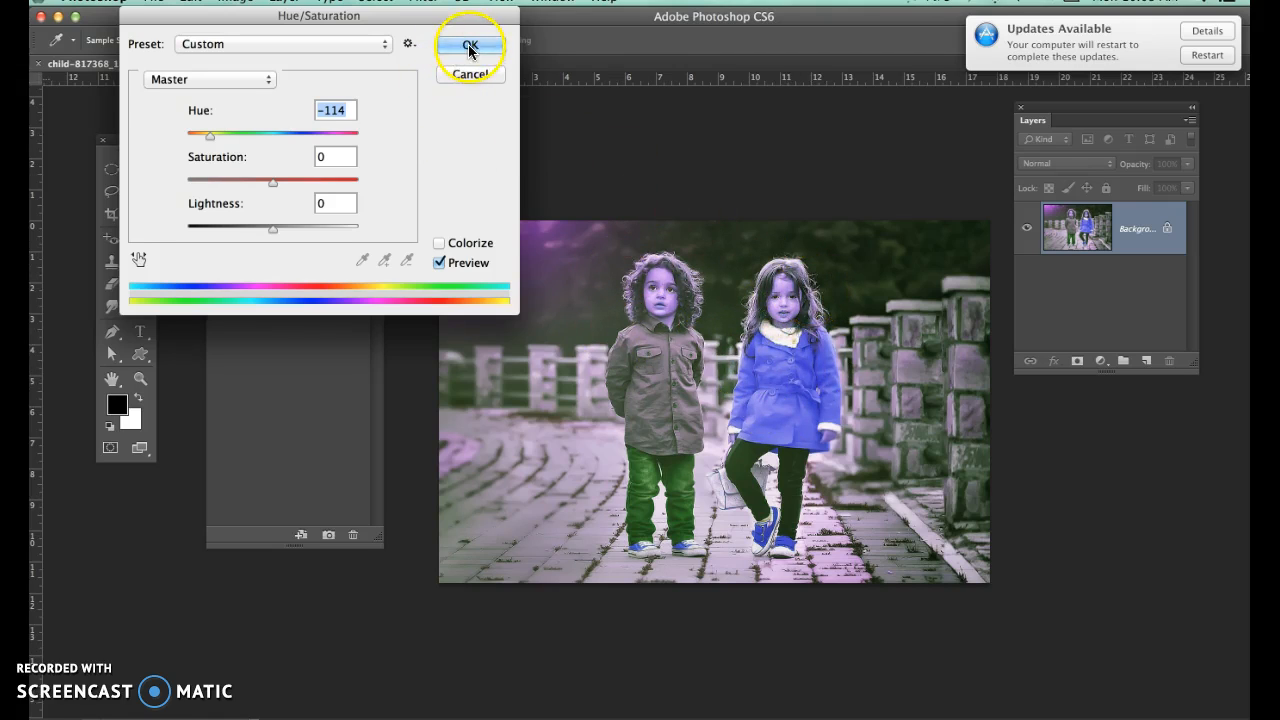
Apply the −114 hue shift and record it as Snapshot 1
click(470, 49)
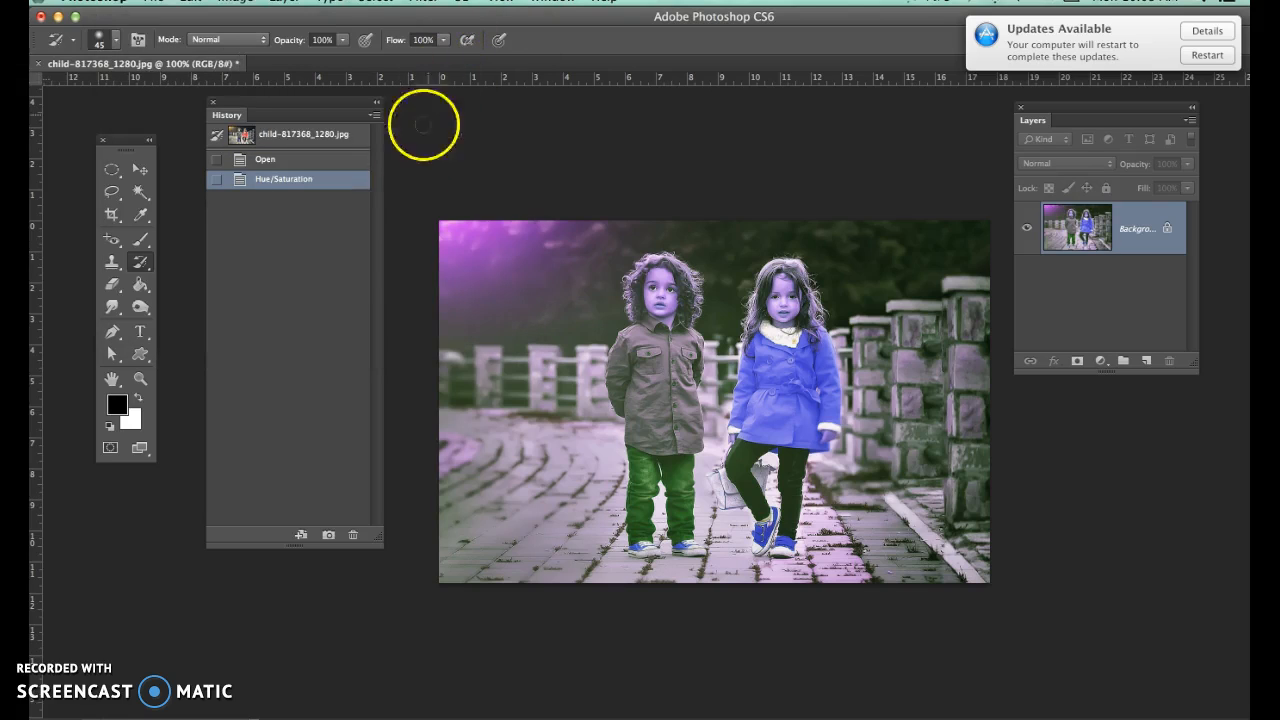
mouse_move(330, 535)
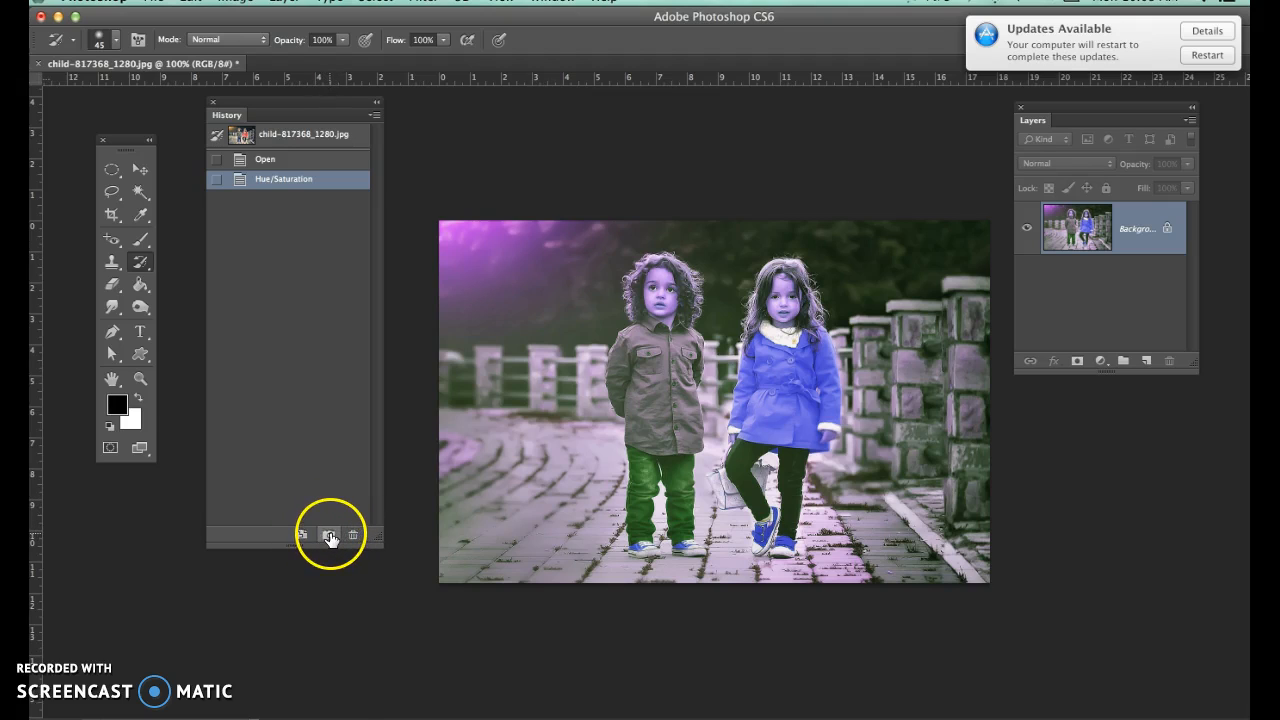
click(328, 534)
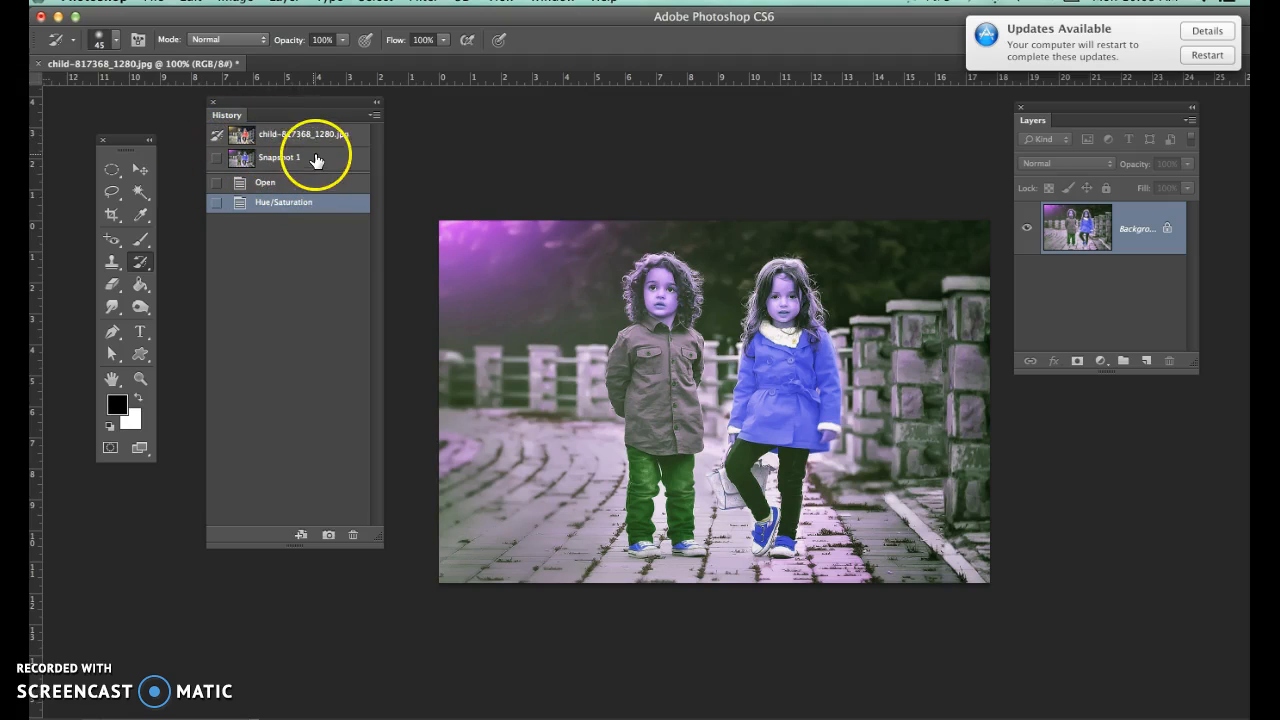
mouse_move(320, 160)
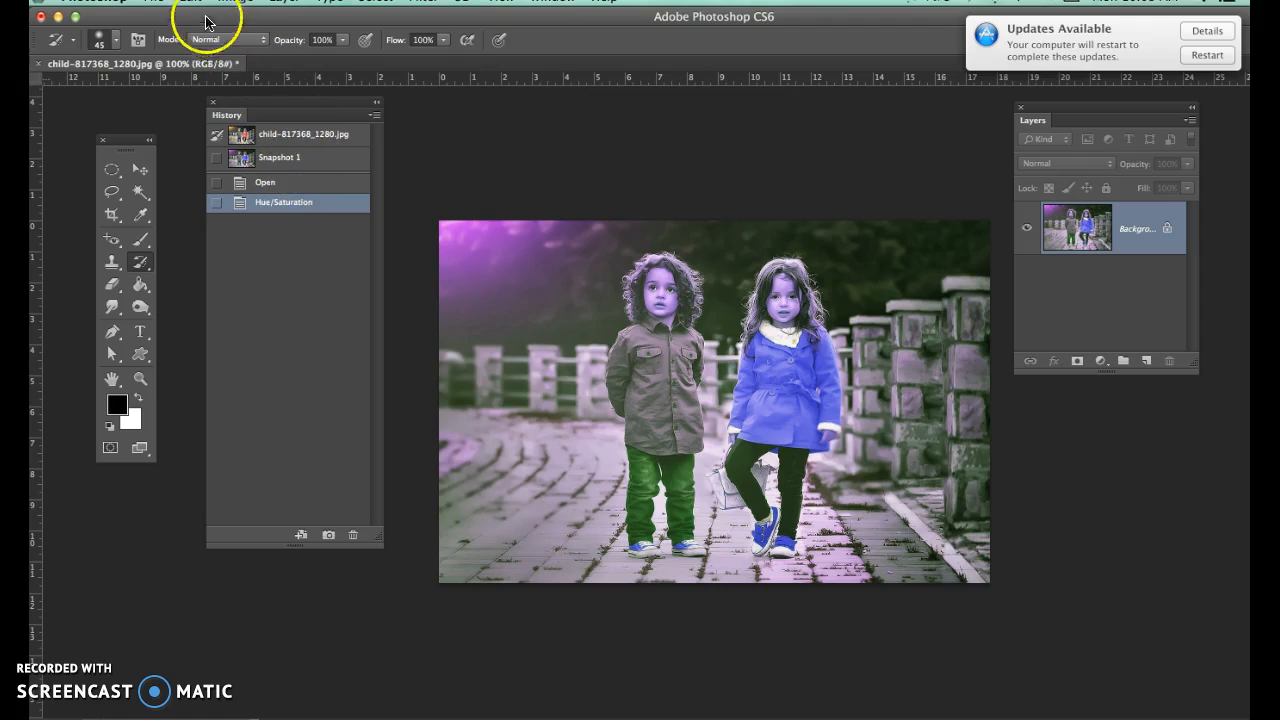
click(190, 3)
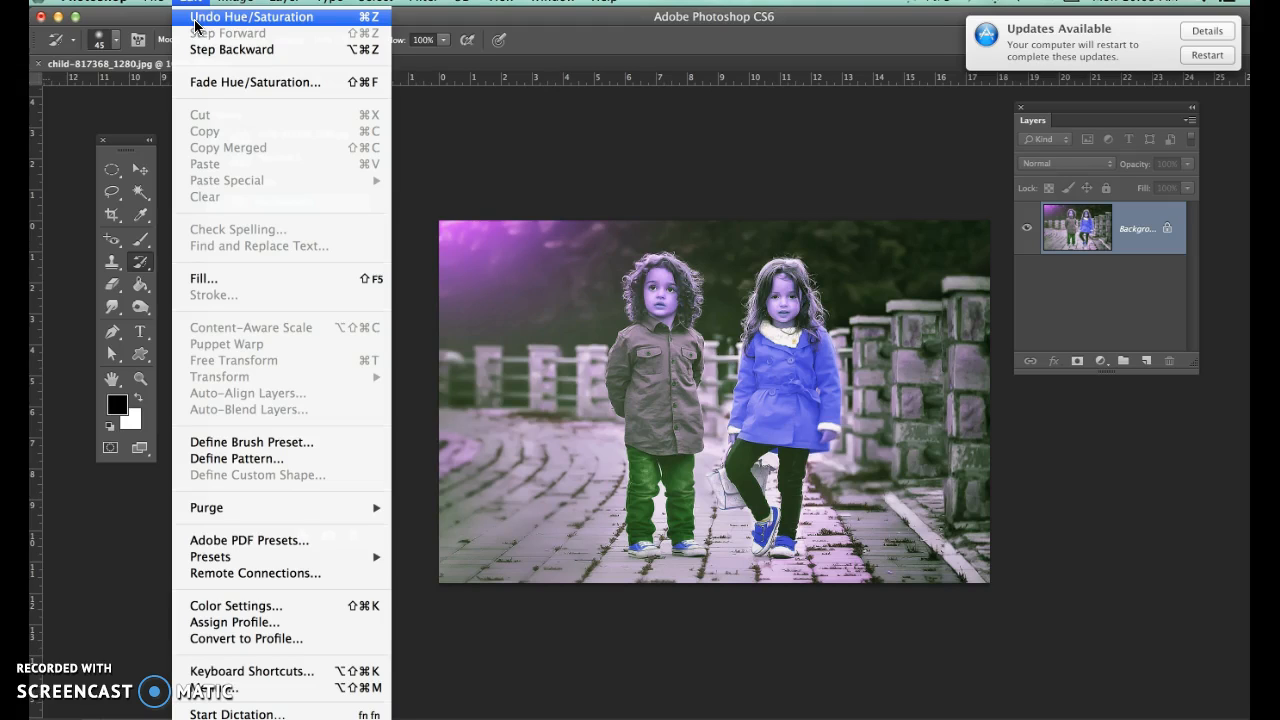
Undo the hue adjustment to restore the red coat, and save that as Snapshot 2
click(253, 16)
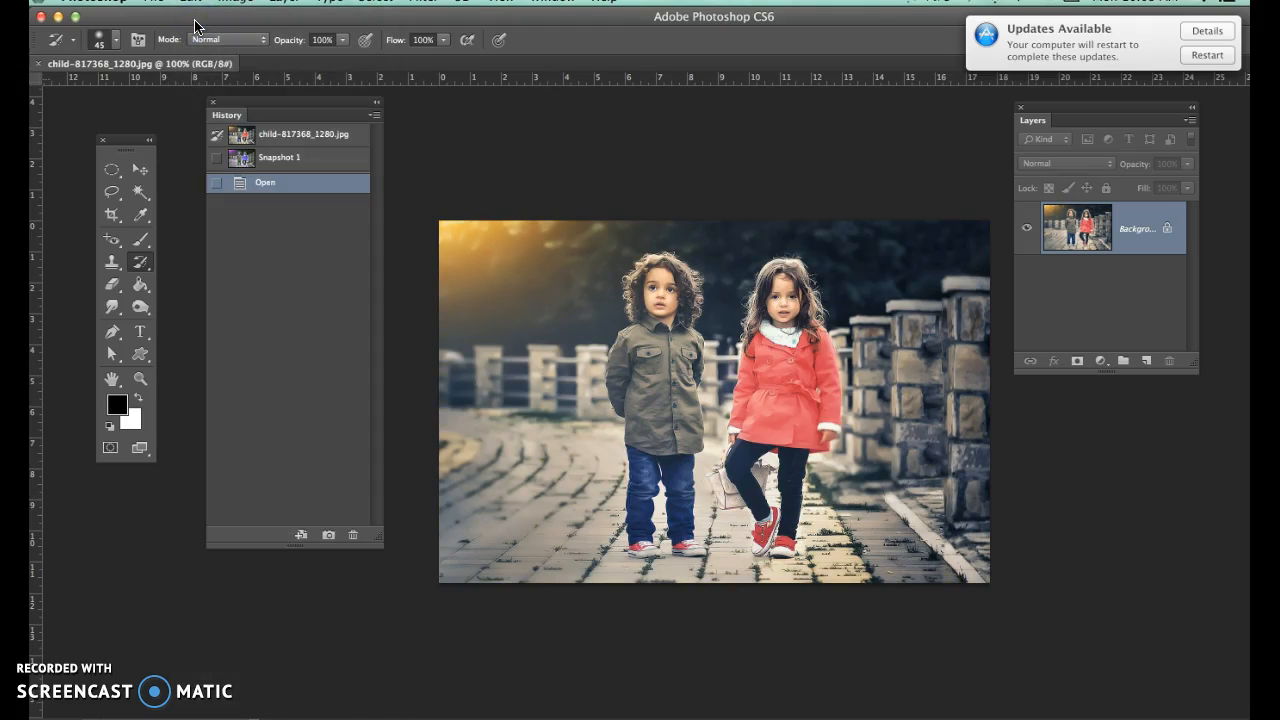
mouse_move(578, 213)
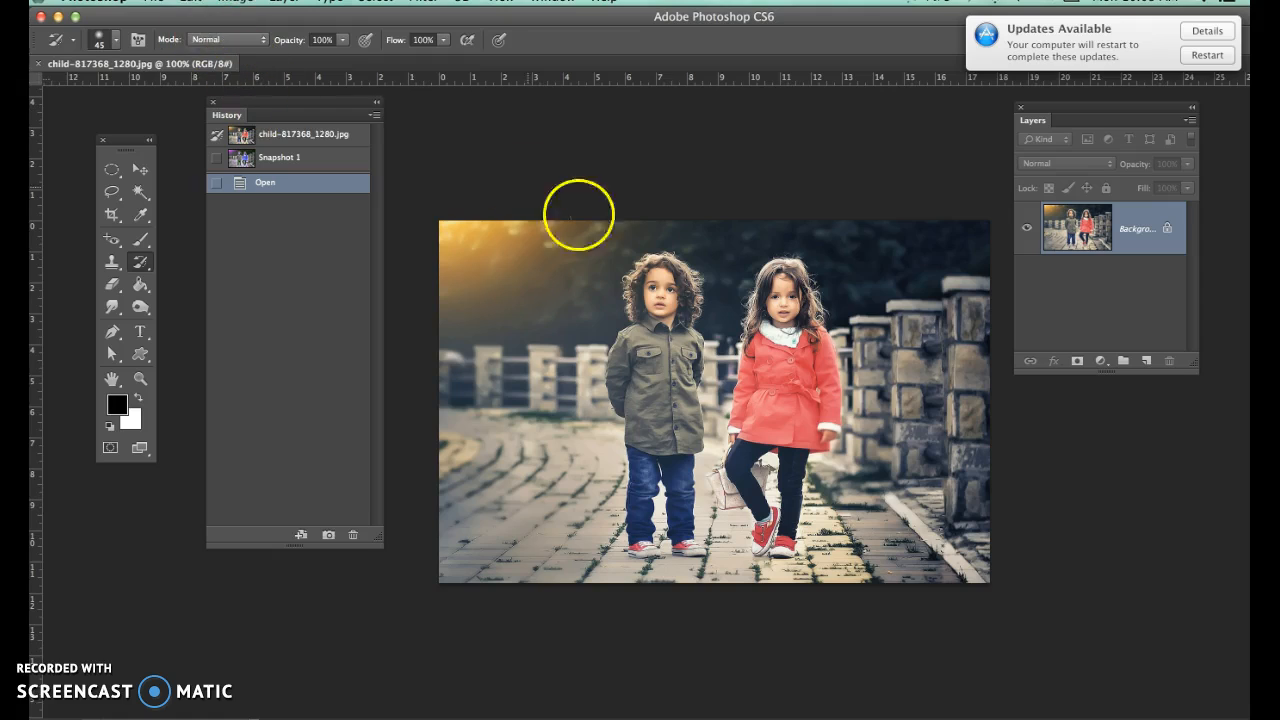
mouse_move(680, 247)
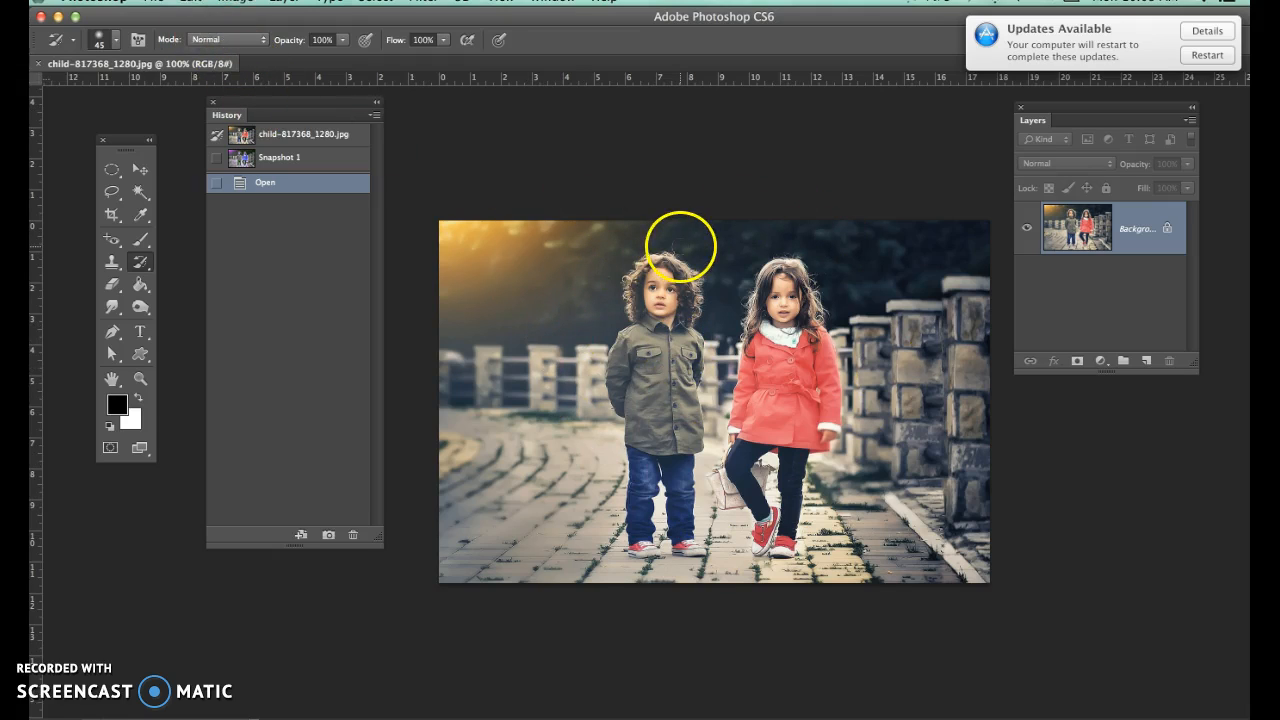
mouse_move(402, 137)
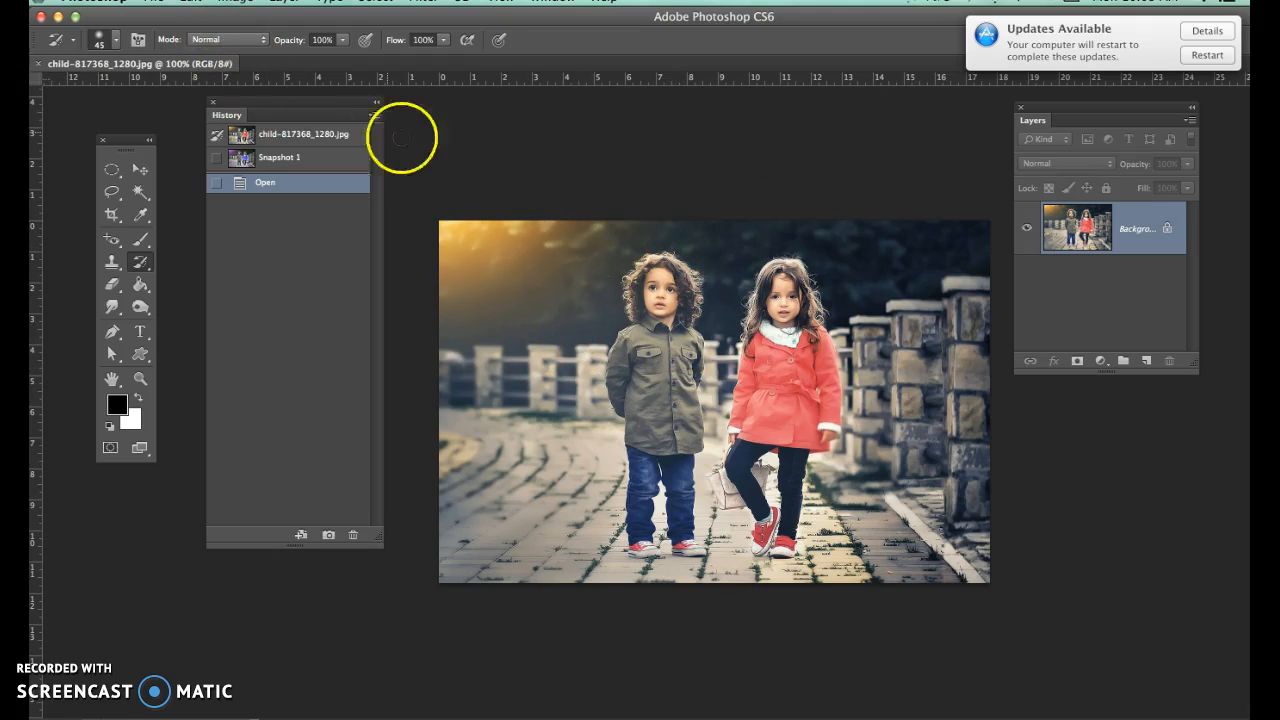
mouse_move(308, 156)
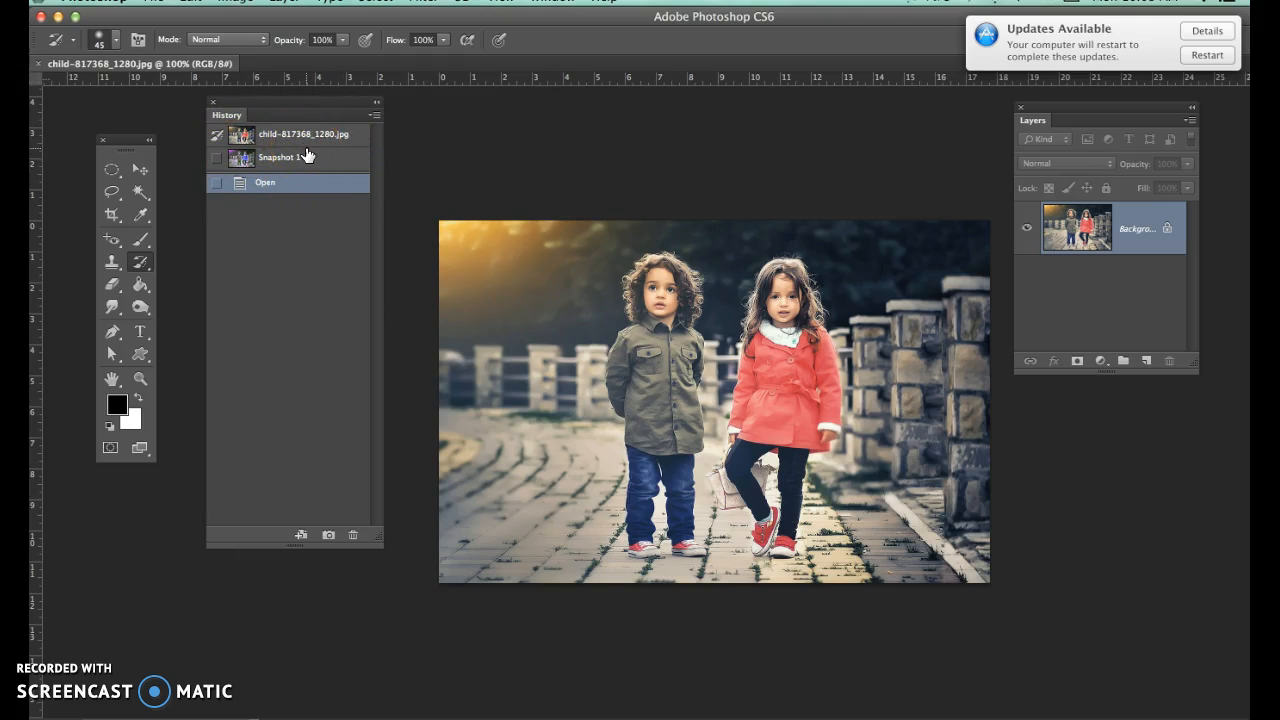
mouse_move(305, 535)
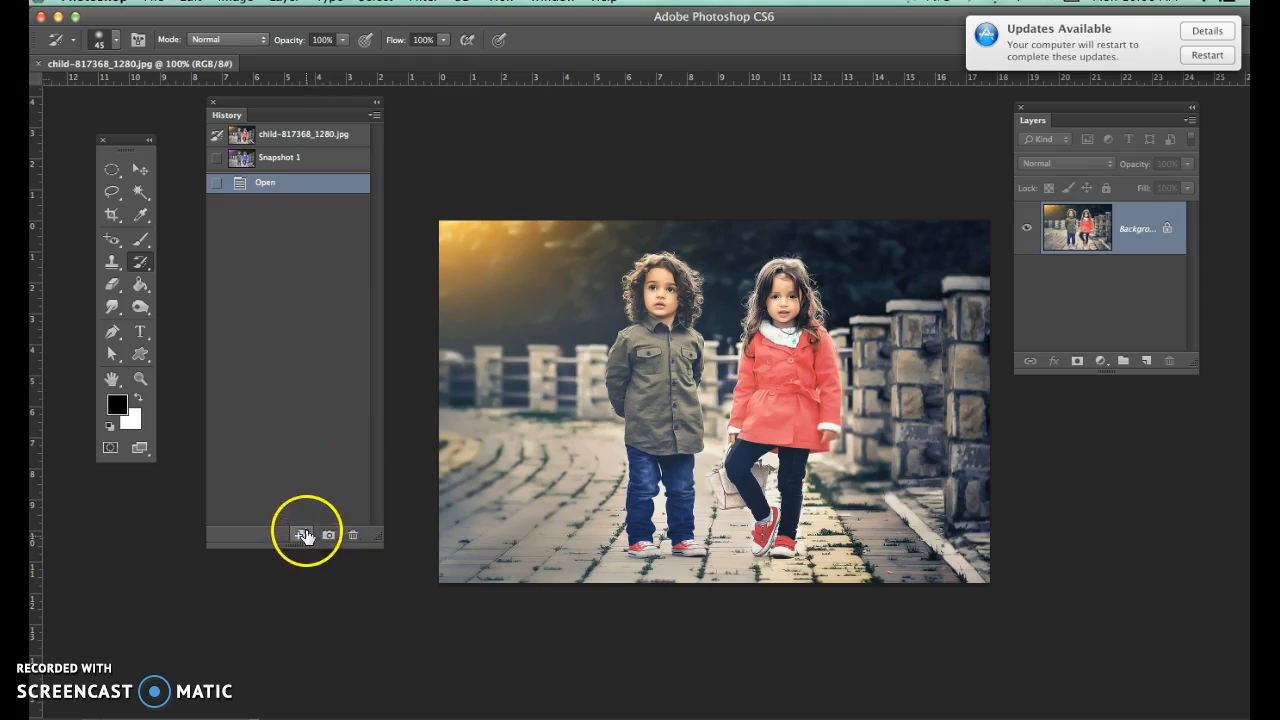
mouse_move(310, 135)
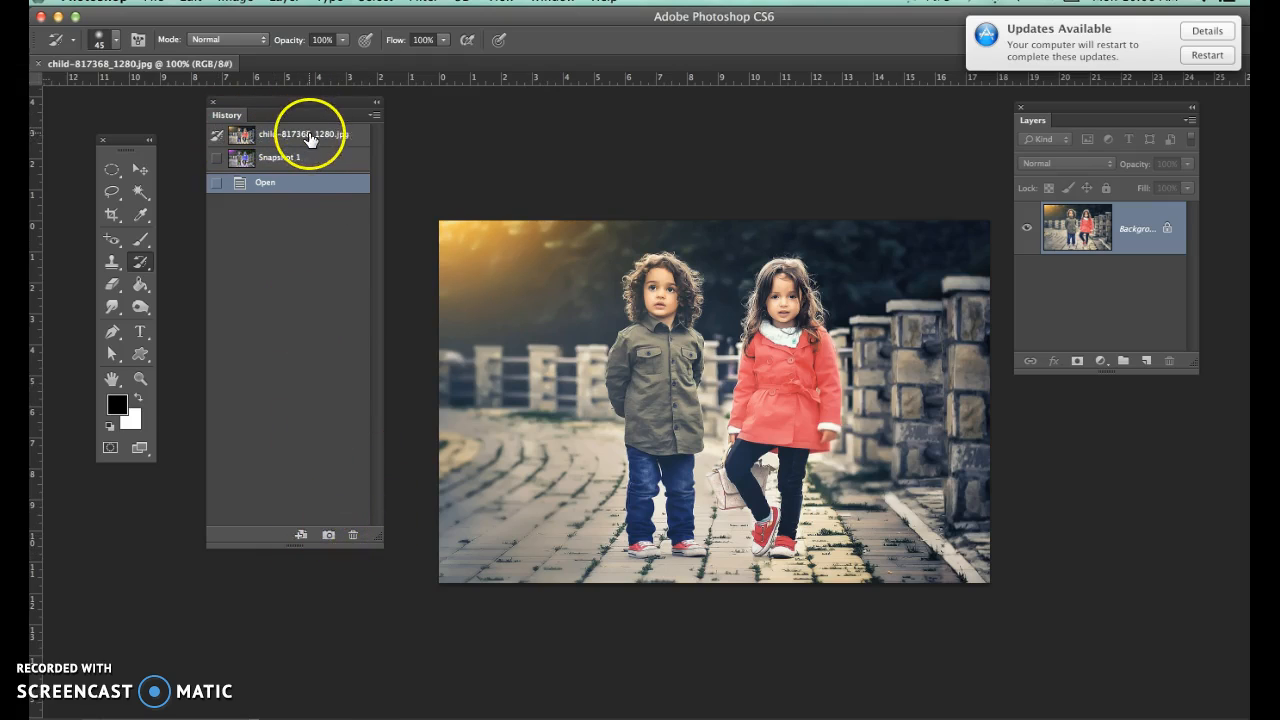
mouse_move(675, 475)
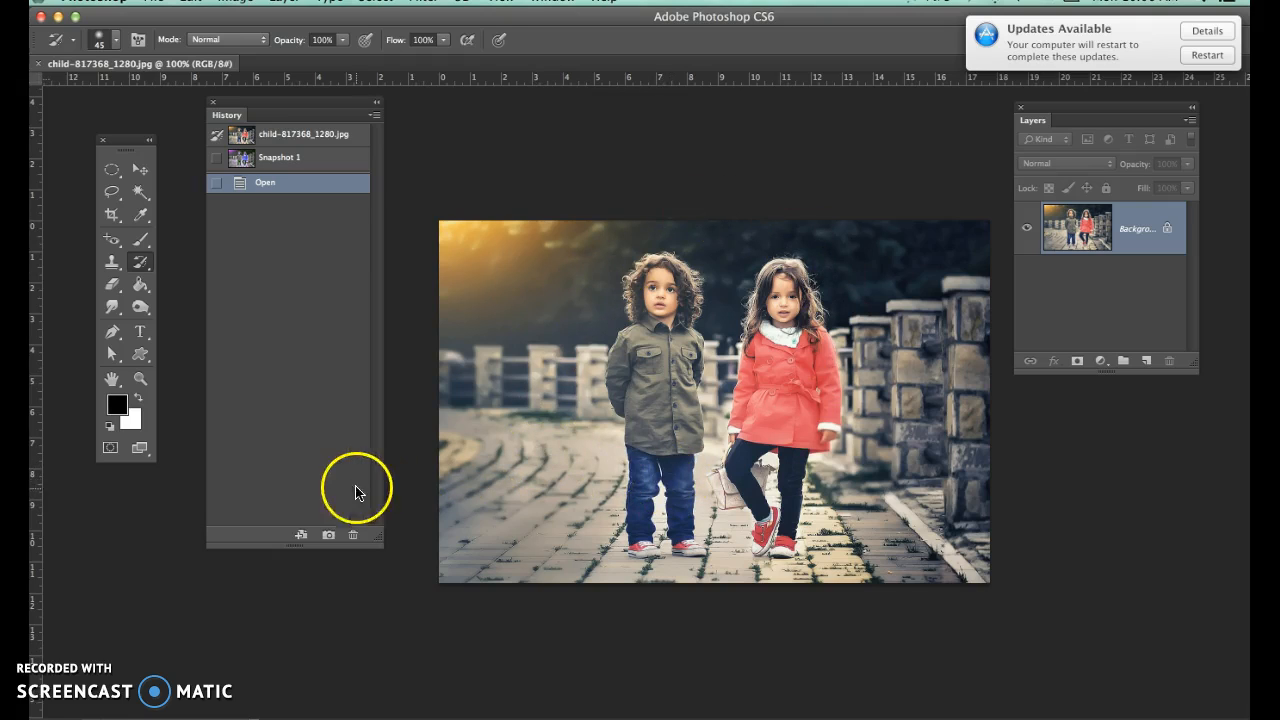
click(328, 535)
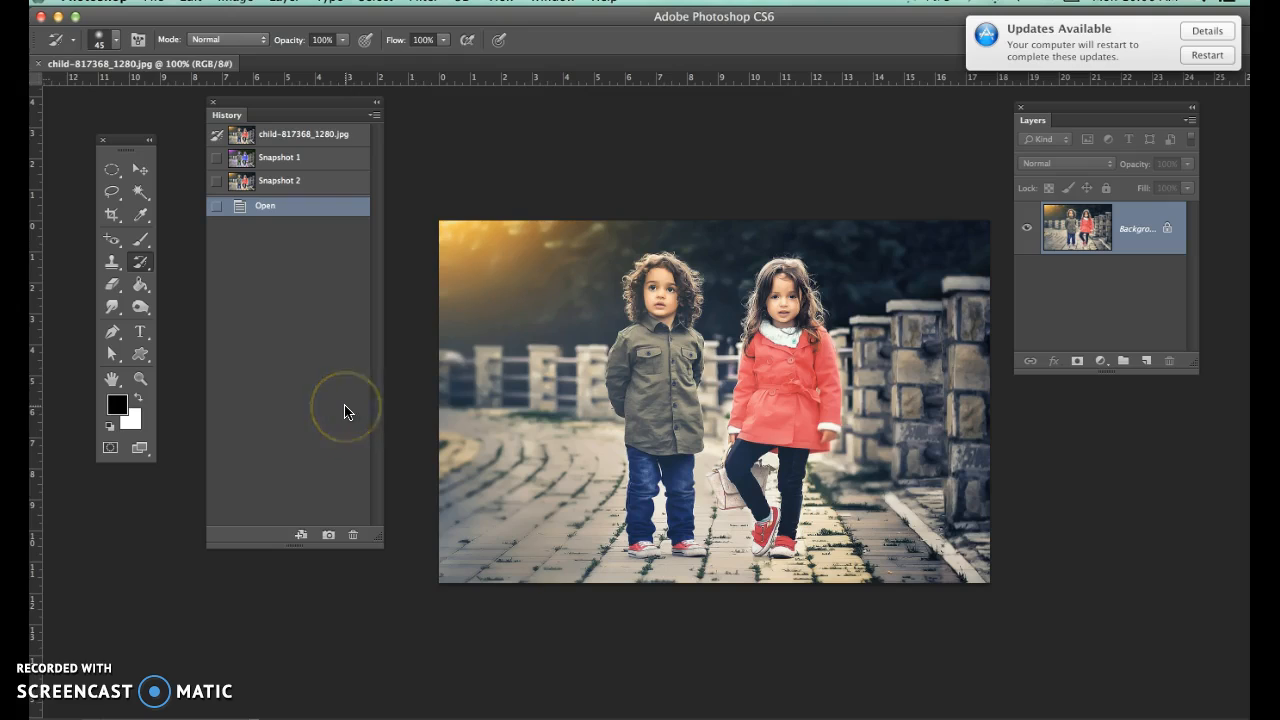
mouse_move(347, 411)
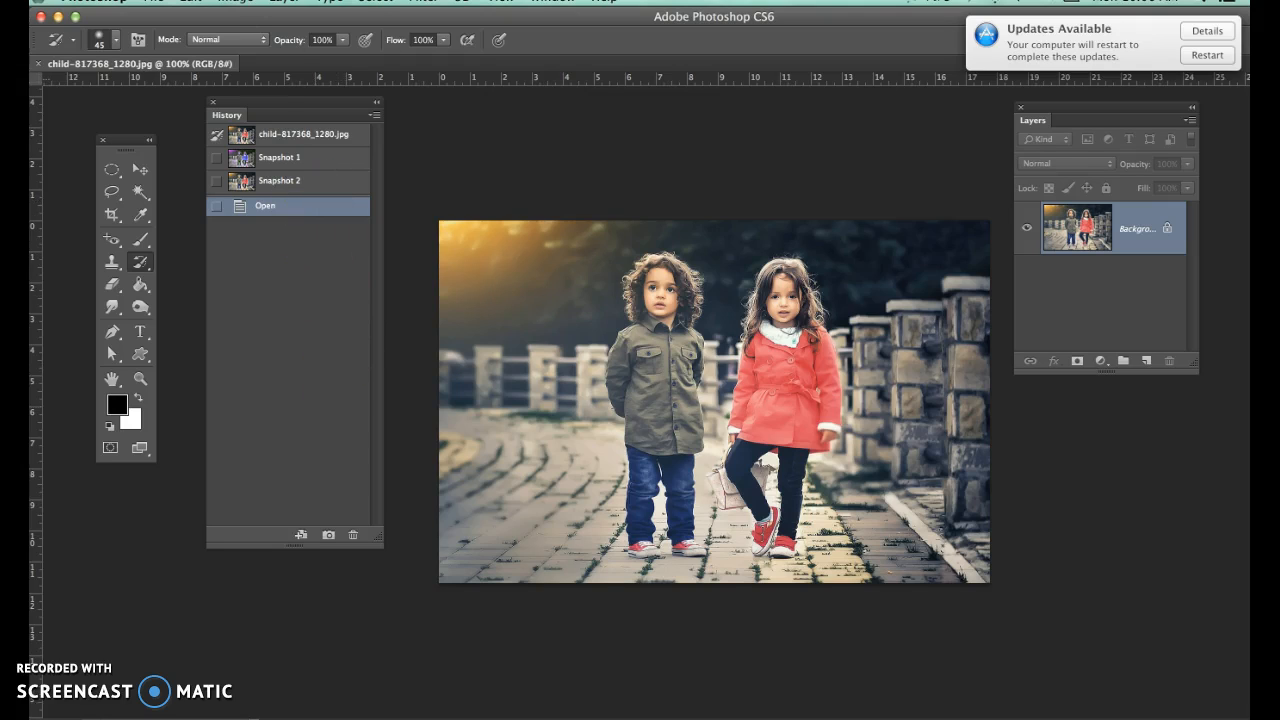
Reopen Hue/Saturation and choose the Sepia preset (hue 35, saturation 25, colorize)
click(234, 2)
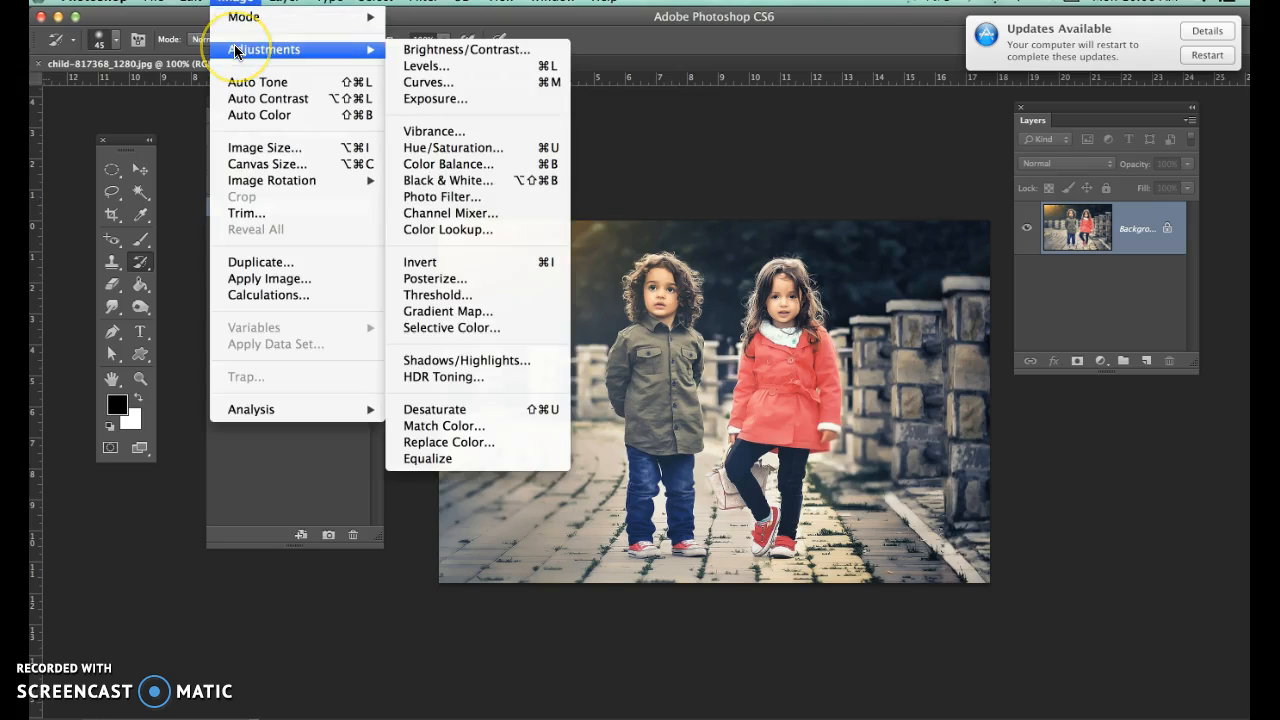
mouse_move(453, 147)
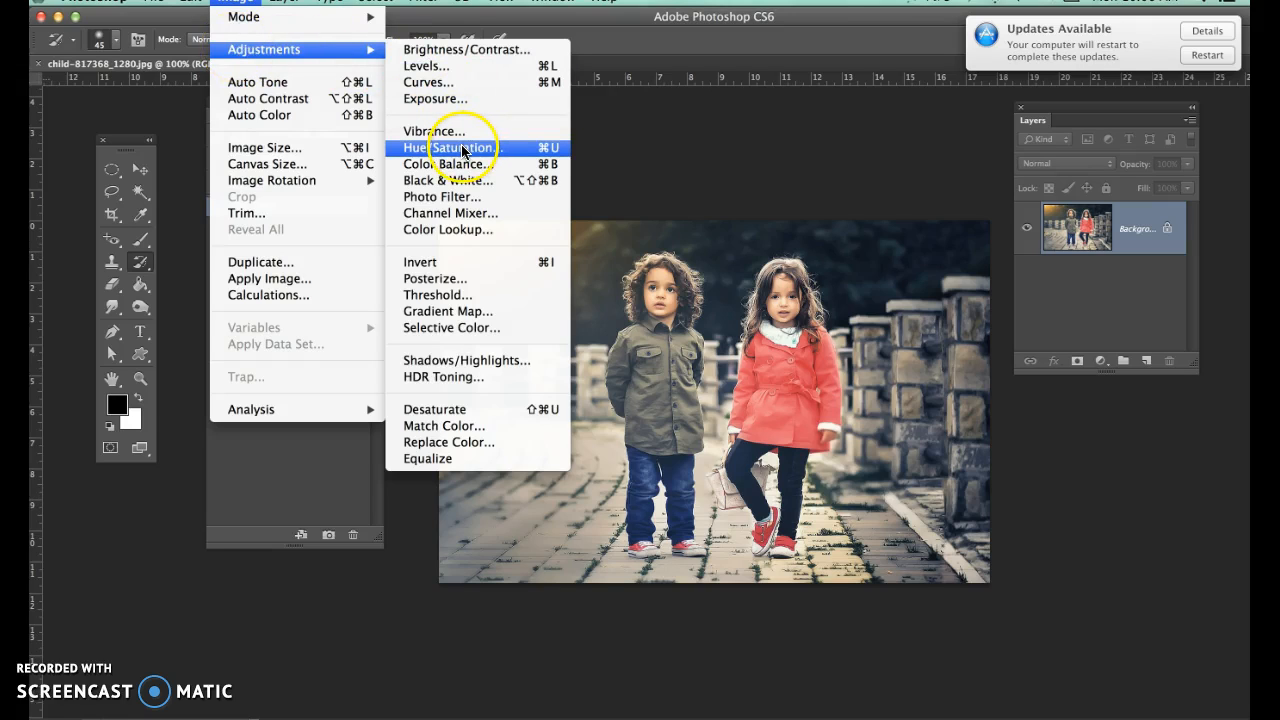
click(451, 148)
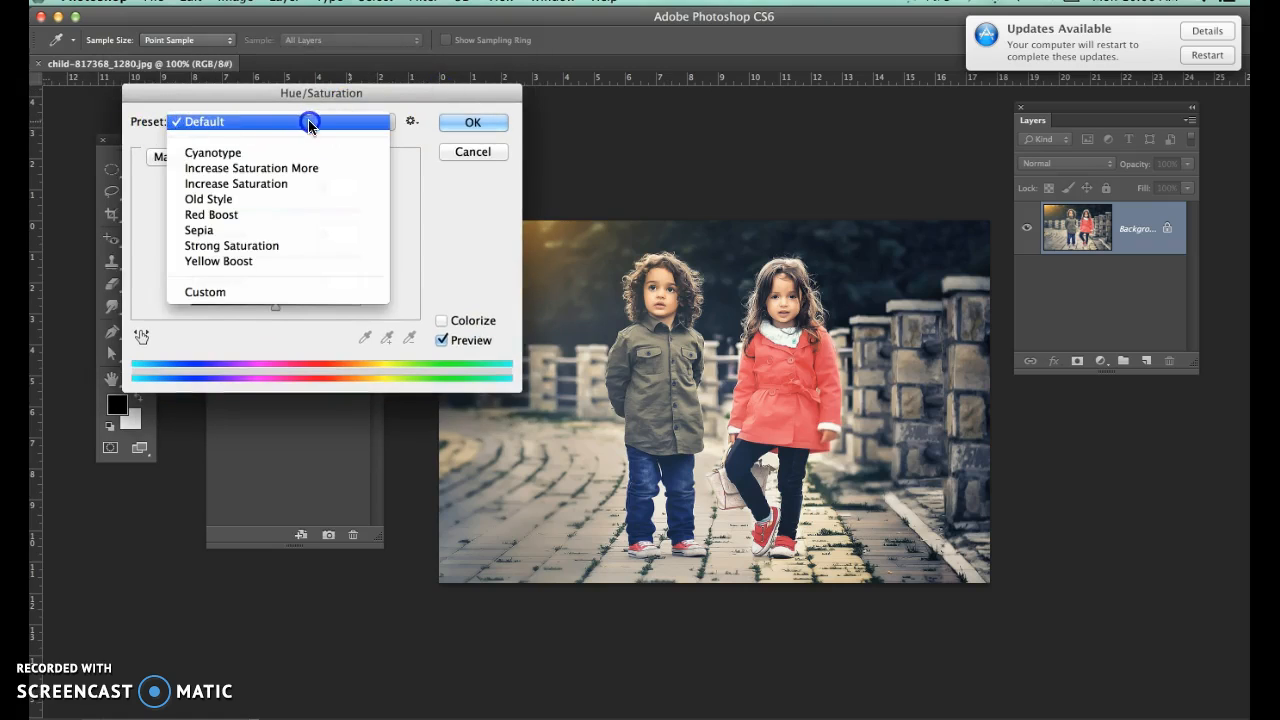
mouse_move(225, 128)
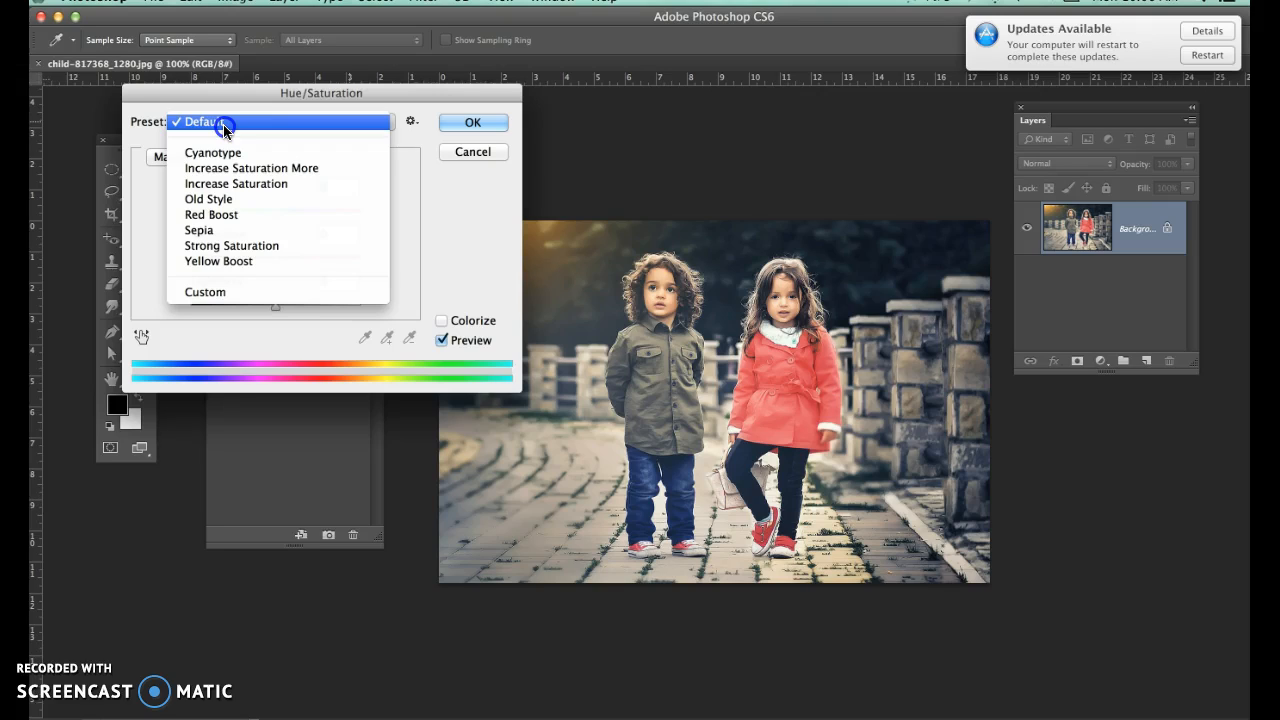
mouse_move(210, 230)
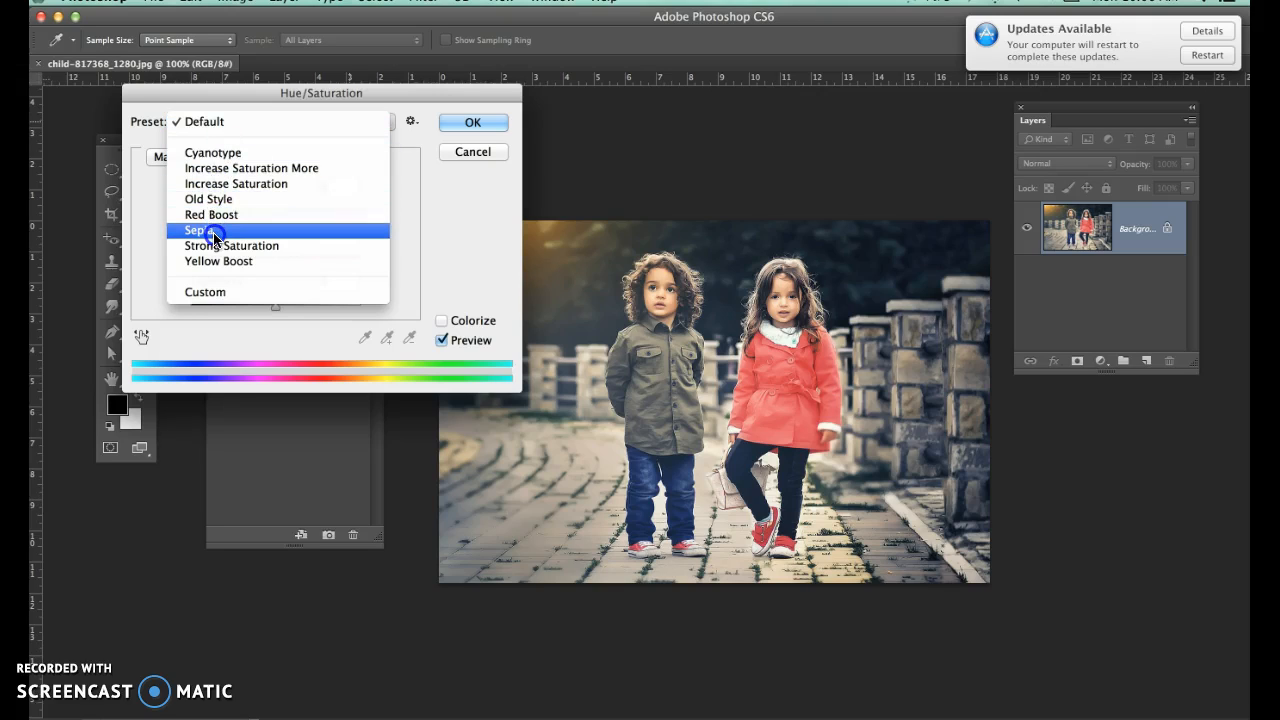
mouse_move(242, 232)
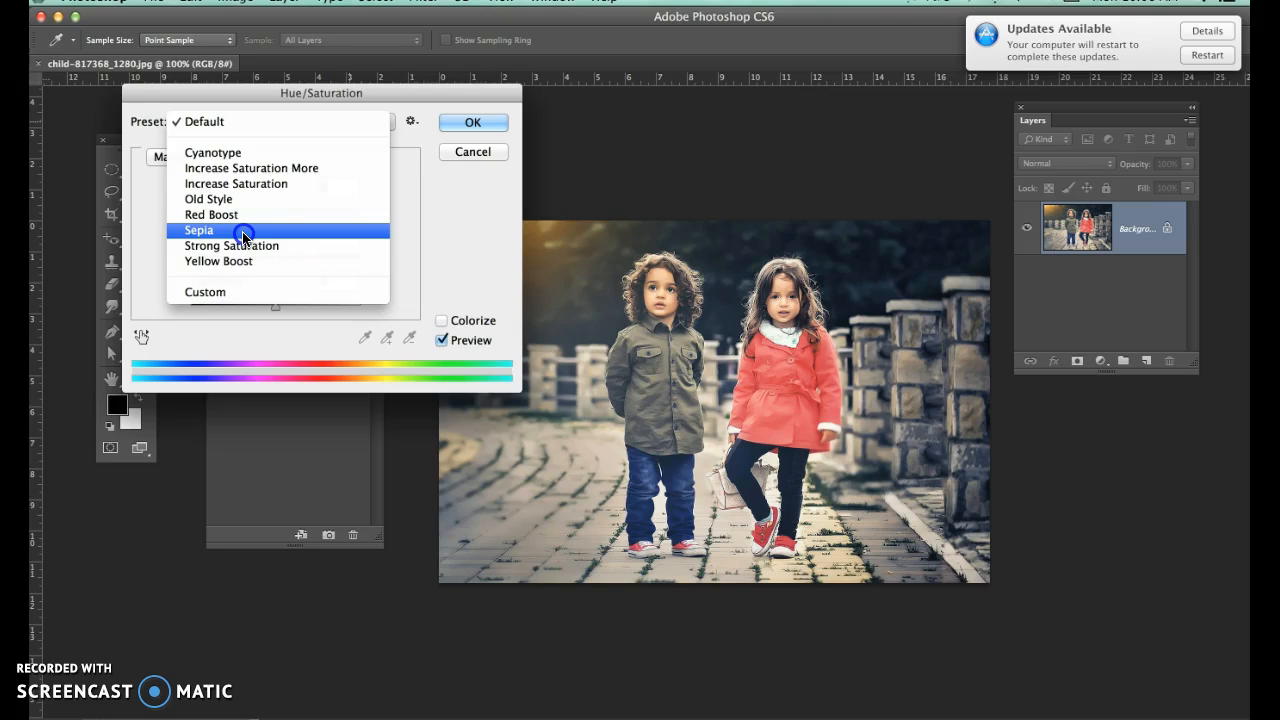
click(198, 230)
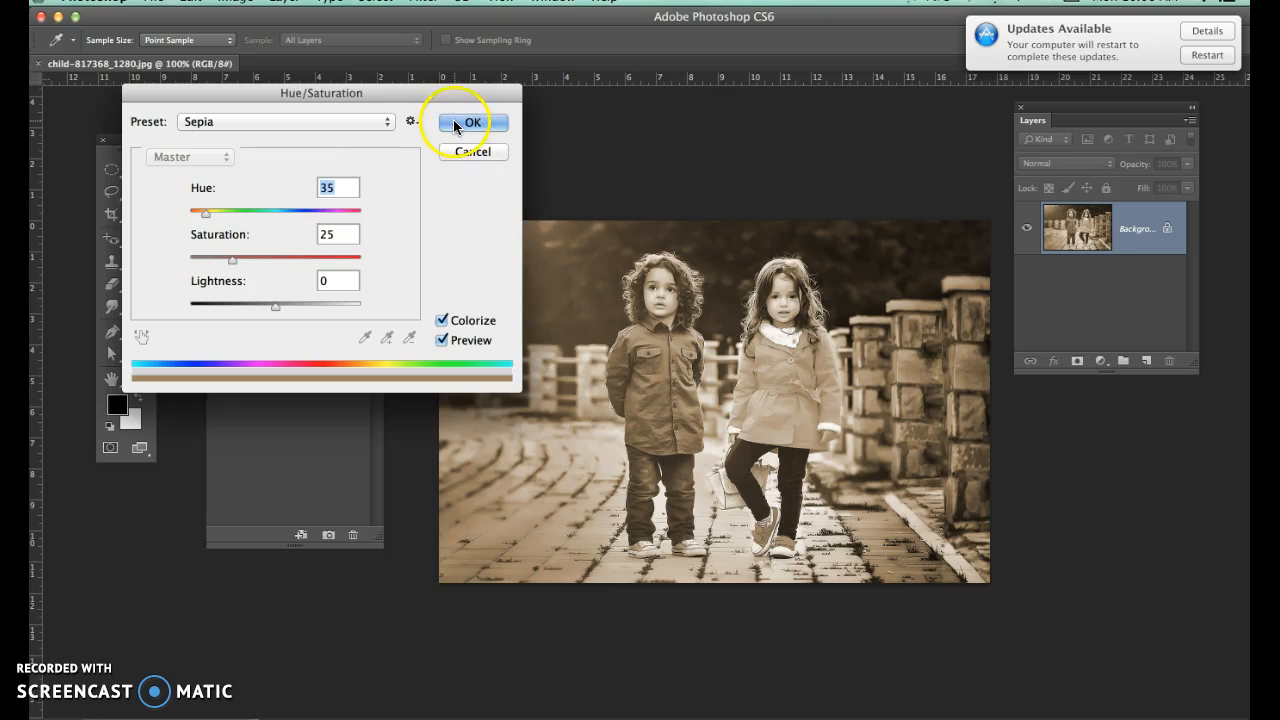
Confirm the sepia toning and capture it as Snapshot 3
click(472, 122)
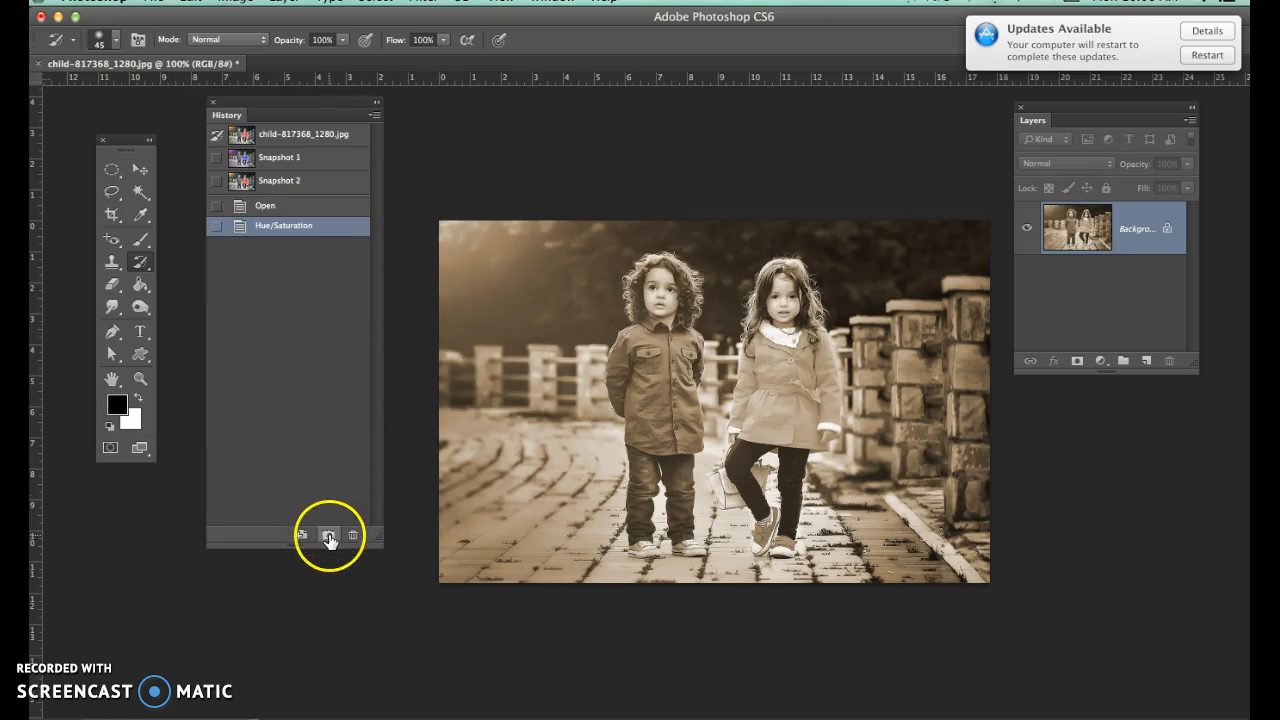
click(329, 535)
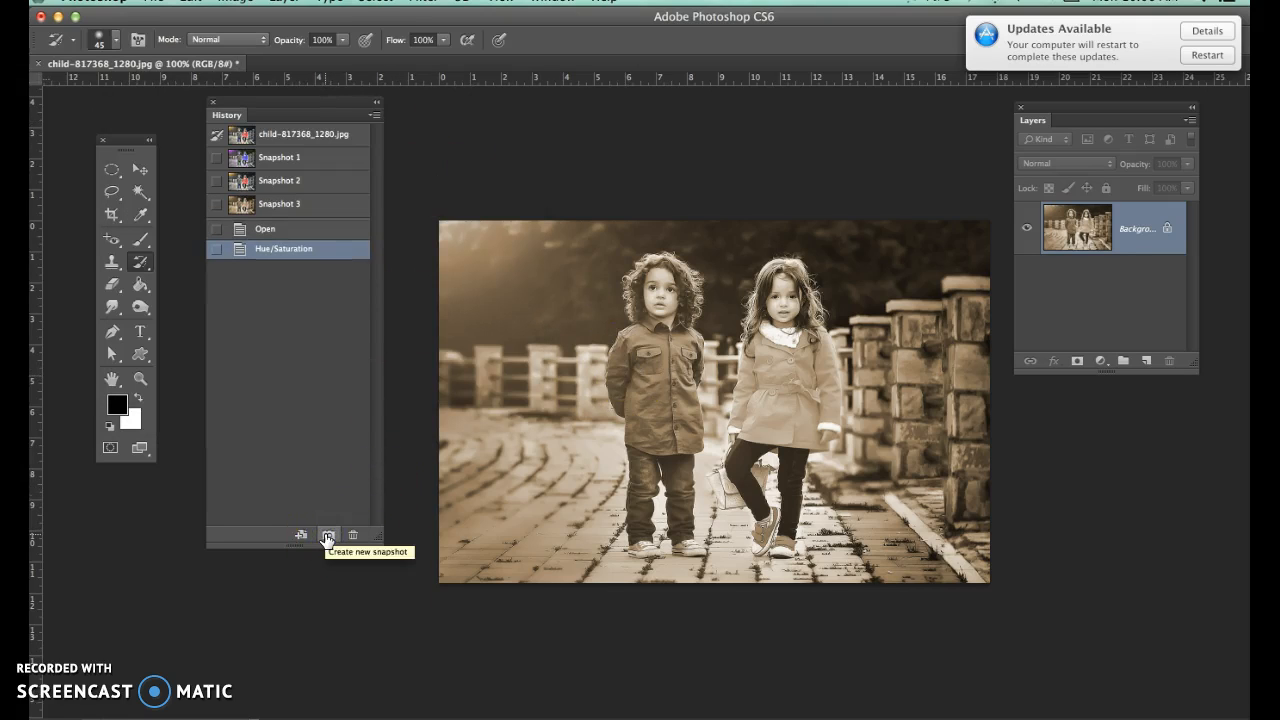
mouse_move(208, 158)
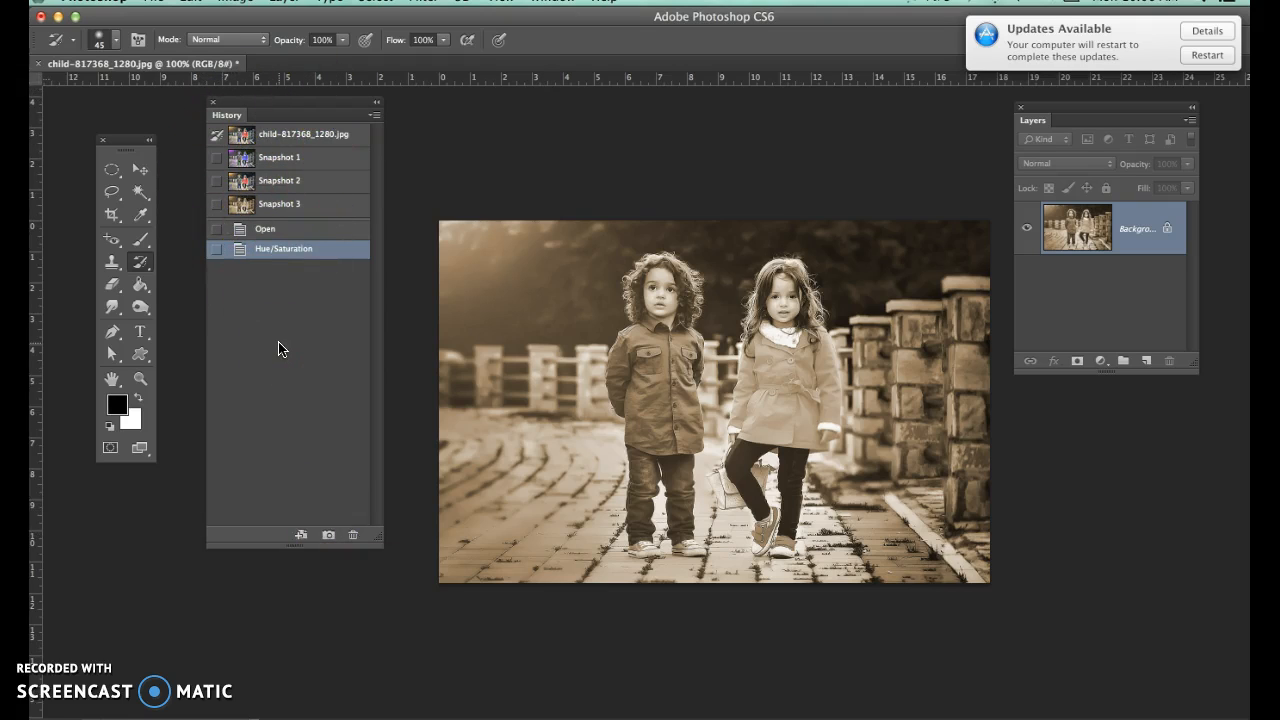
mouse_move(925, 225)
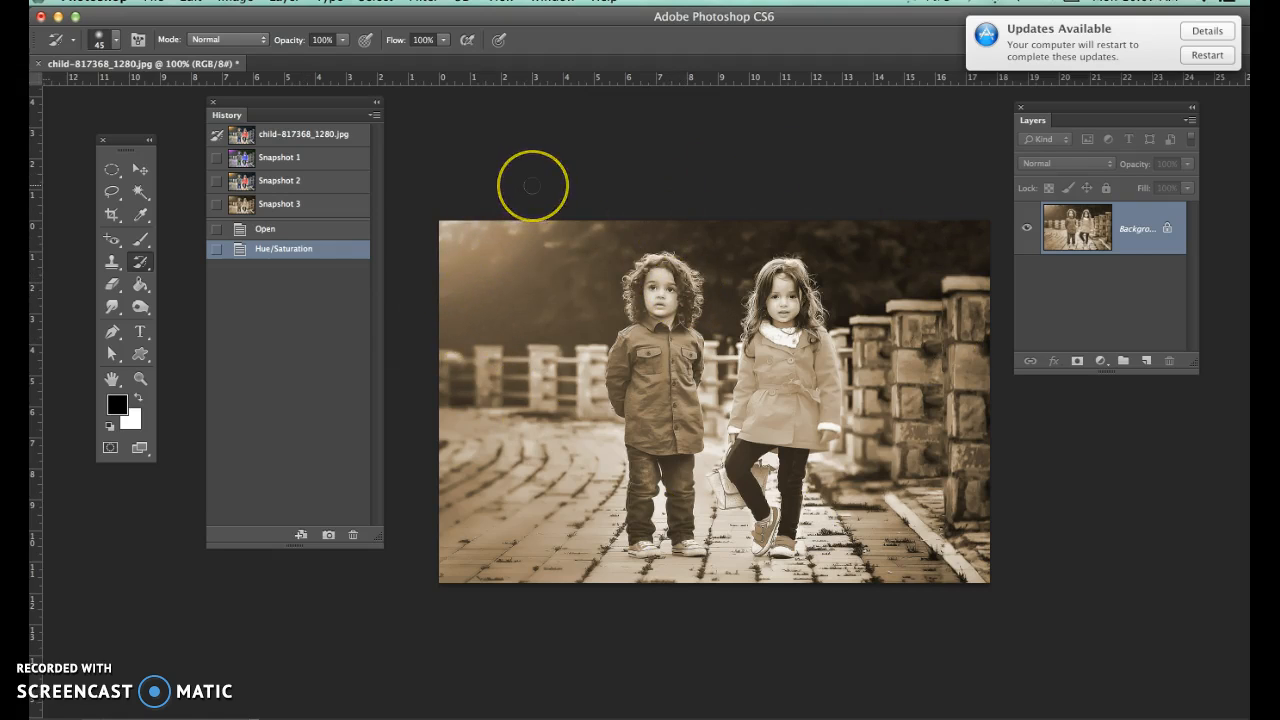
mouse_move(532, 186)
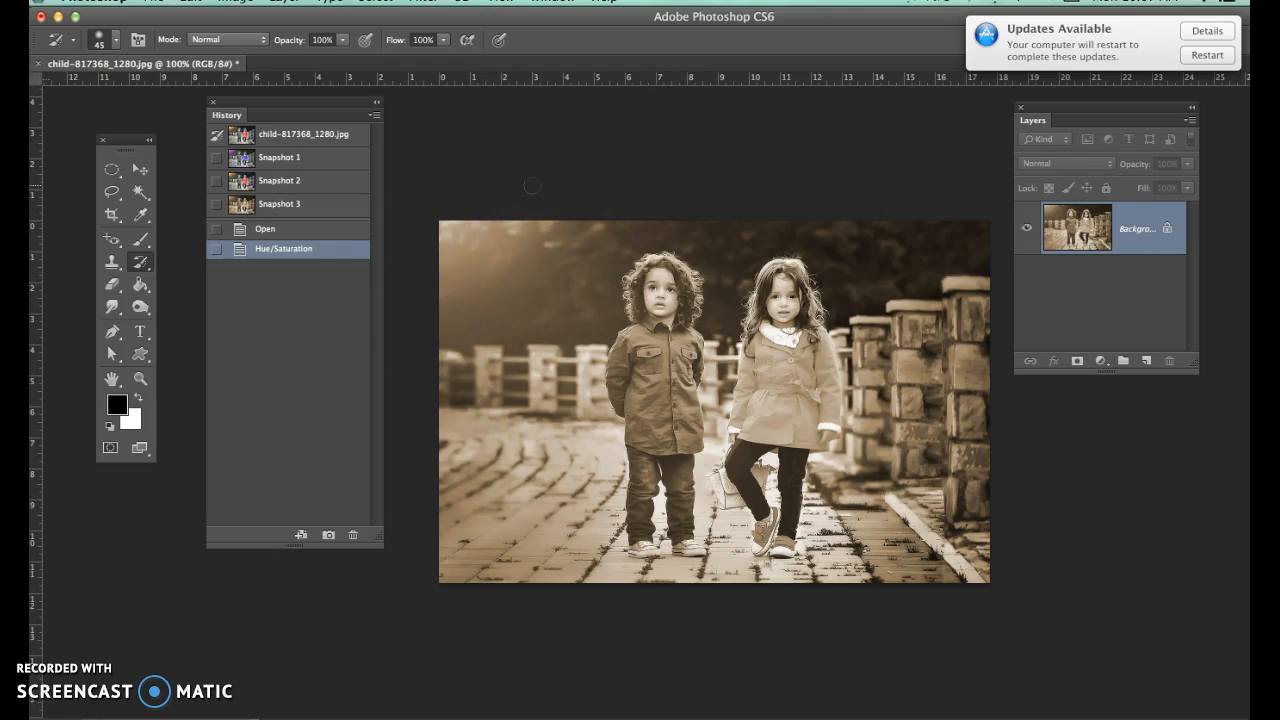
mouse_move(532, 498)
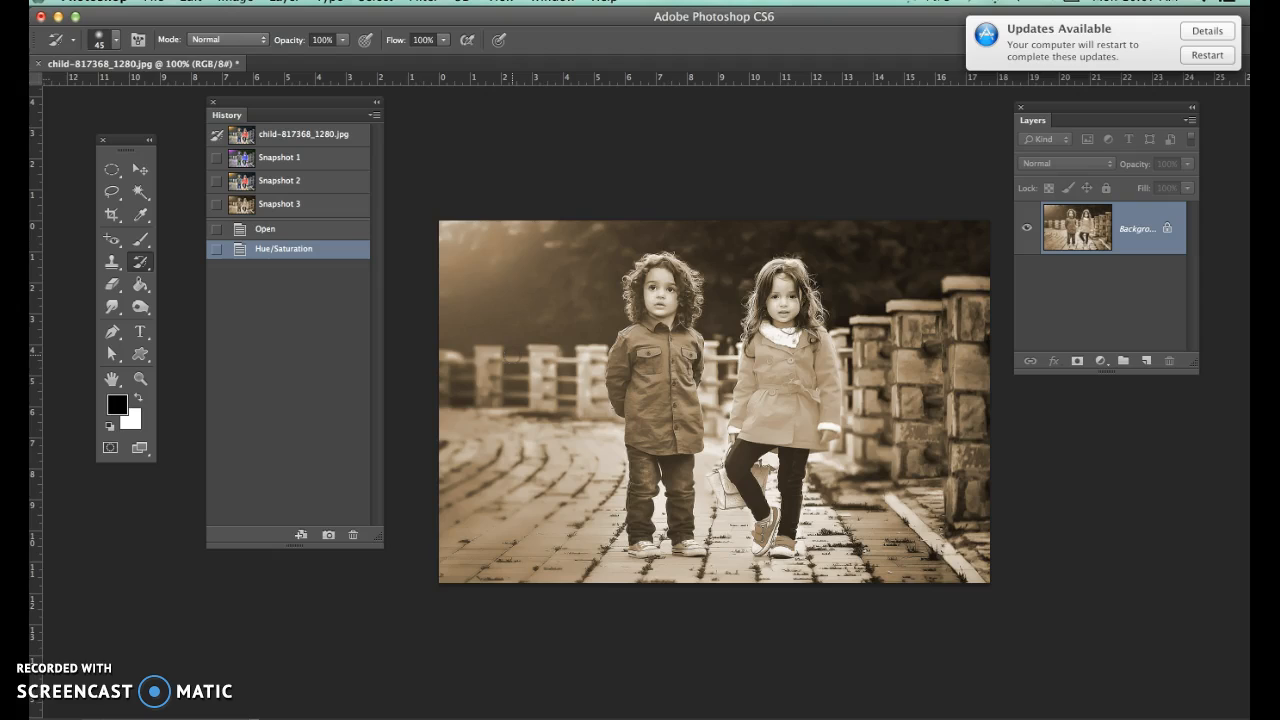
mouse_move(283, 417)
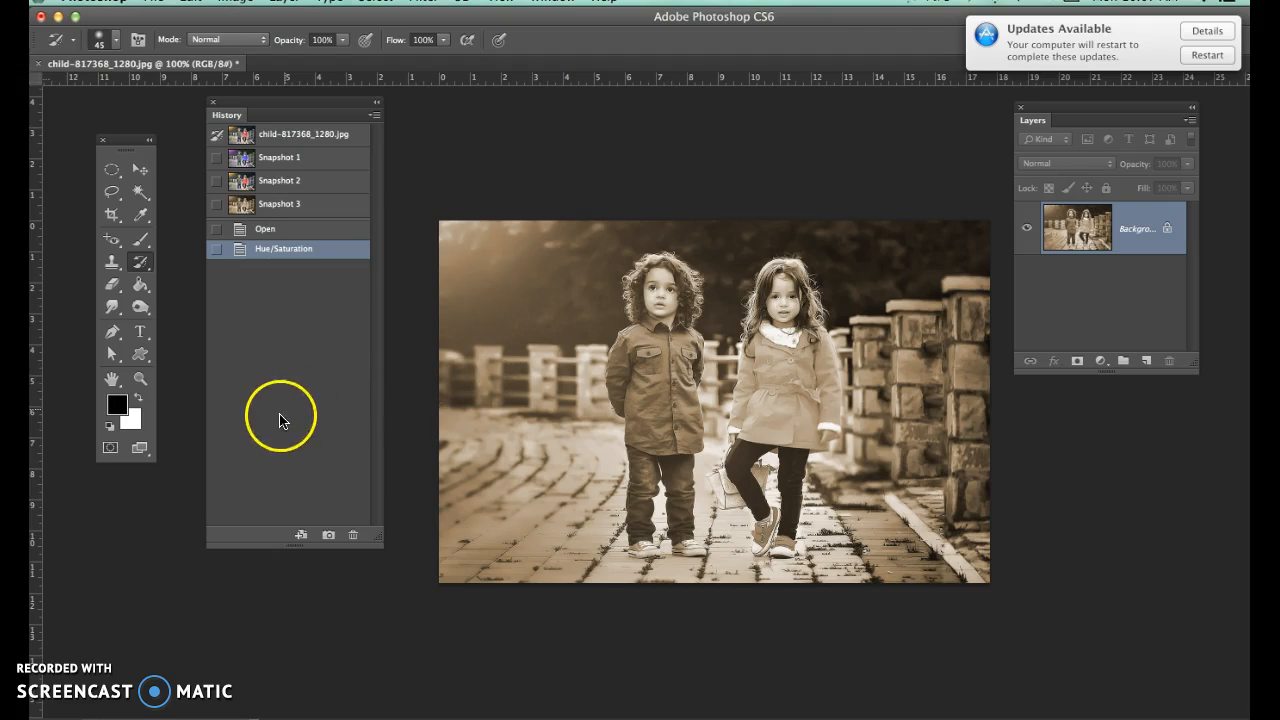
mouse_move(243, 378)
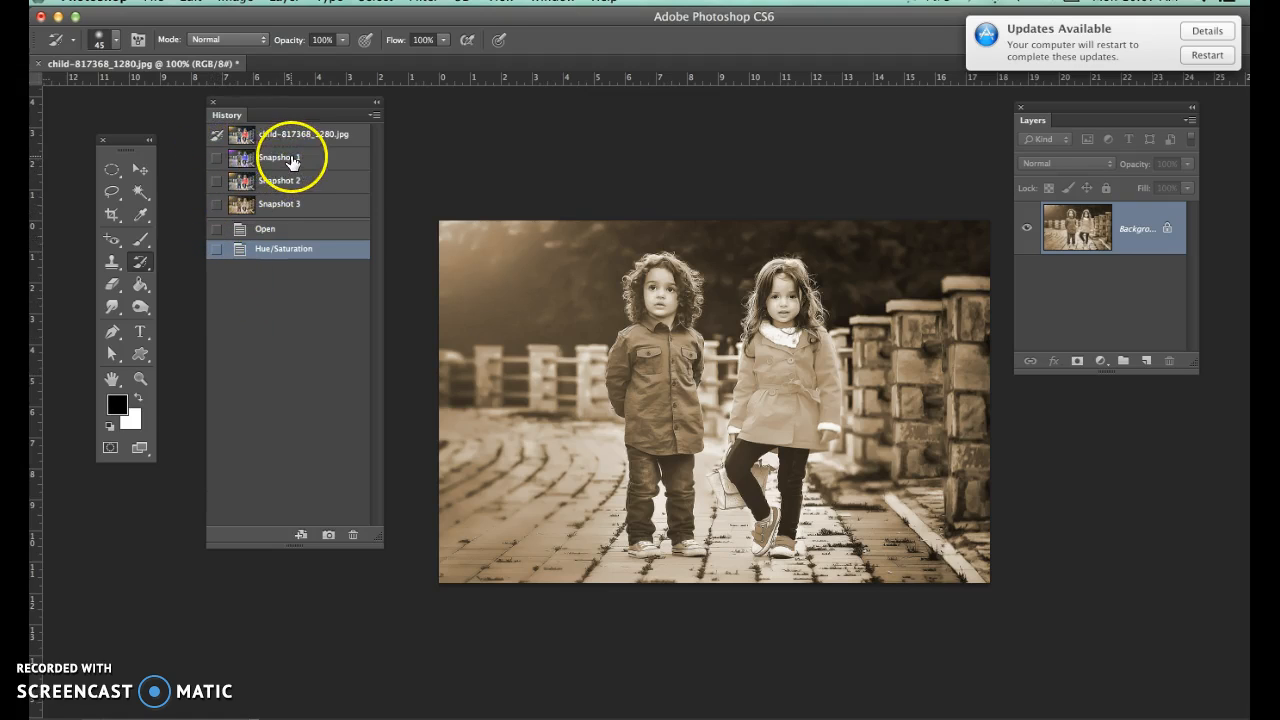
click(279, 157)
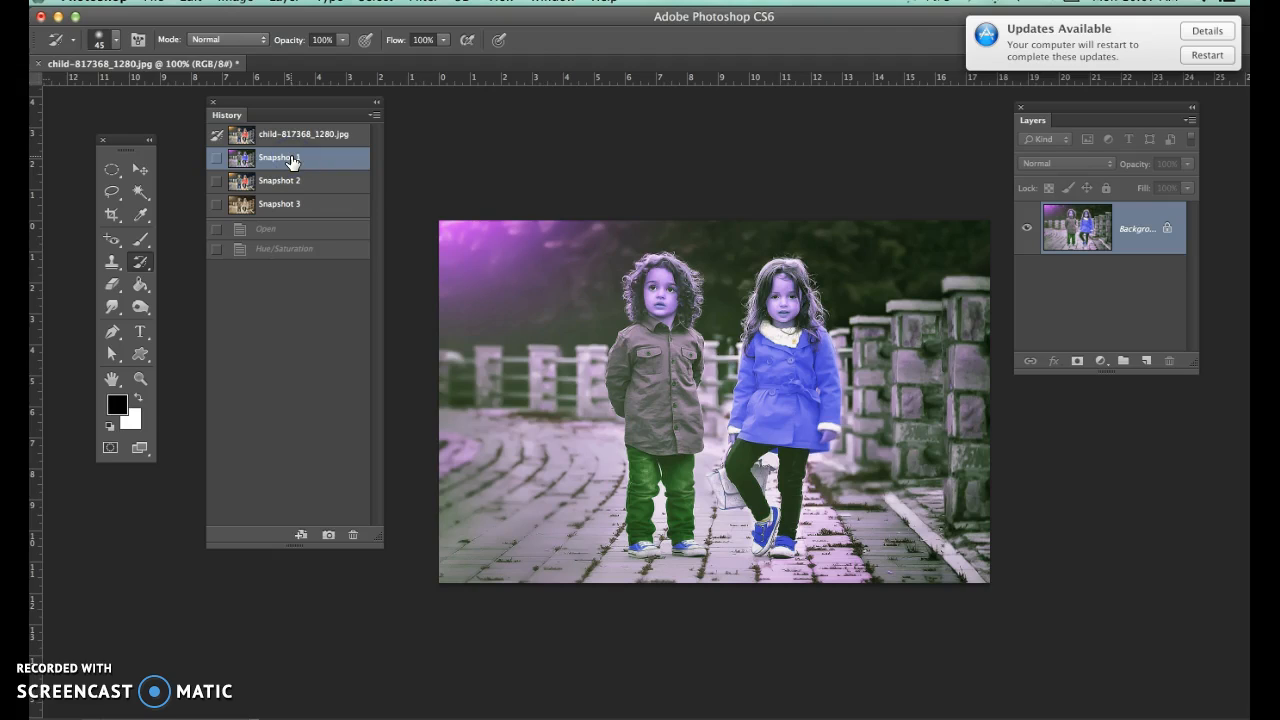
mouse_move(283, 250)
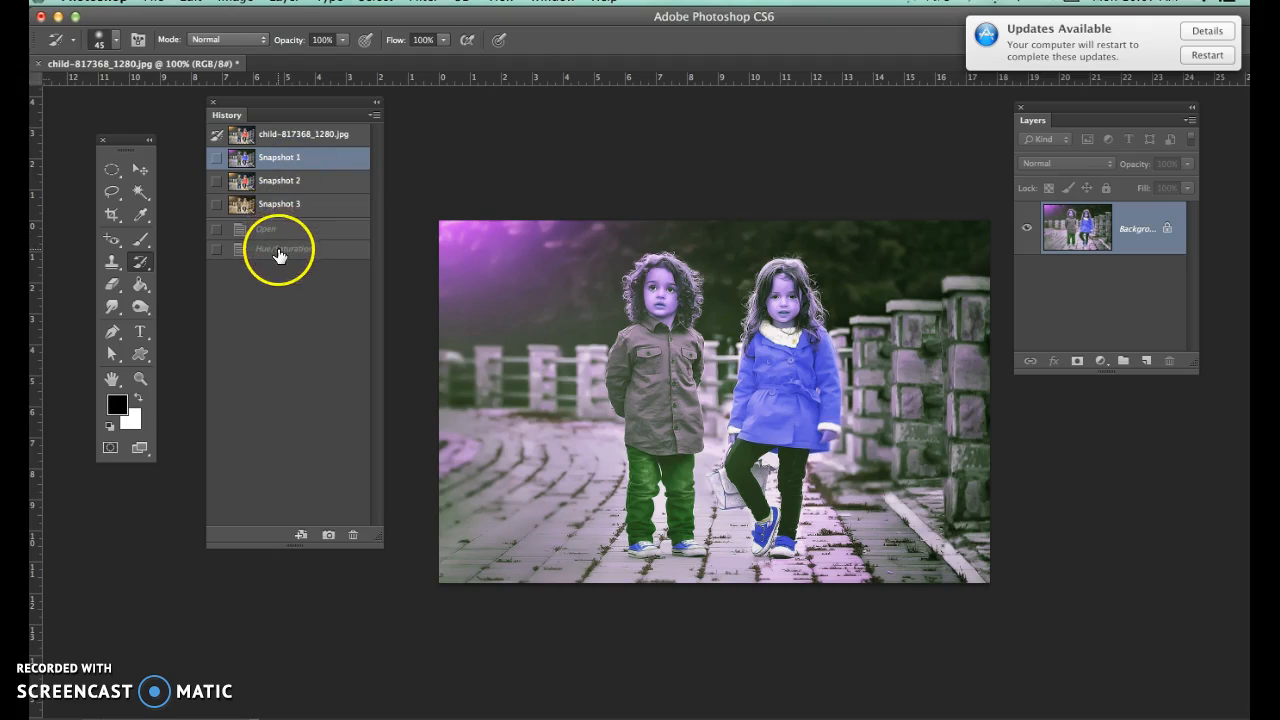
click(284, 248)
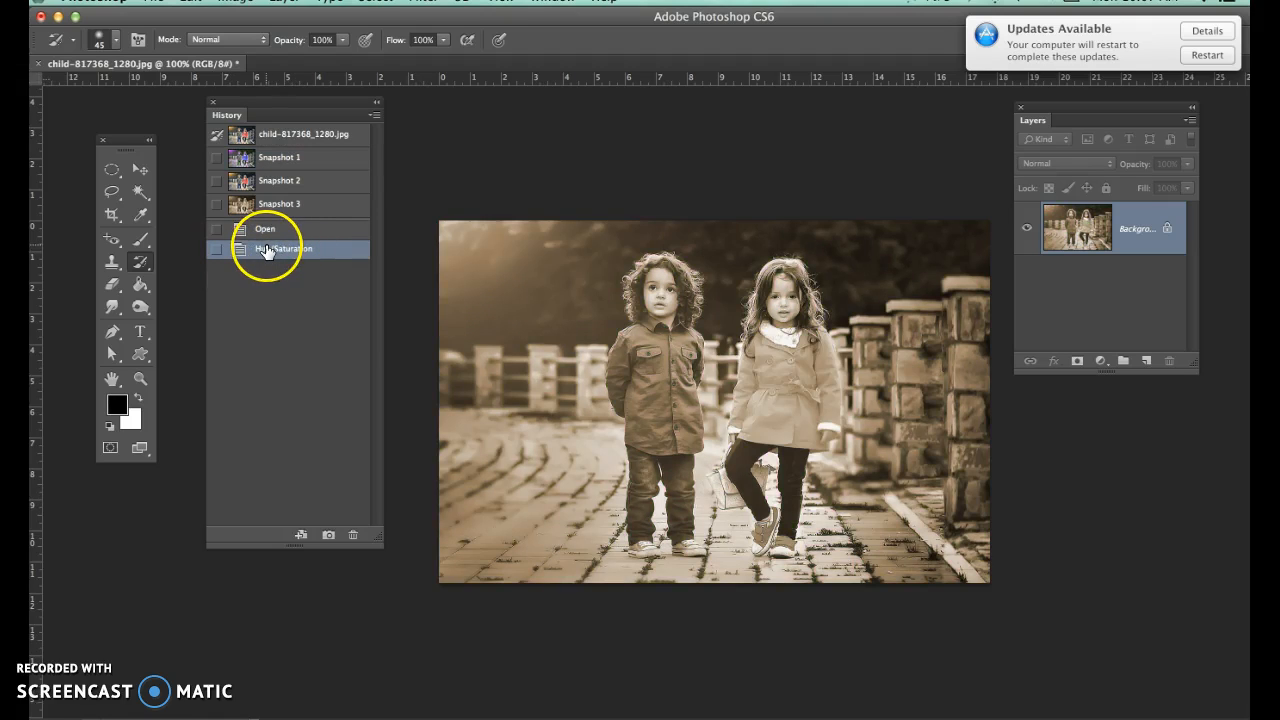
mouse_move(218, 162)
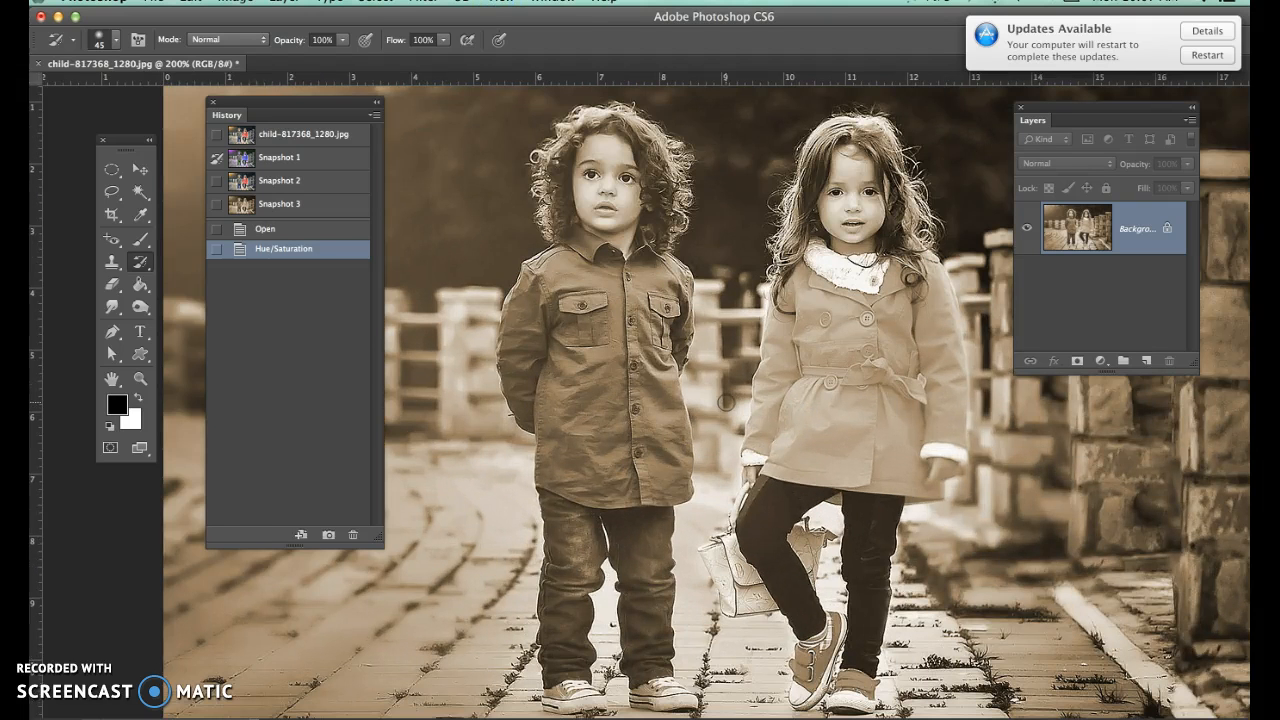
mouse_move(888, 462)
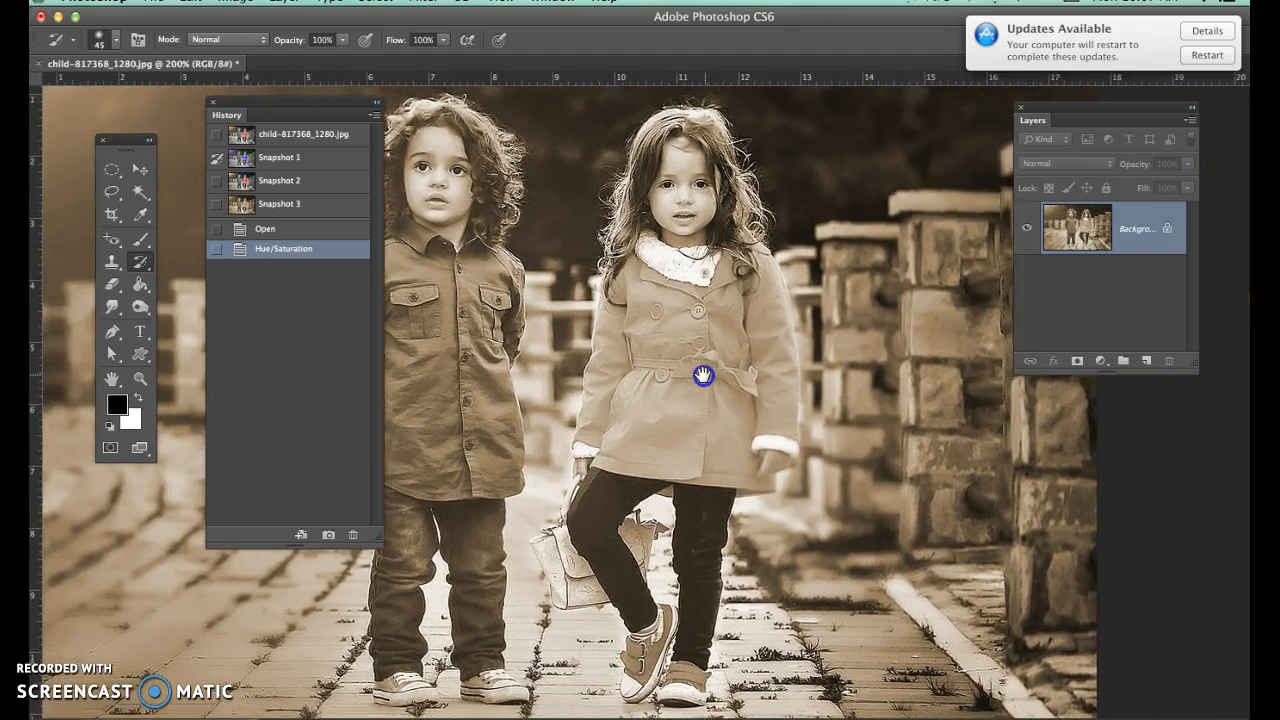
Pan the zoomed view to centre on the girl's coat
drag(703, 375, 670, 403)
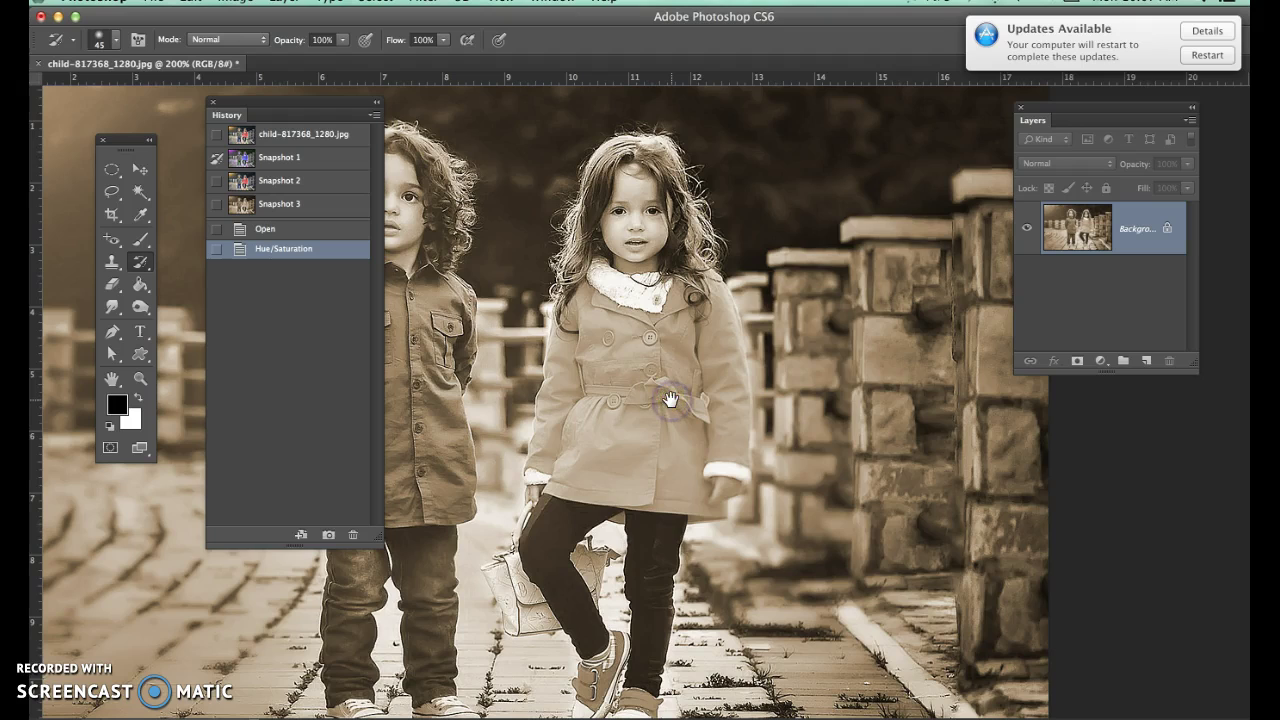
mouse_move(825, 148)
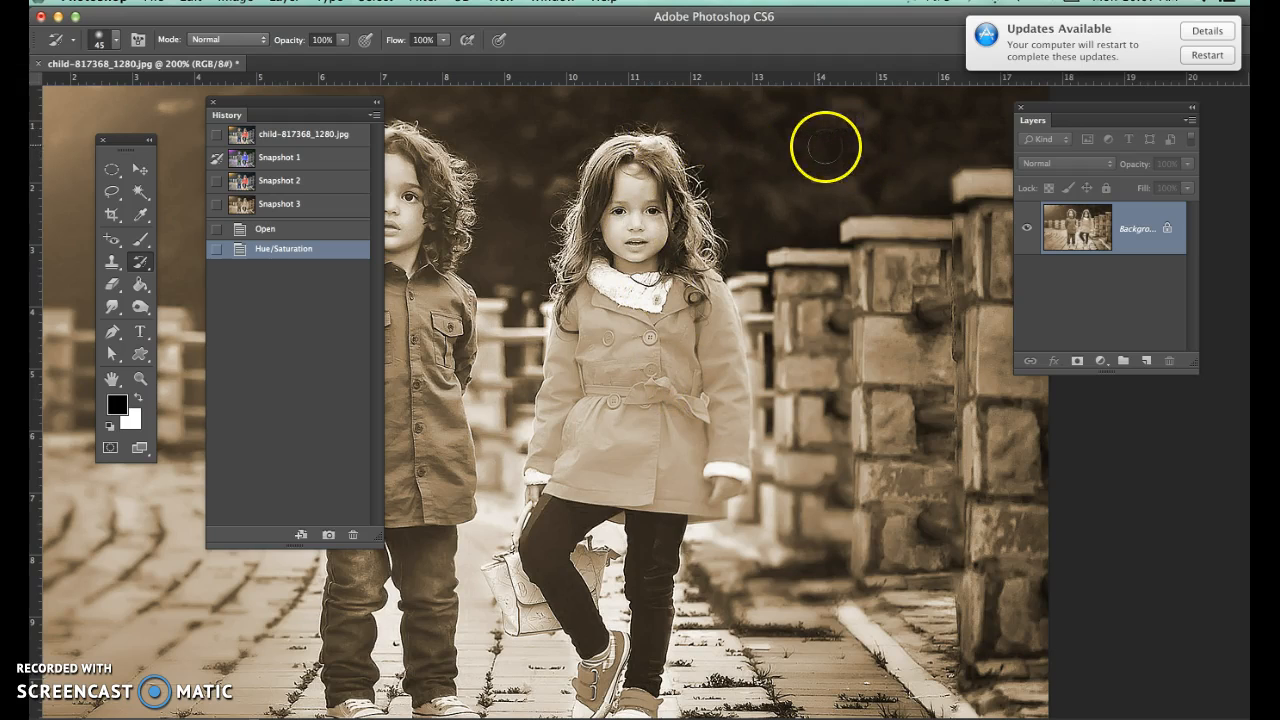
Brush Snapshot 1's blue back over the coat's middle, left and right sides
click(610, 390)
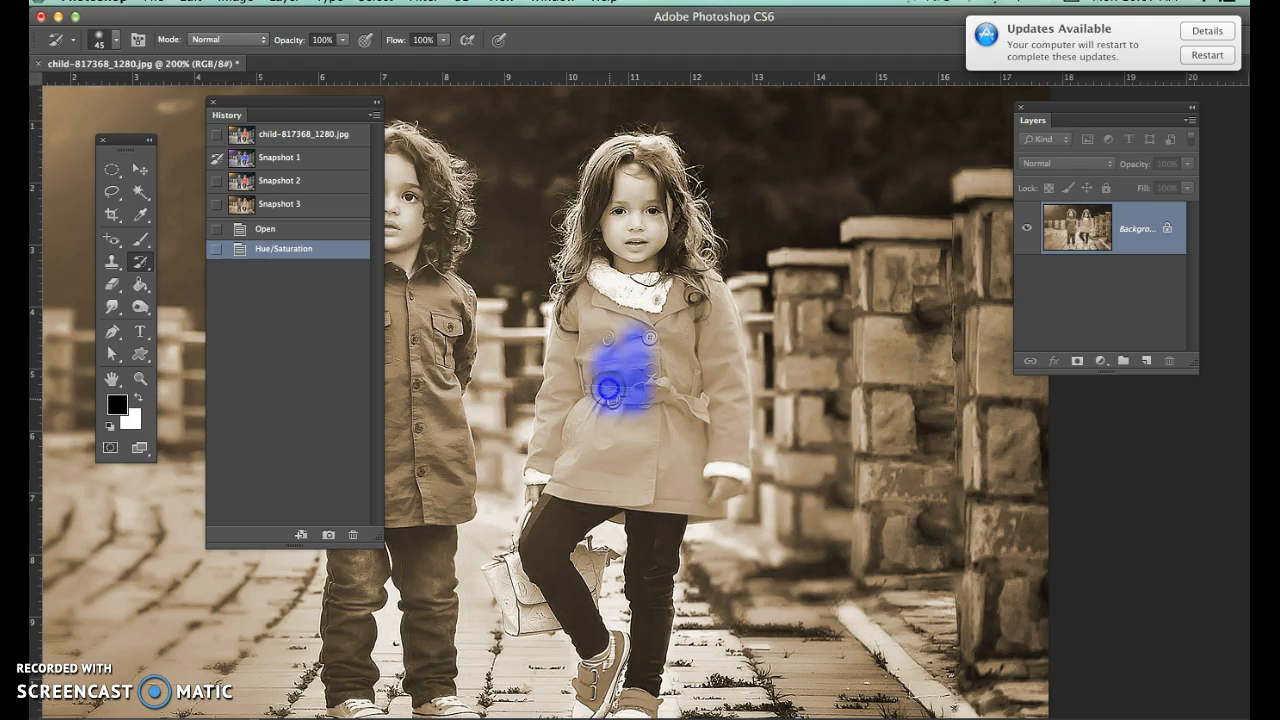
drag(615, 385, 675, 417)
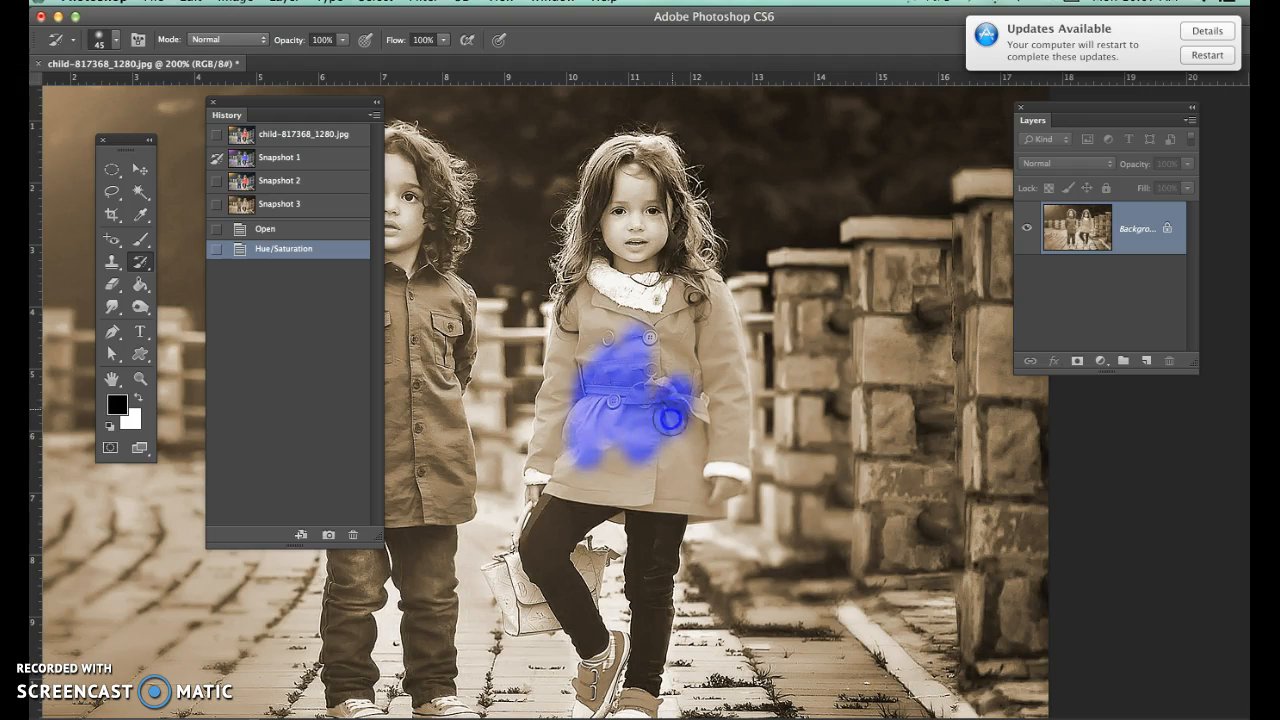
drag(670, 418, 607, 318)
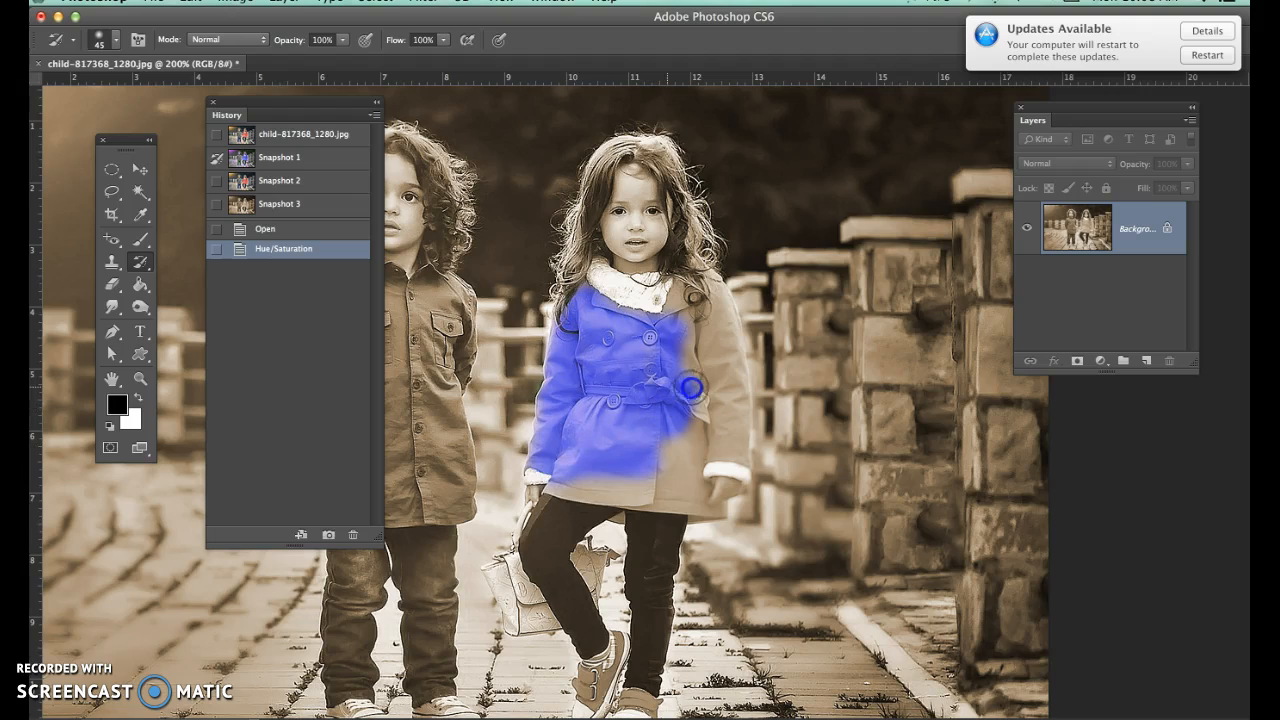
drag(690, 388, 665, 447)
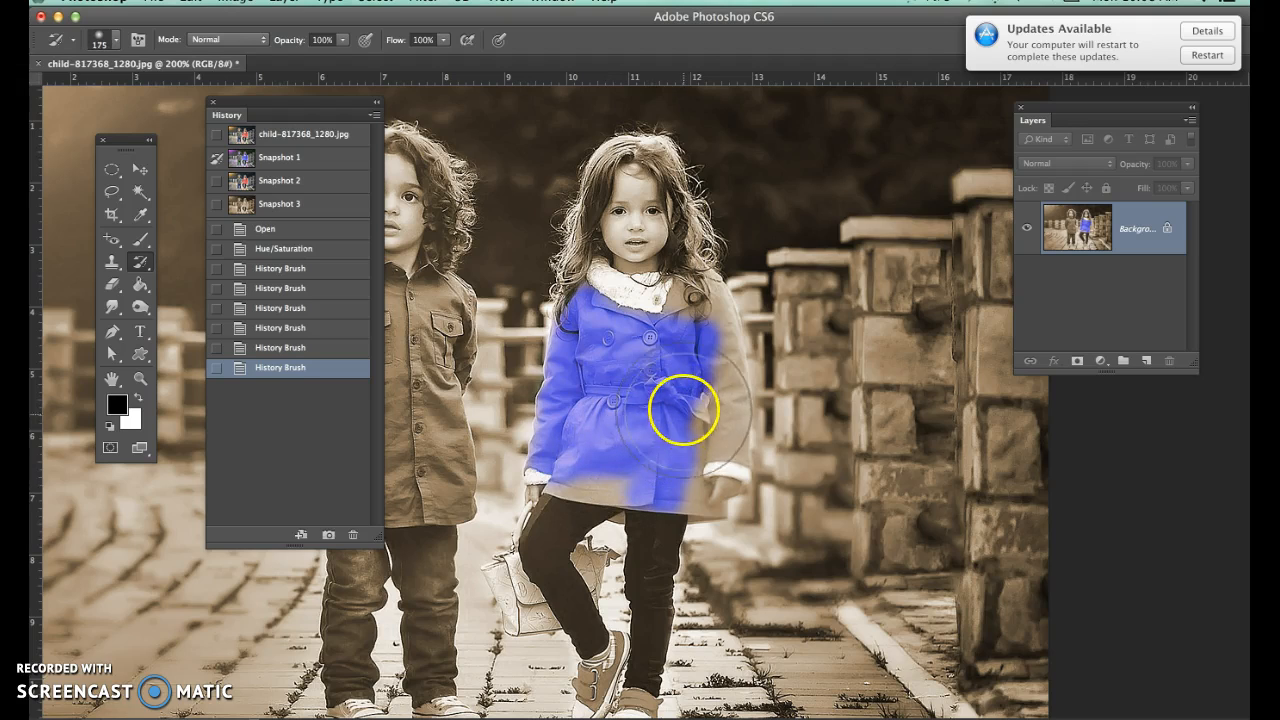
click(690, 410)
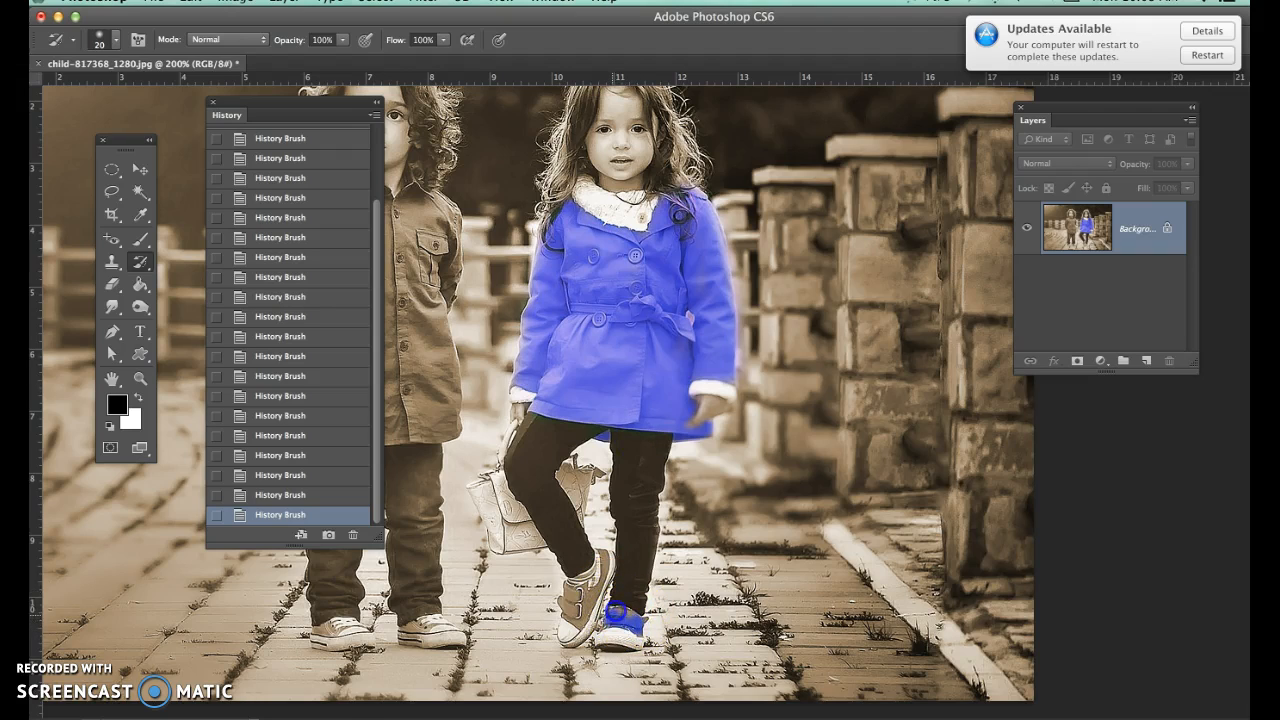
Paint blue back onto the girl's shoes with the History Brush
click(630, 630)
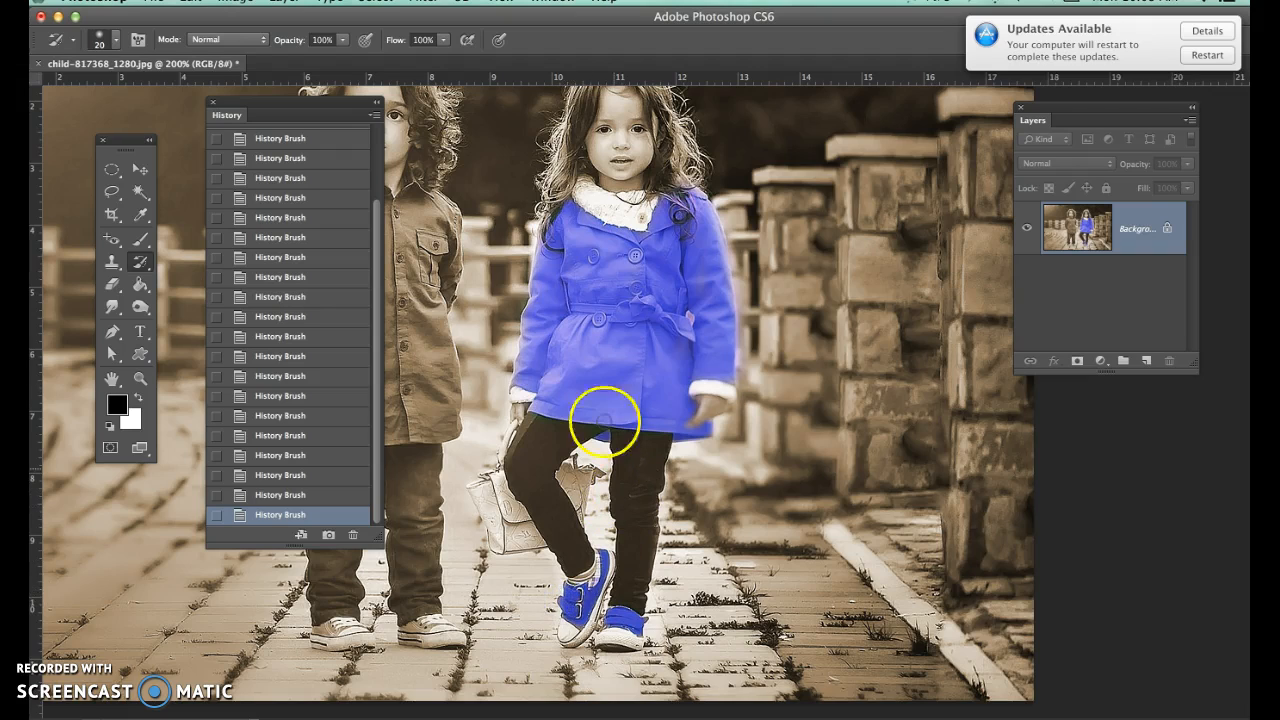
mouse_move(615, 135)
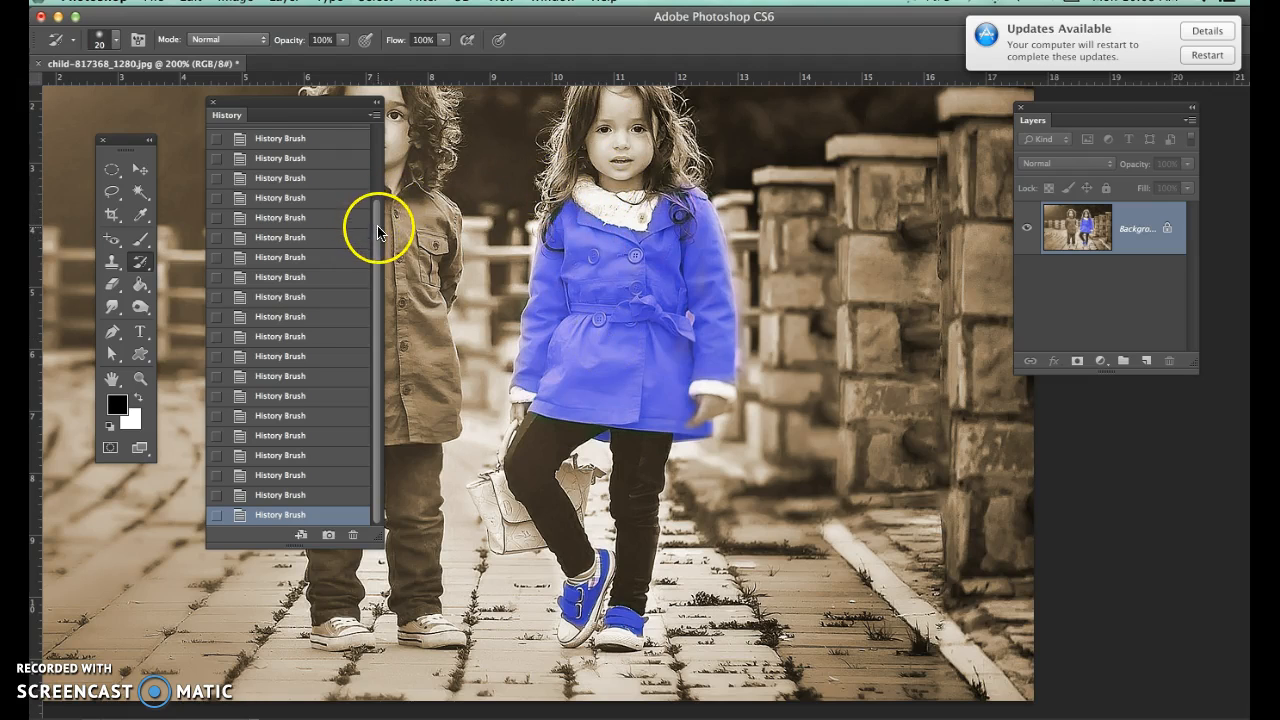
scroll(up, 3)
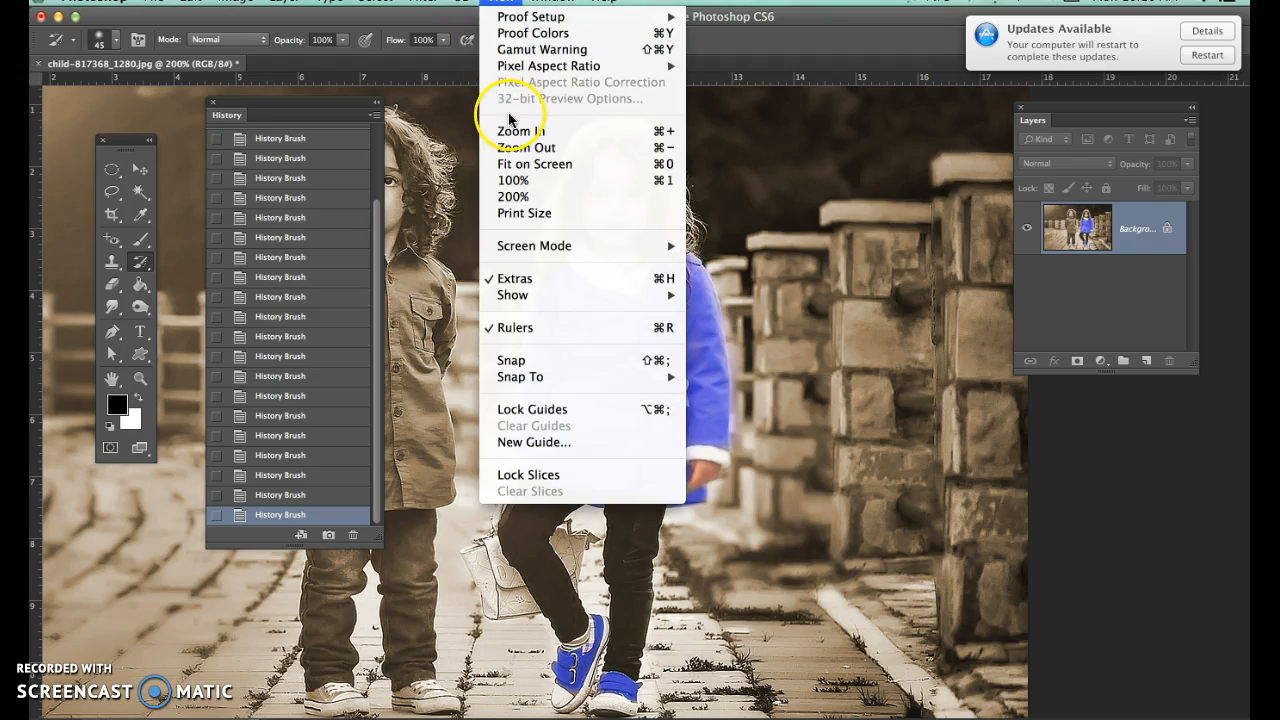
mouse_move(535, 164)
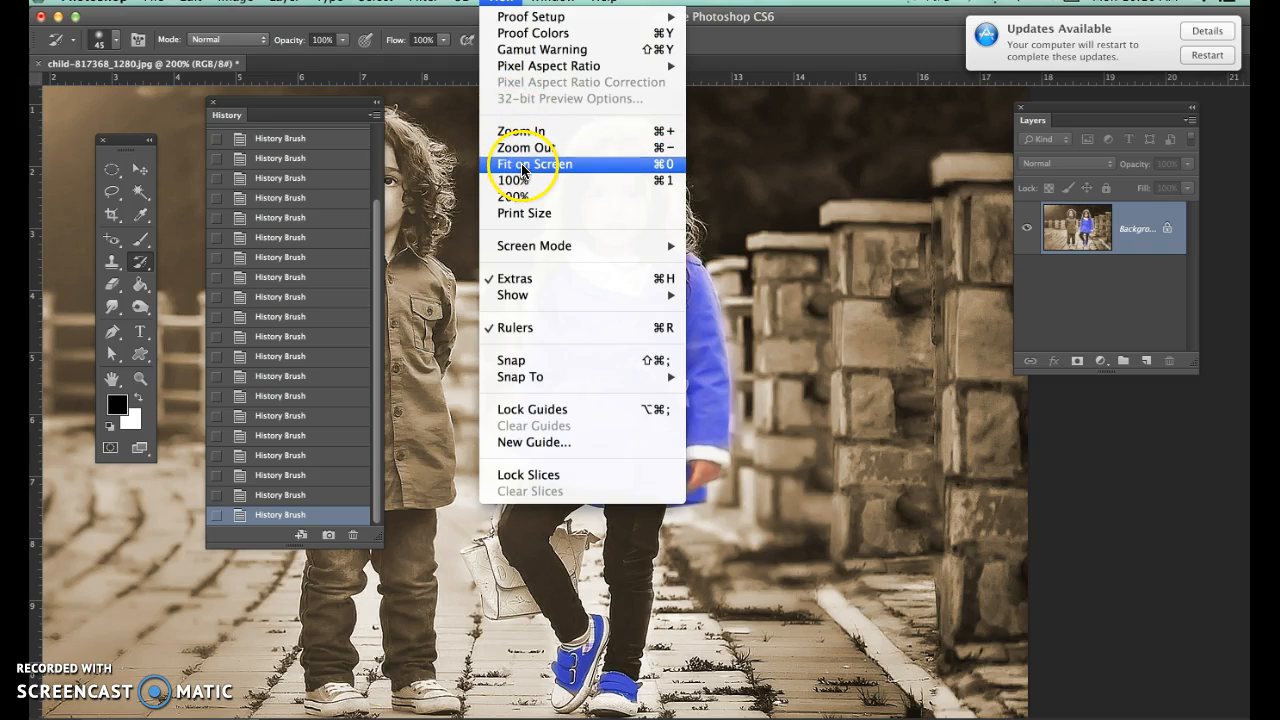
Fit the whole photo of both children on screen and hide the panels with Tab
click(535, 164)
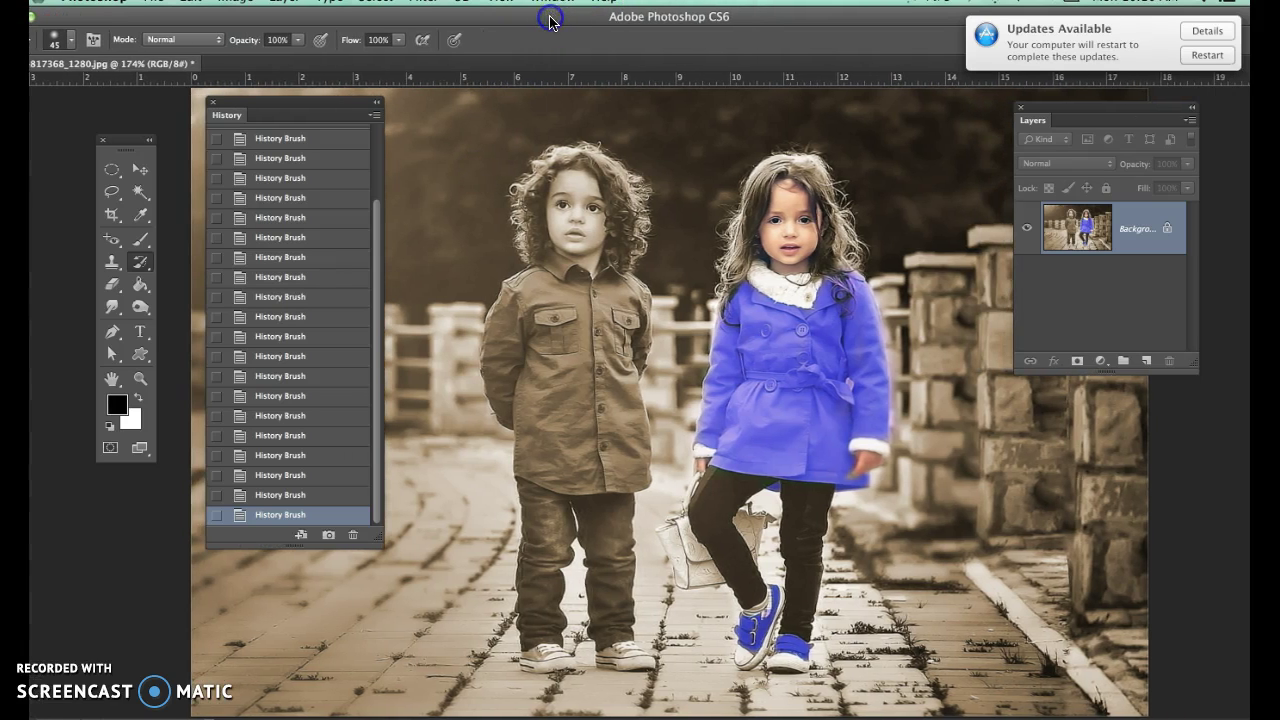
mouse_move(550, 20)
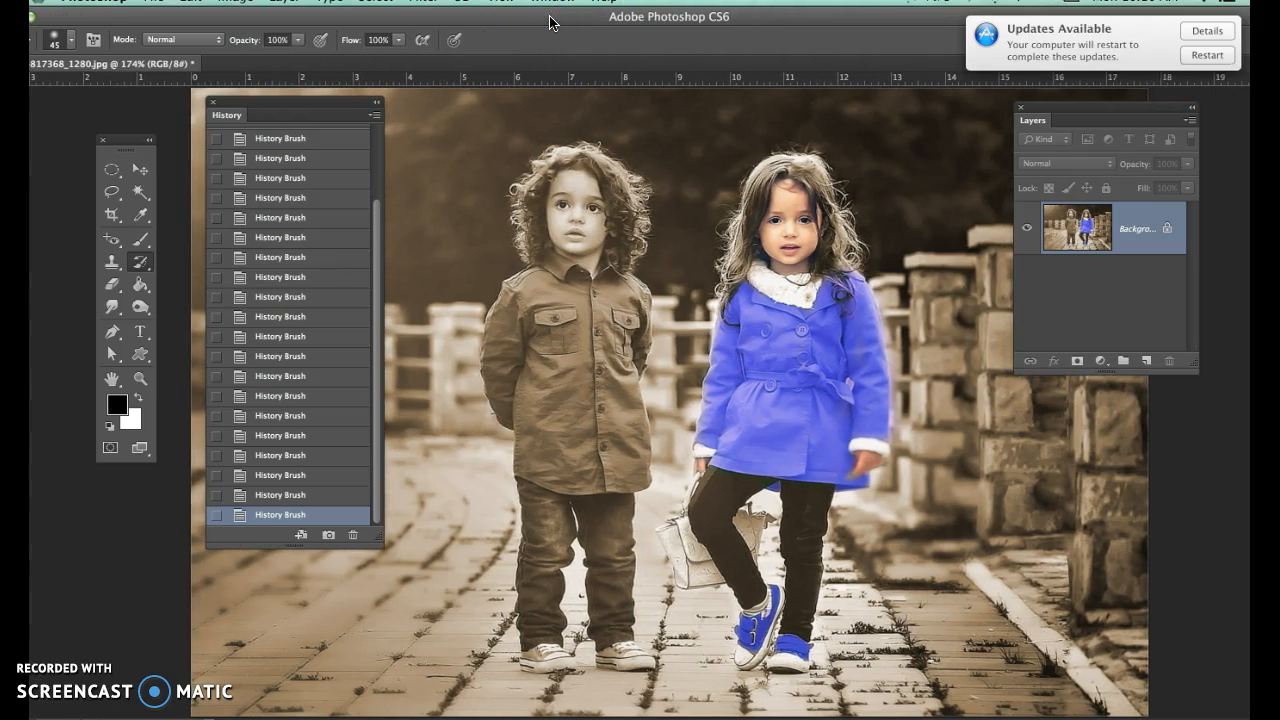
key(Tab)
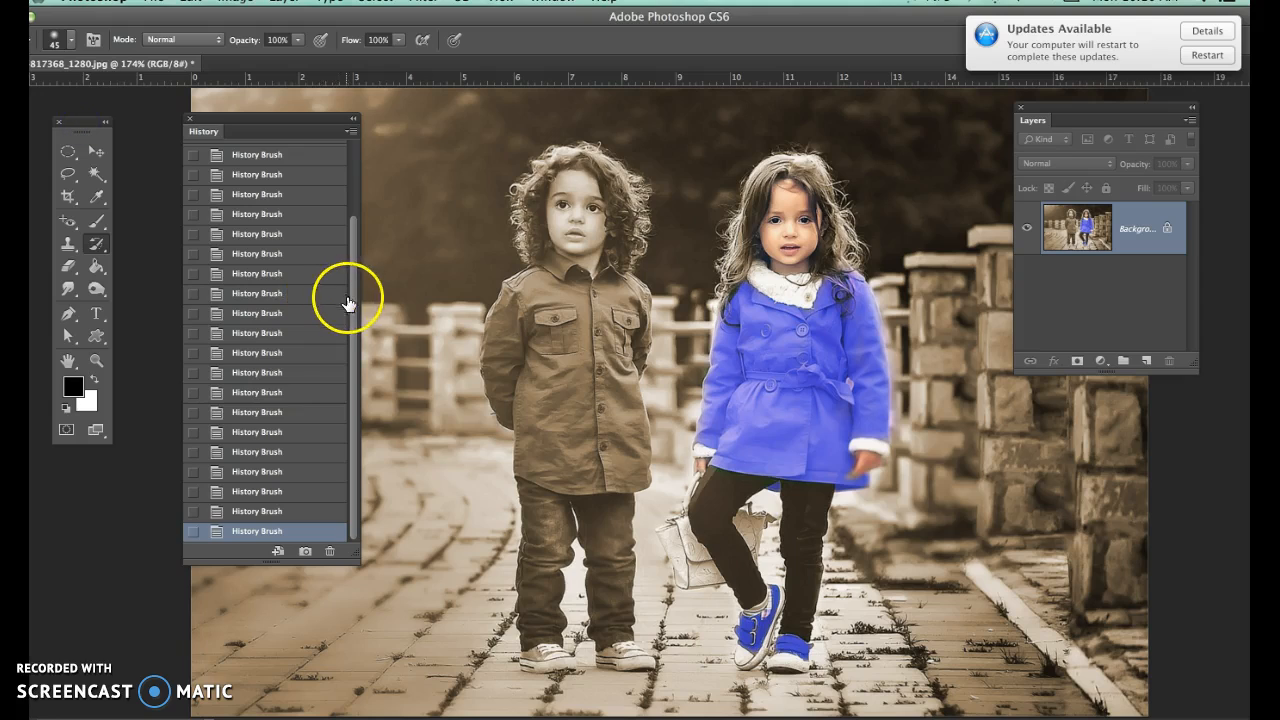
Scroll the History panel up to reveal Snapshots 1–3, with Snapshot 2 as brush source
scroll(up, 3)
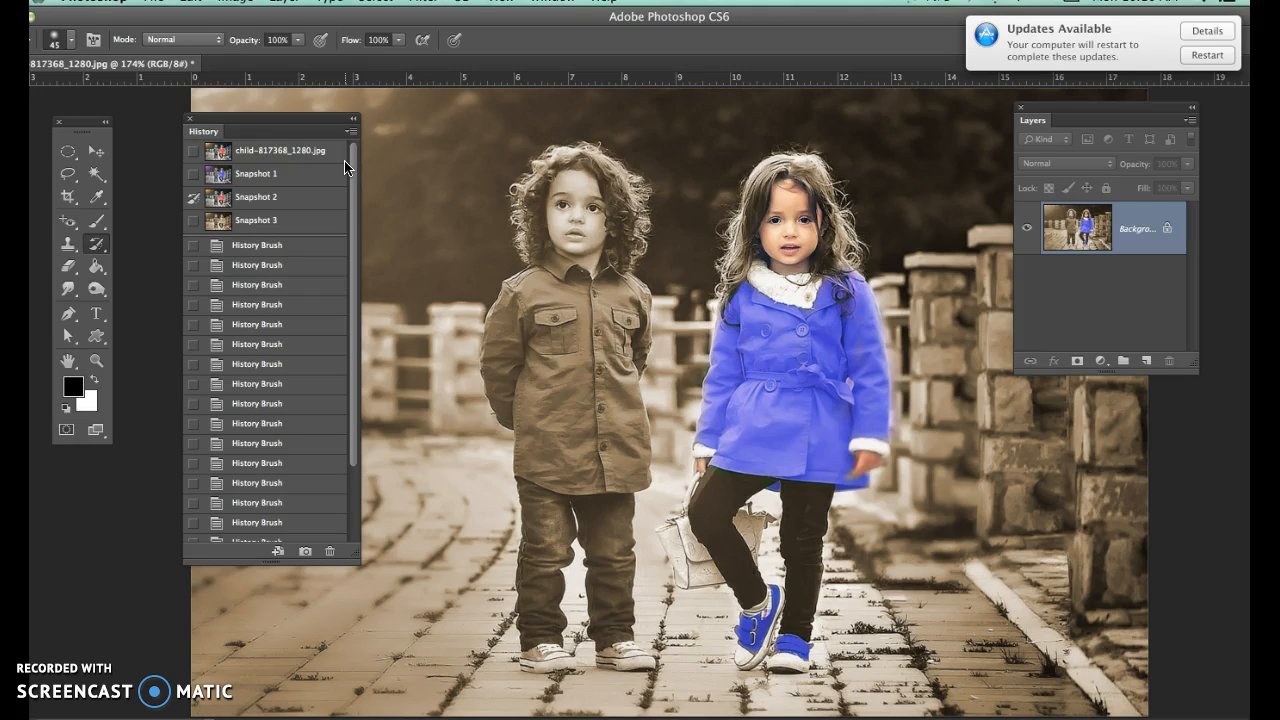
click(232, 3)
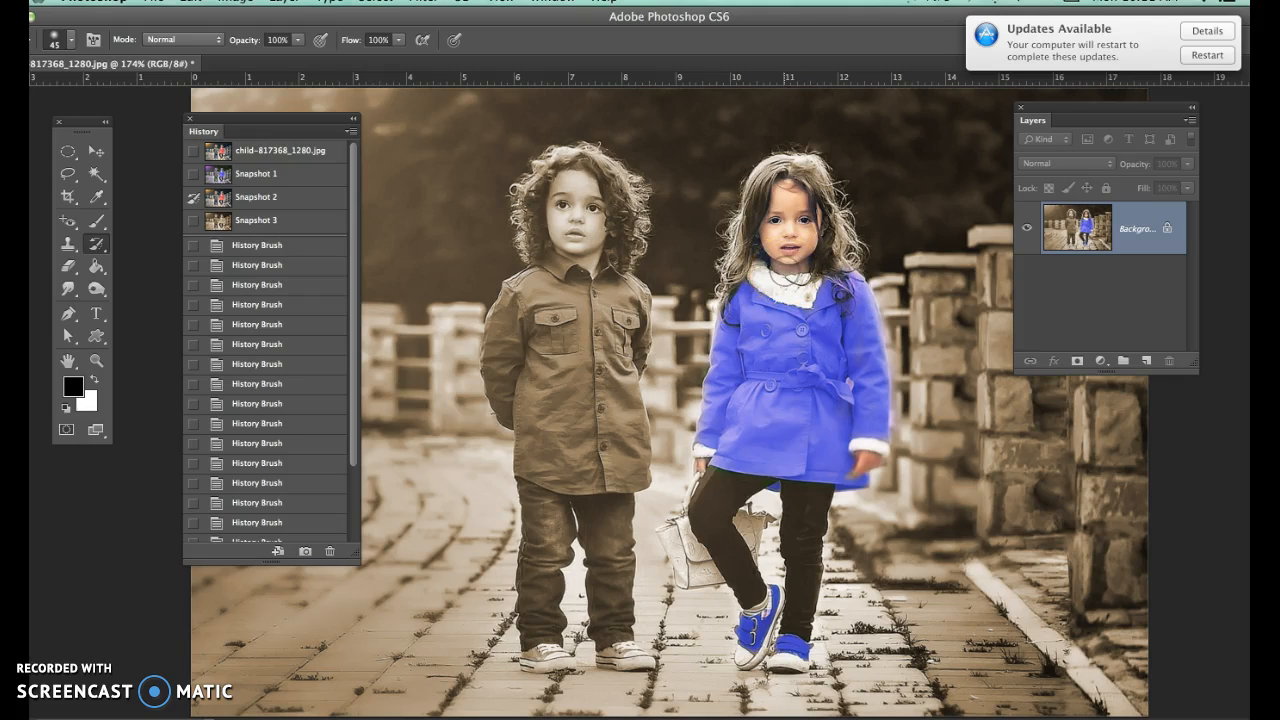
mouse_move(295, 120)
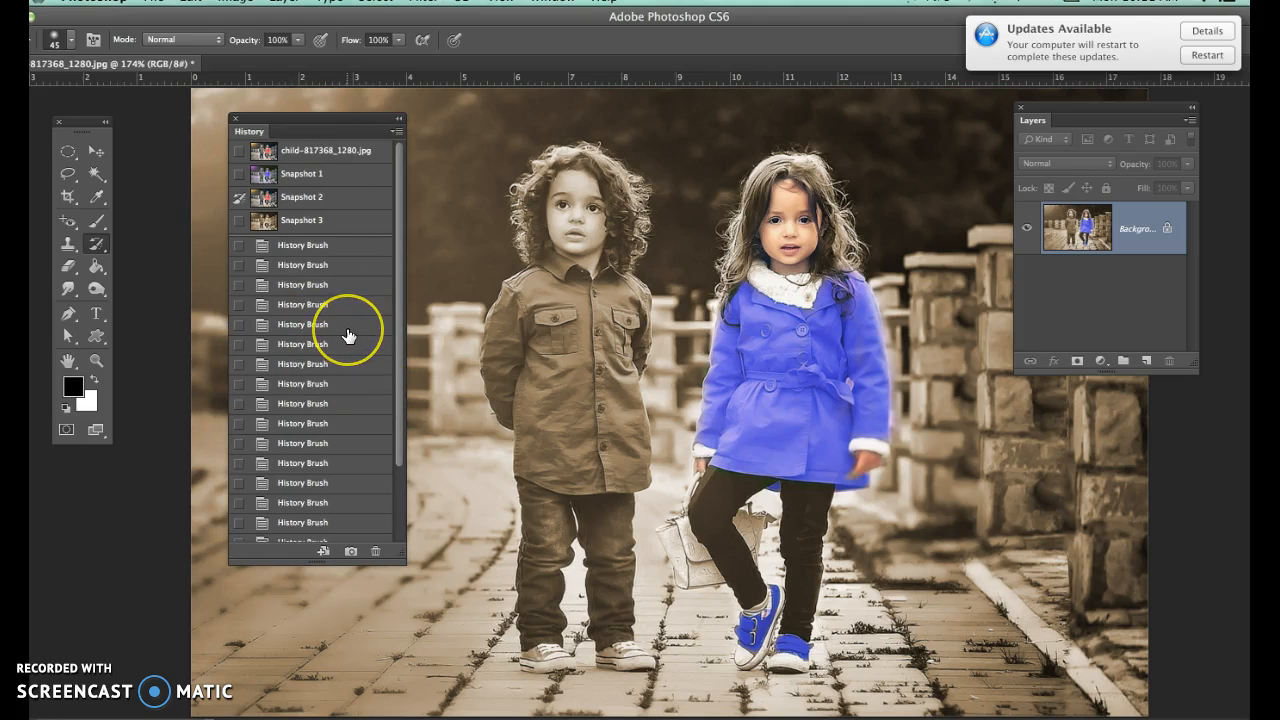
mouse_move(357, 286)
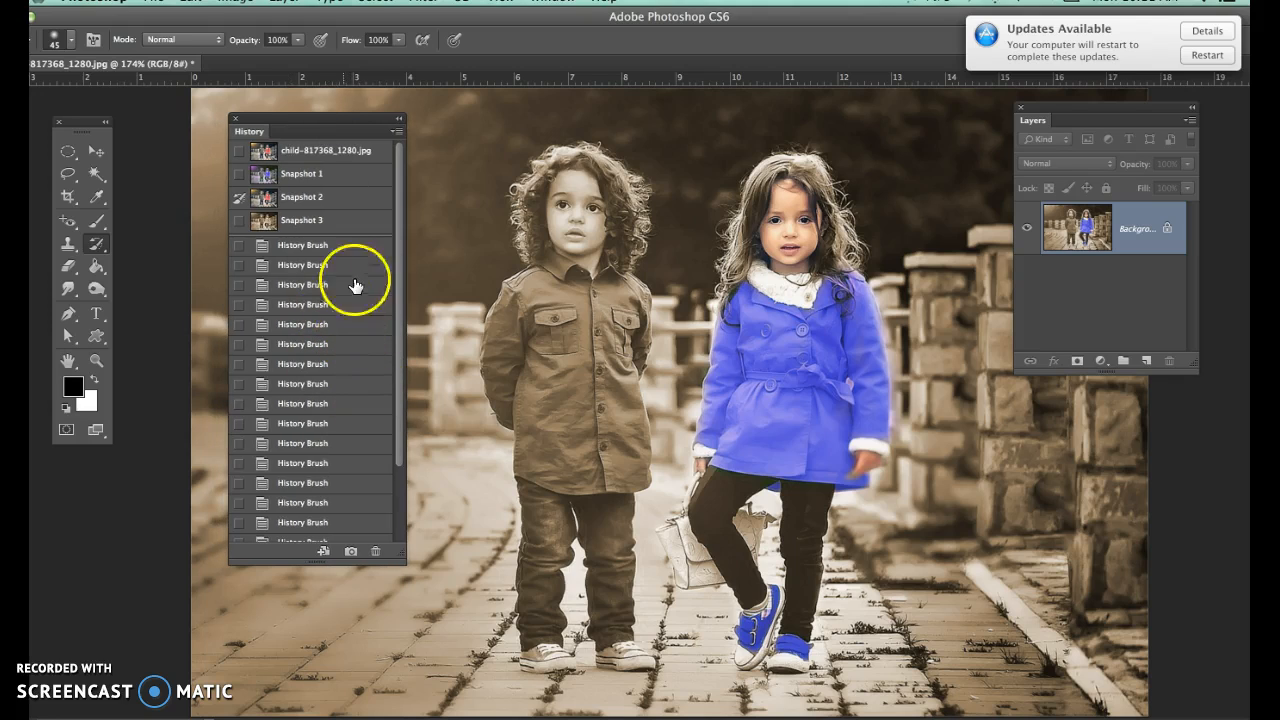
mouse_move(293, 408)
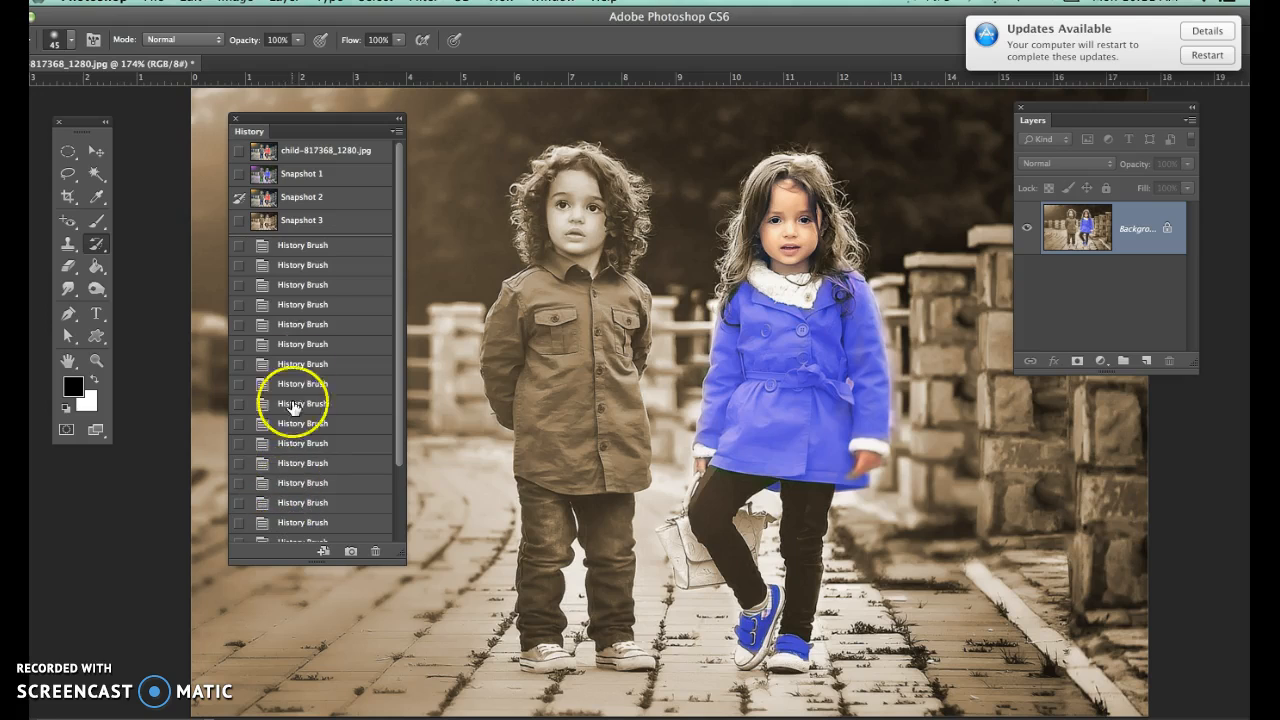
mouse_move(310, 370)
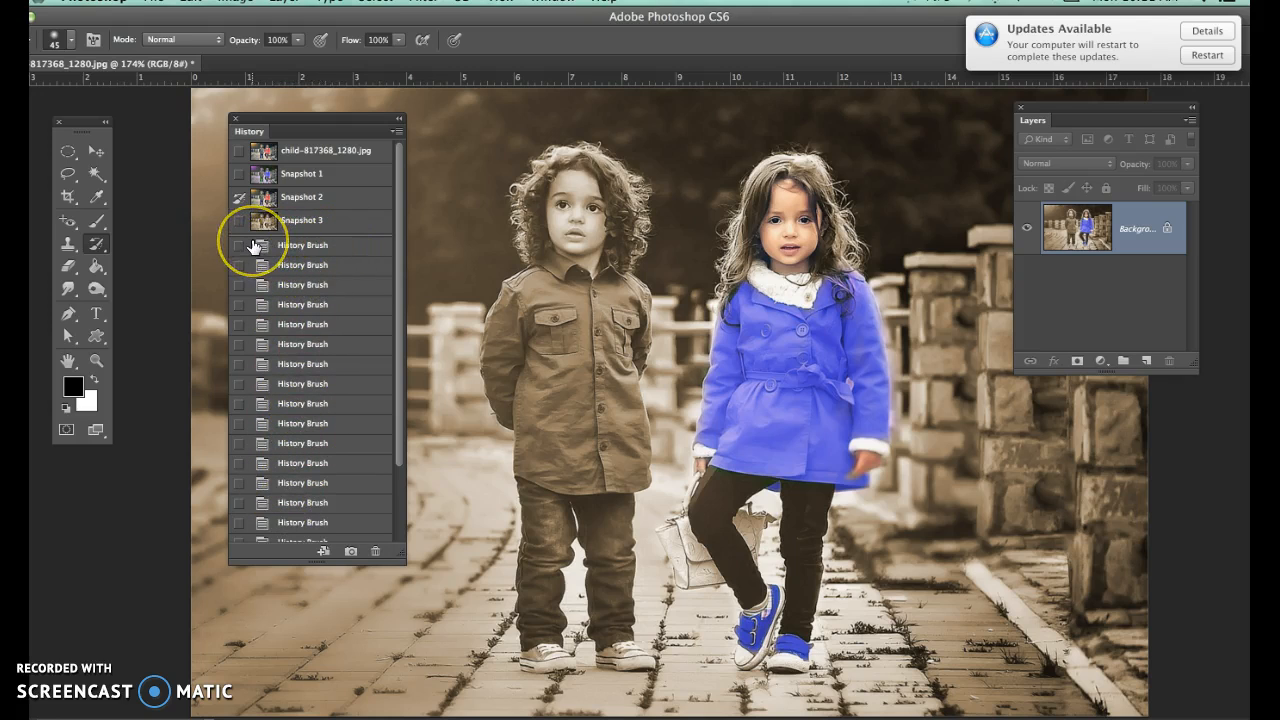
mouse_move(270, 243)
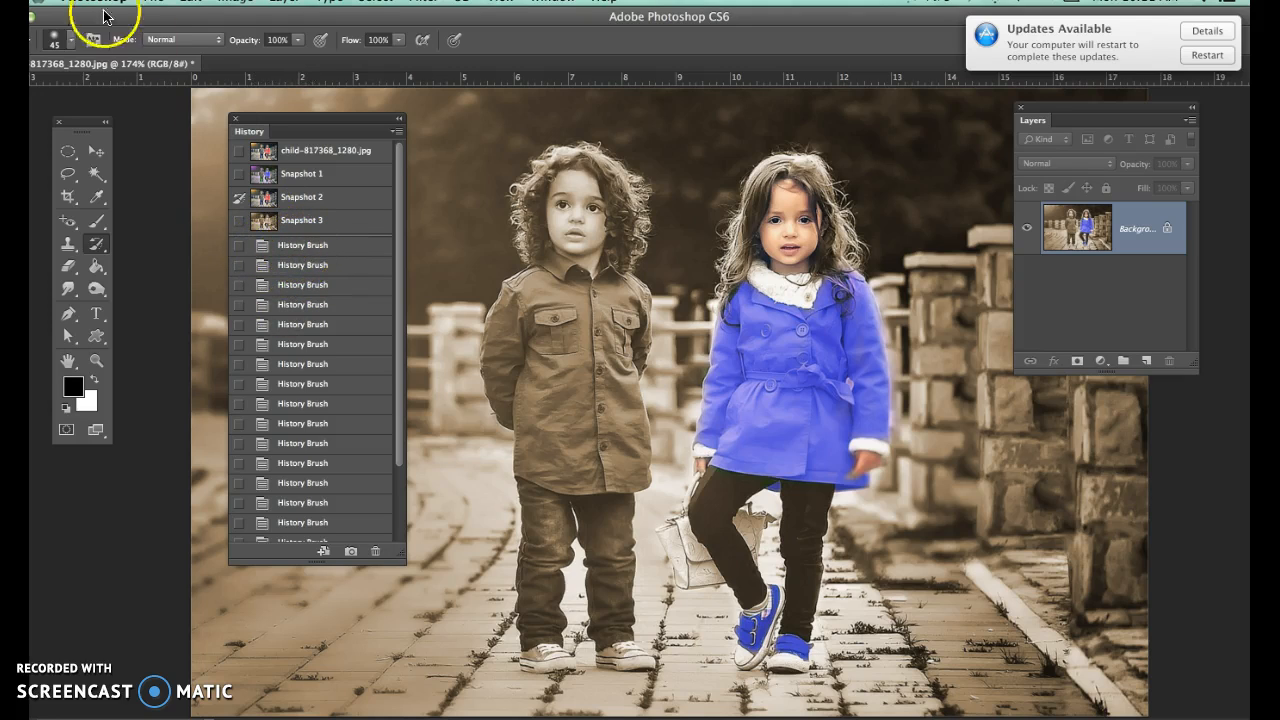
click(90, 2)
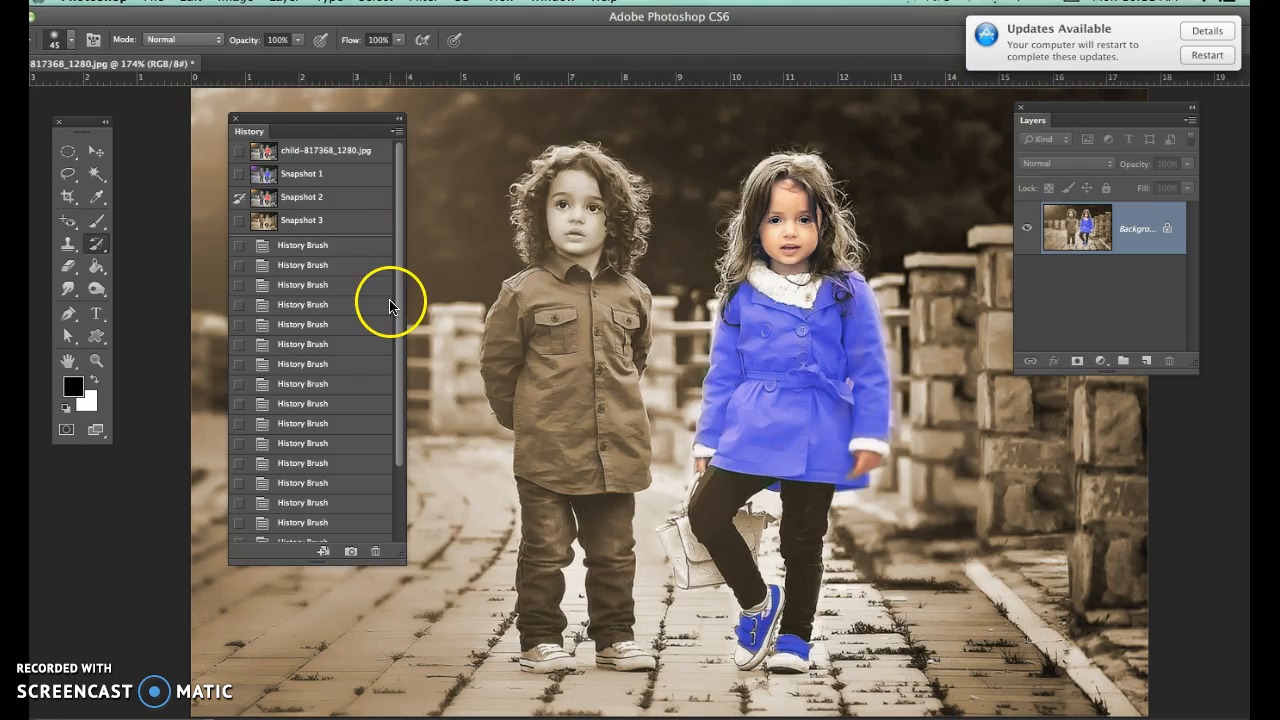
mouse_move(360, 345)
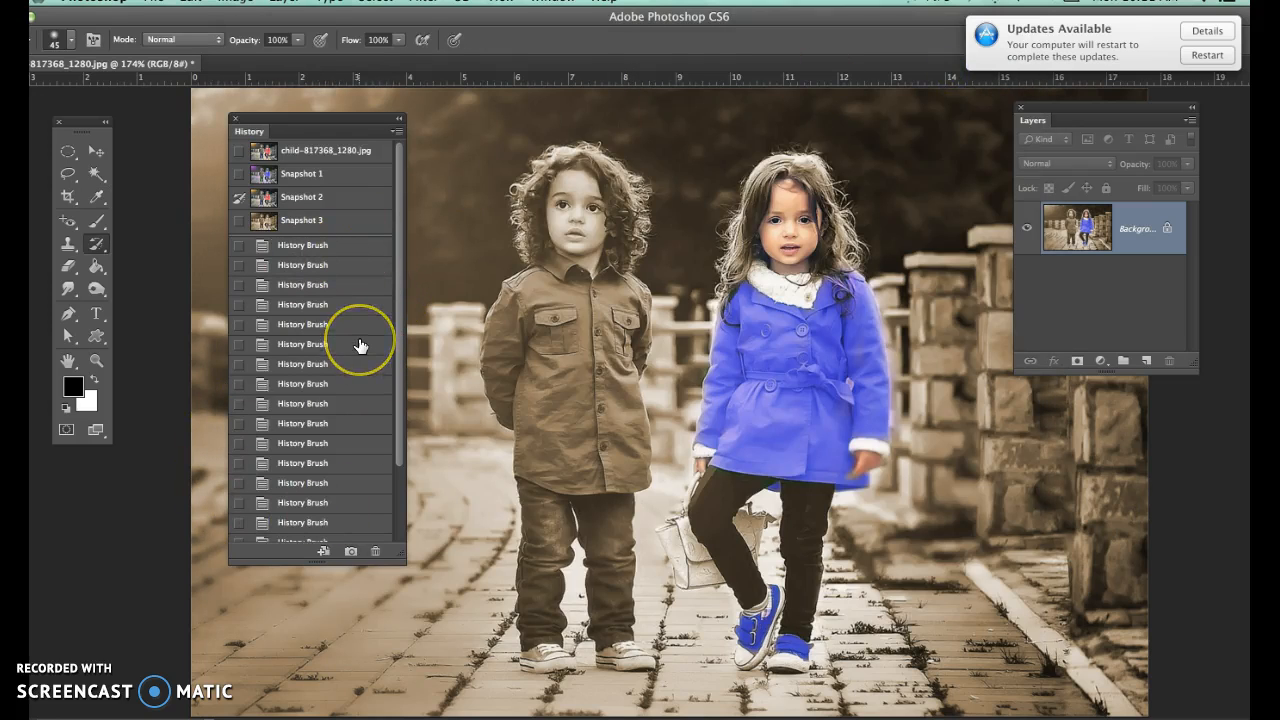
mouse_move(360, 345)
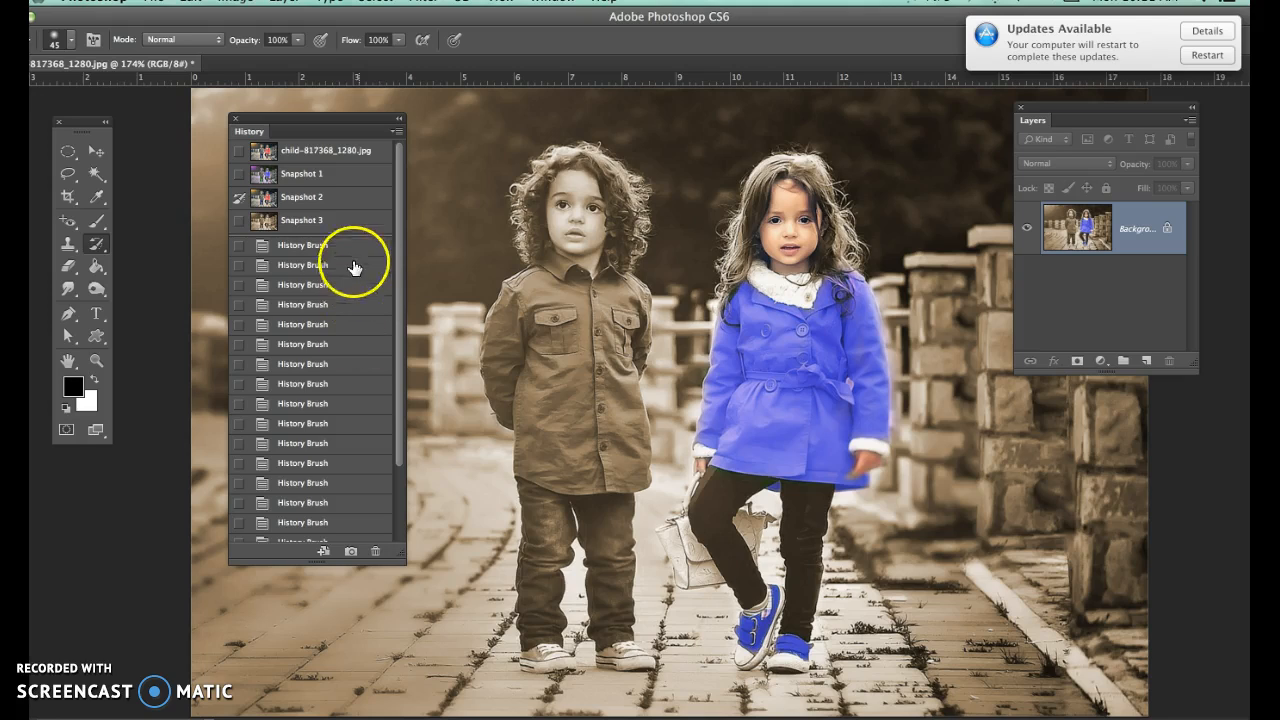
mouse_move(295, 258)
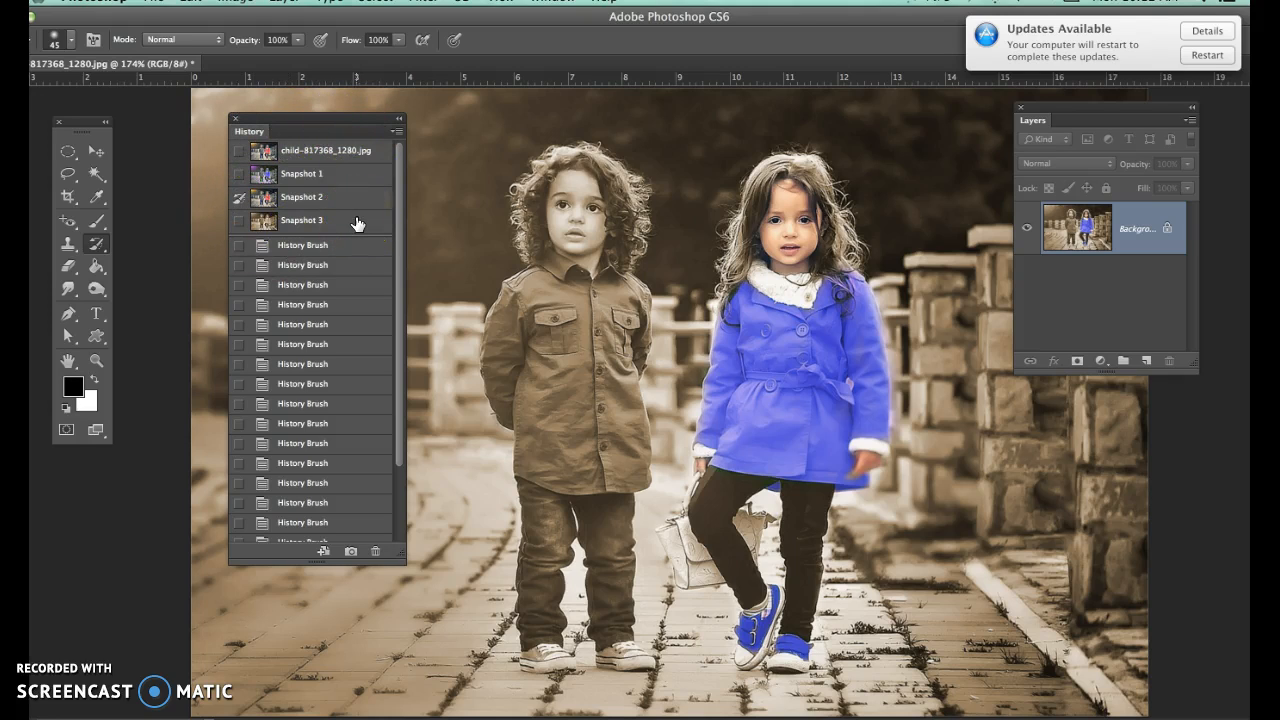
mouse_move(178, 222)
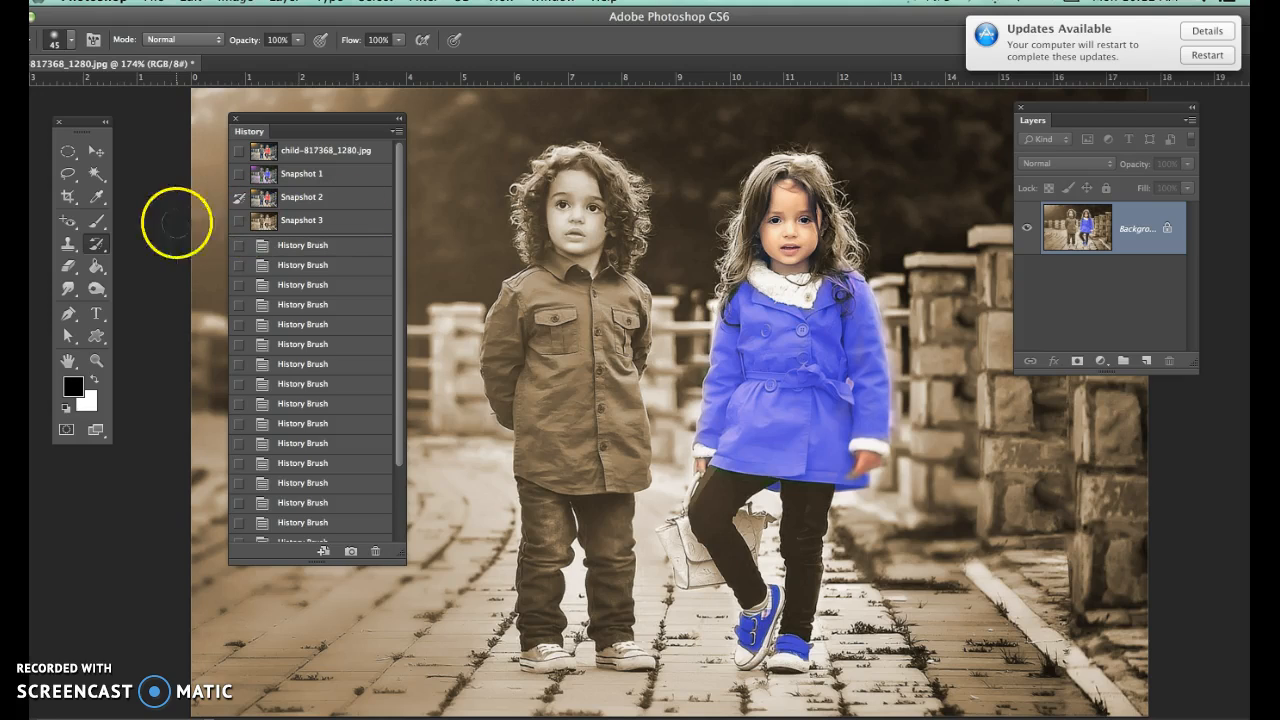
mouse_move(490, 185)
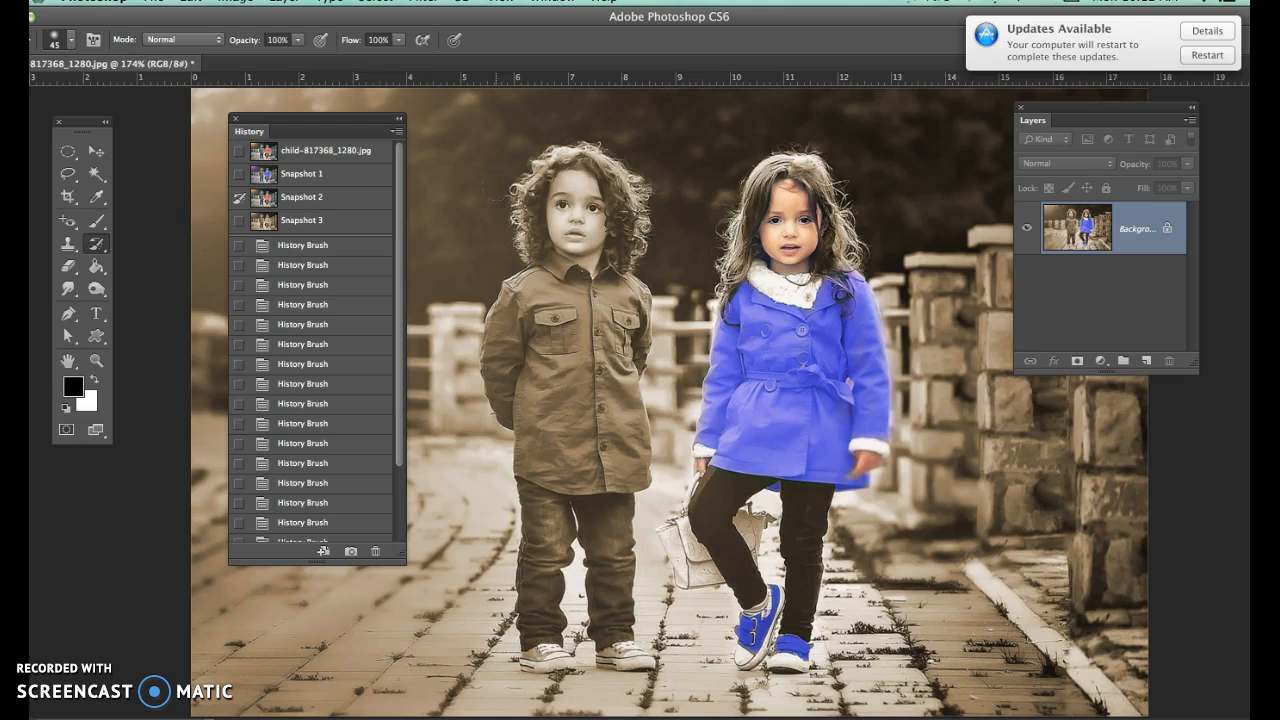
mouse_move(111, 549)
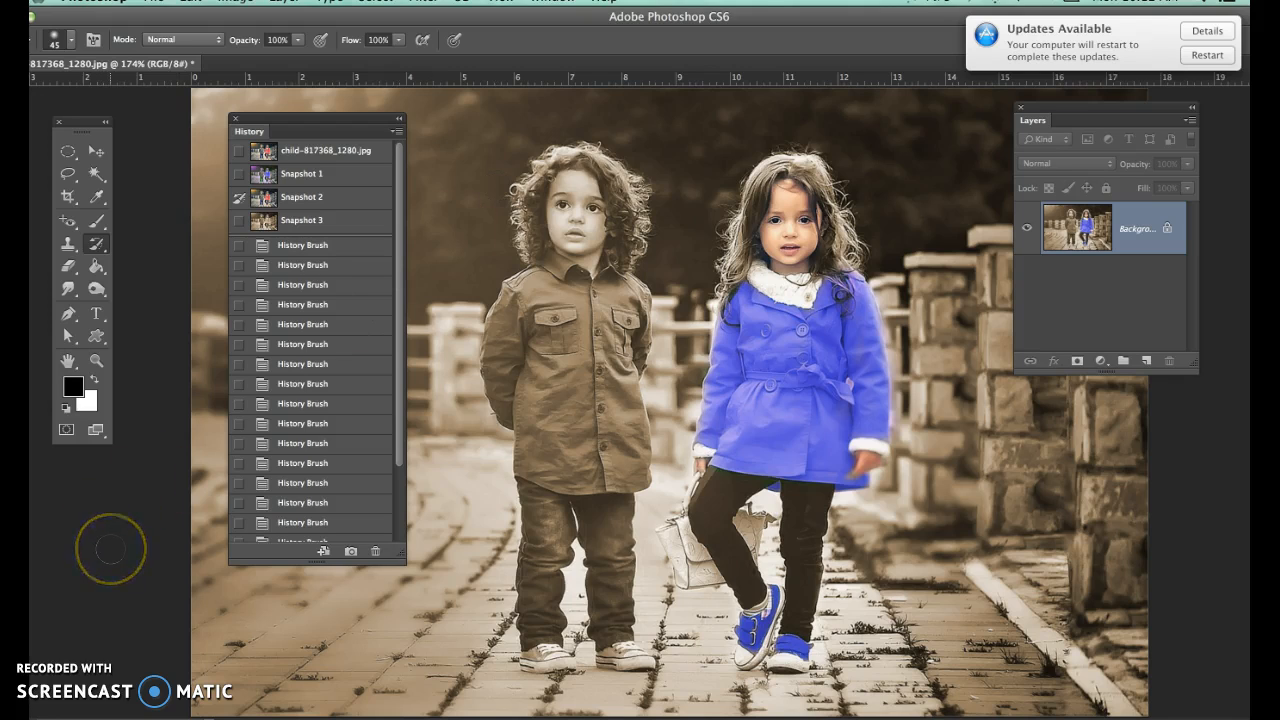